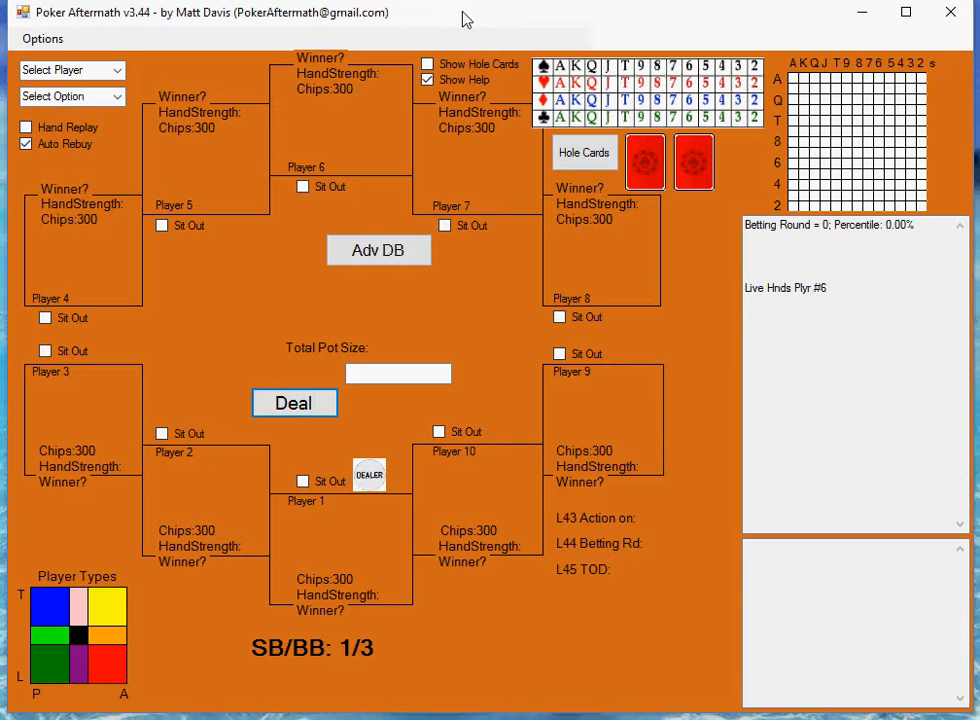
{"action": "mouse_move", "coordinate": [340, 185]}
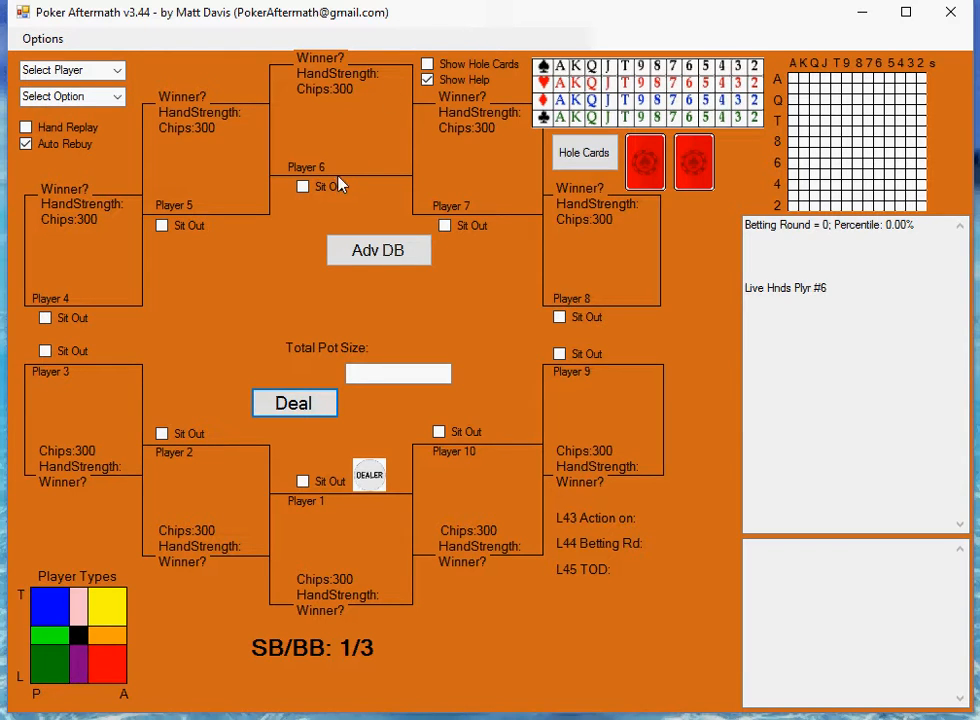
{"action": "mouse_move", "coordinate": [350, 167]}
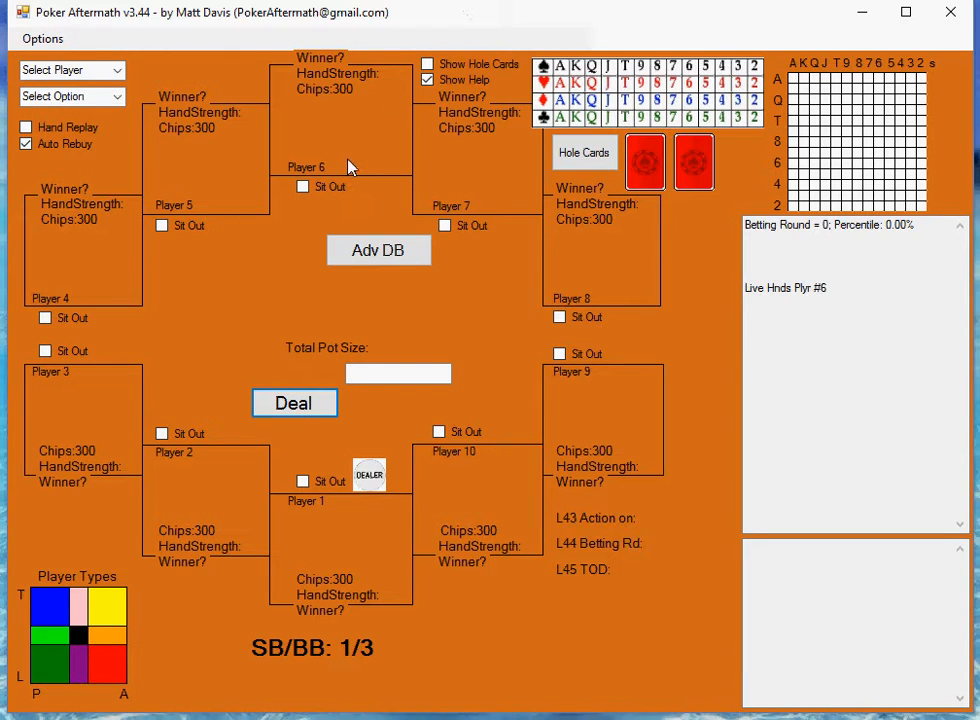
{"action": "mouse_move", "coordinate": [220, 160]}
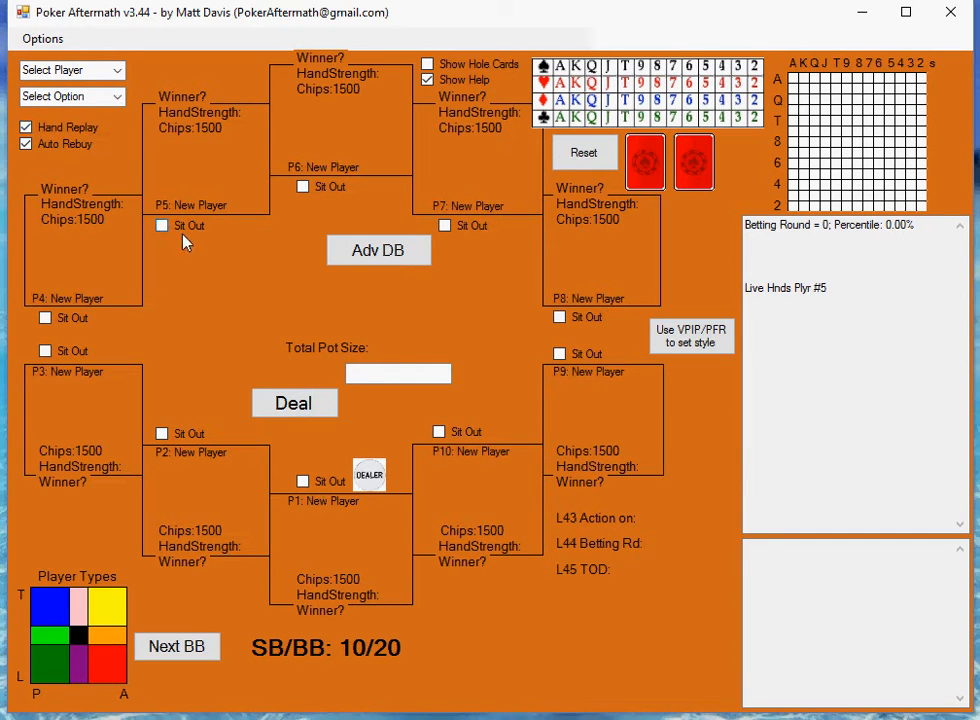
Step: Sit out Players 2–5 and 7–10 so only Players 1 and 6 remain
{"action": "left_click", "coordinate": [162, 225]}
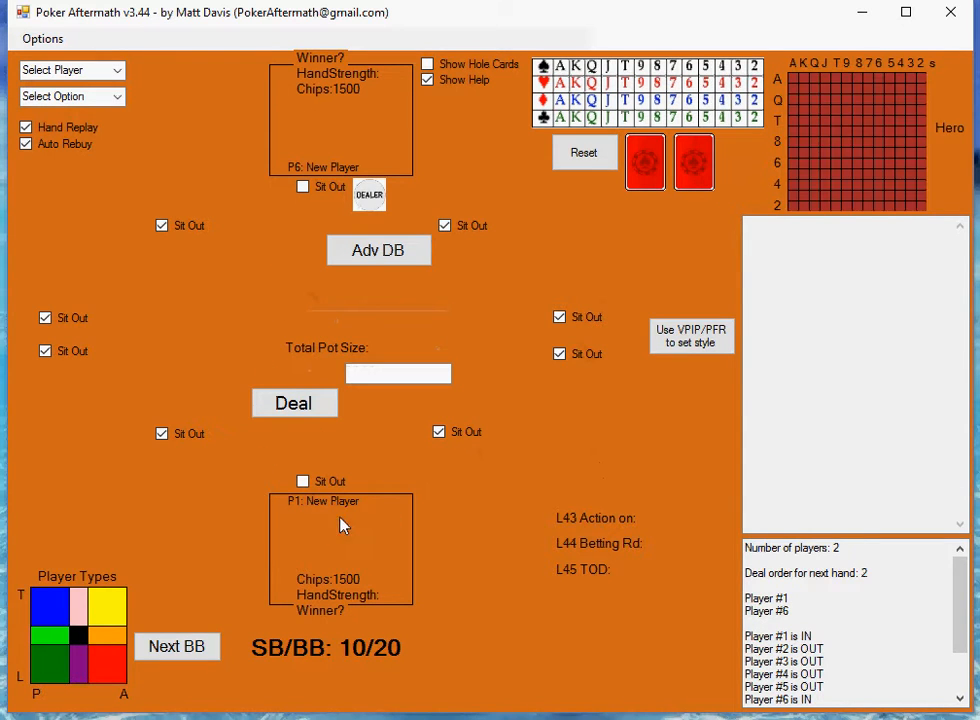
{"action": "mouse_move", "coordinate": [278, 188]}
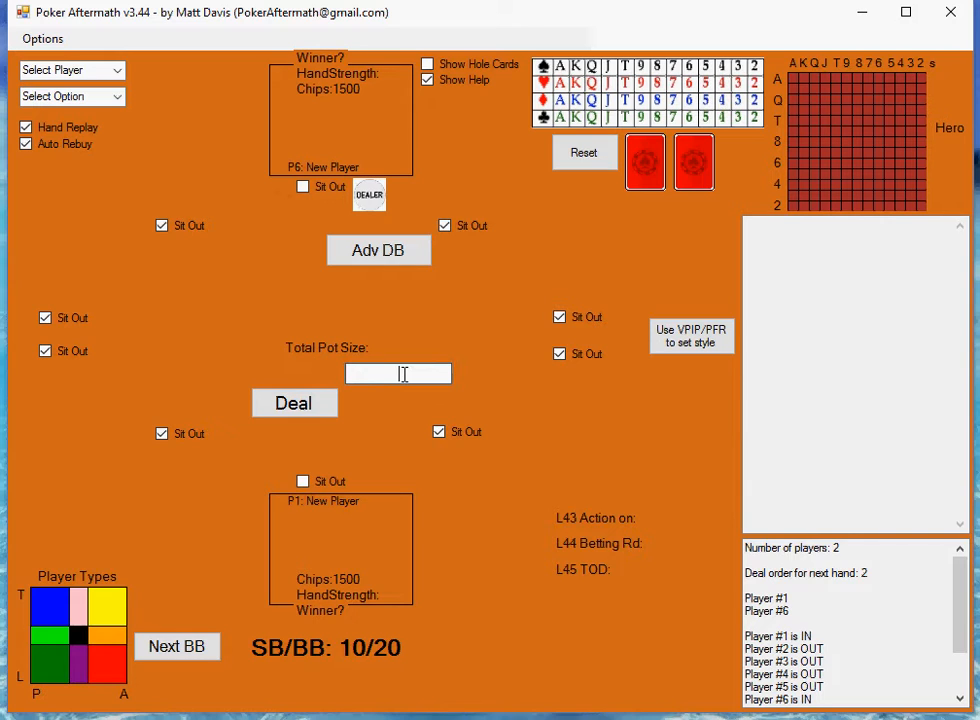
Step: Apply the name 'Joe' to seat 6 and 'Eug' to seat 1 with Set Player Name
{"action": "type", "text": "Joe"}
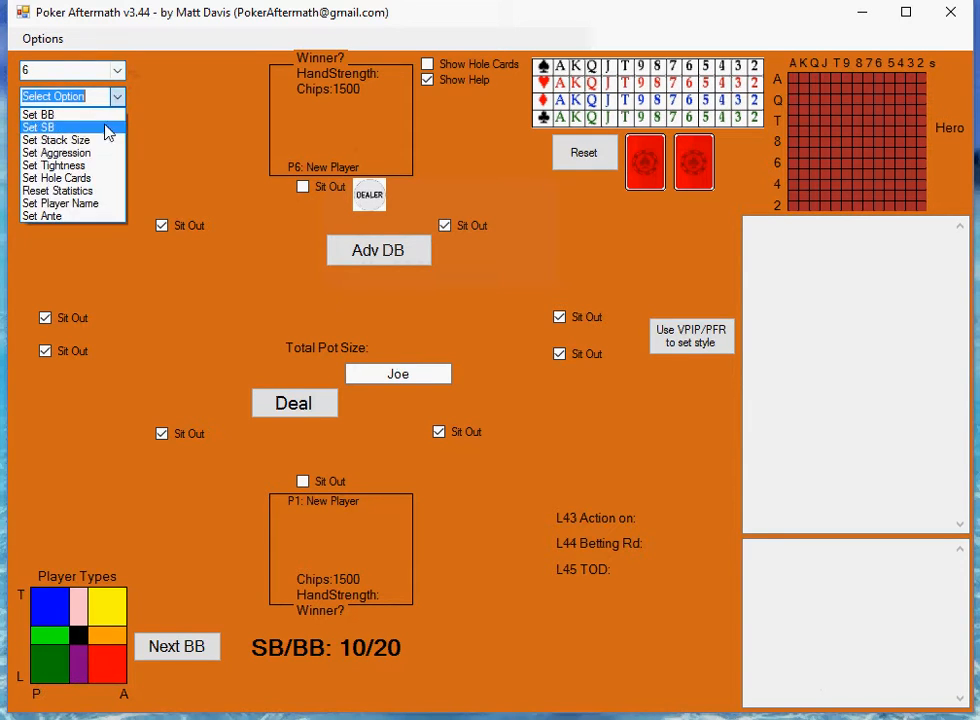
{"action": "left_click", "coordinate": [60, 216]}
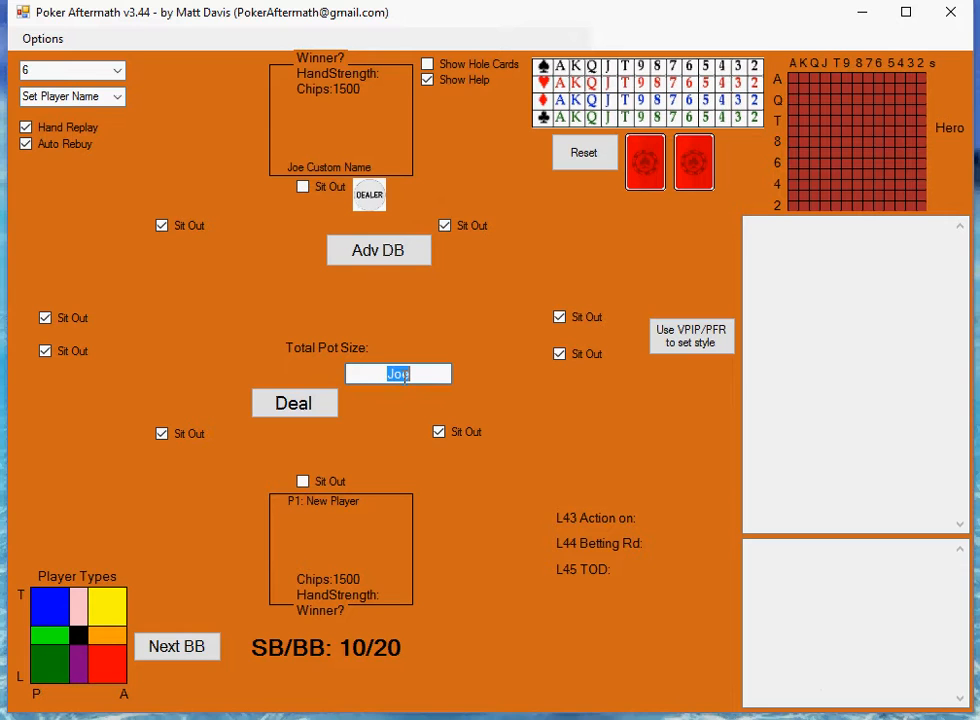
{"action": "type", "text": "Eq"}
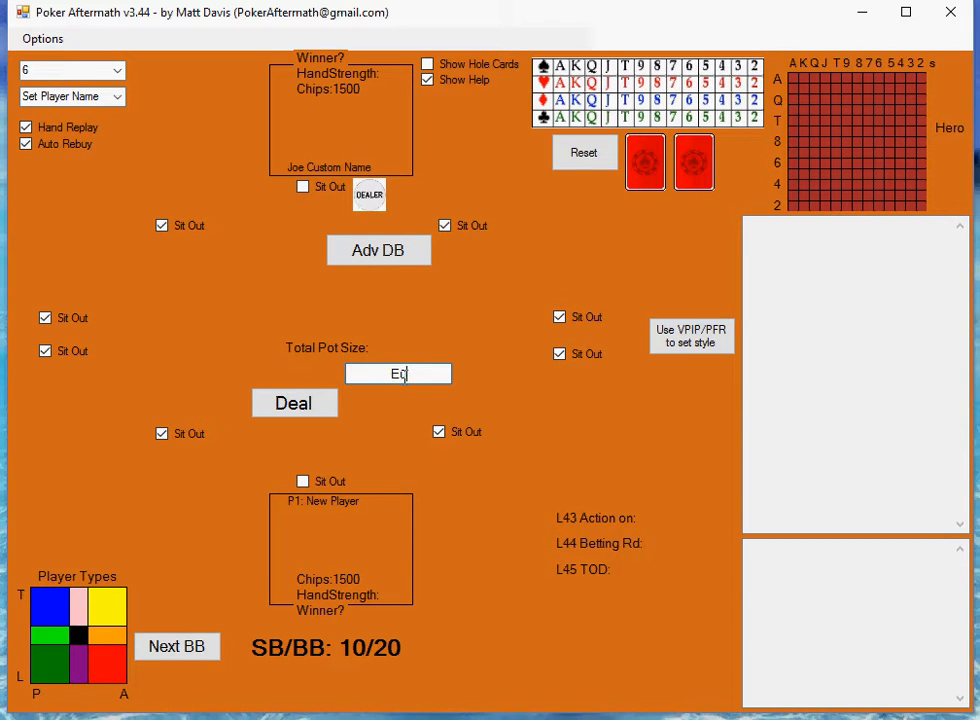
{"action": "type", "text": "u"}
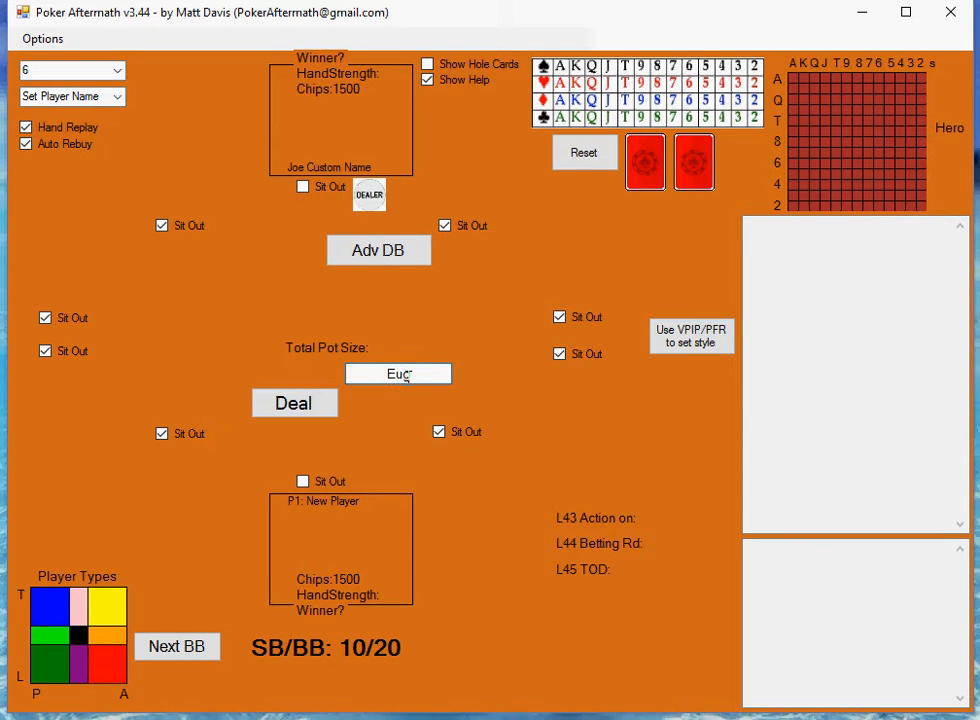
{"action": "left_click", "coordinate": [72, 70]}
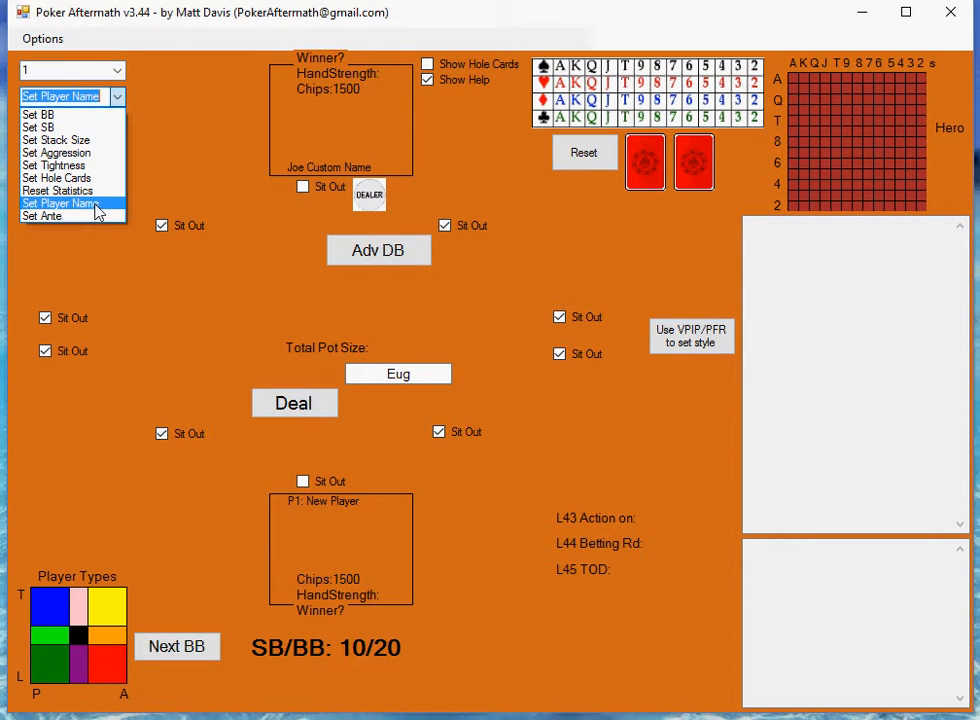
{"action": "left_click", "coordinate": [59, 203]}
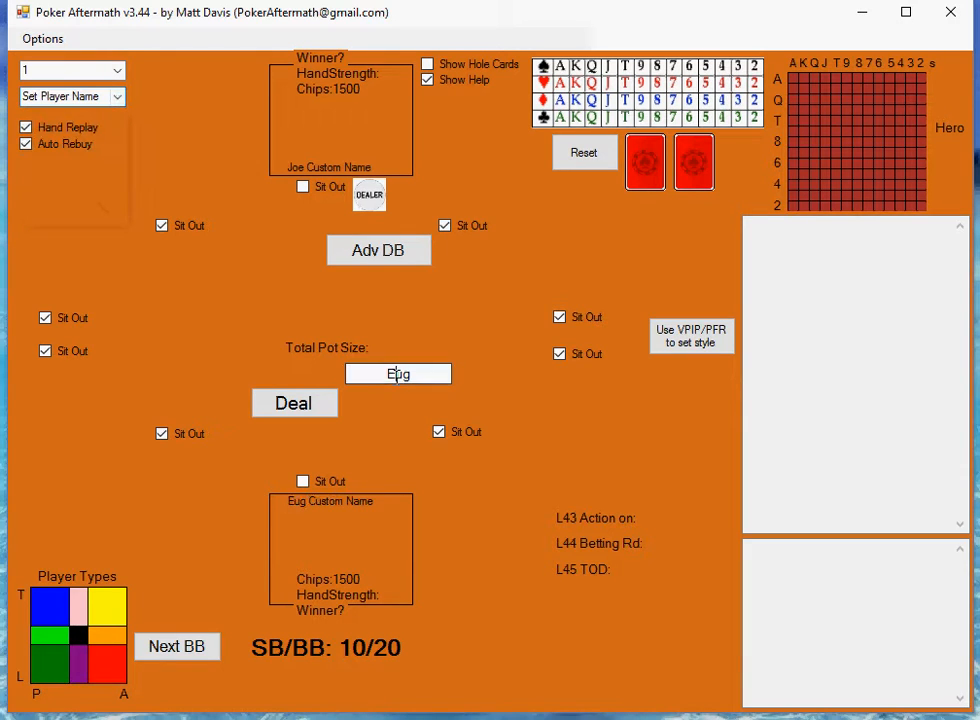
{"action": "triple_click", "coordinate": [398, 373]}
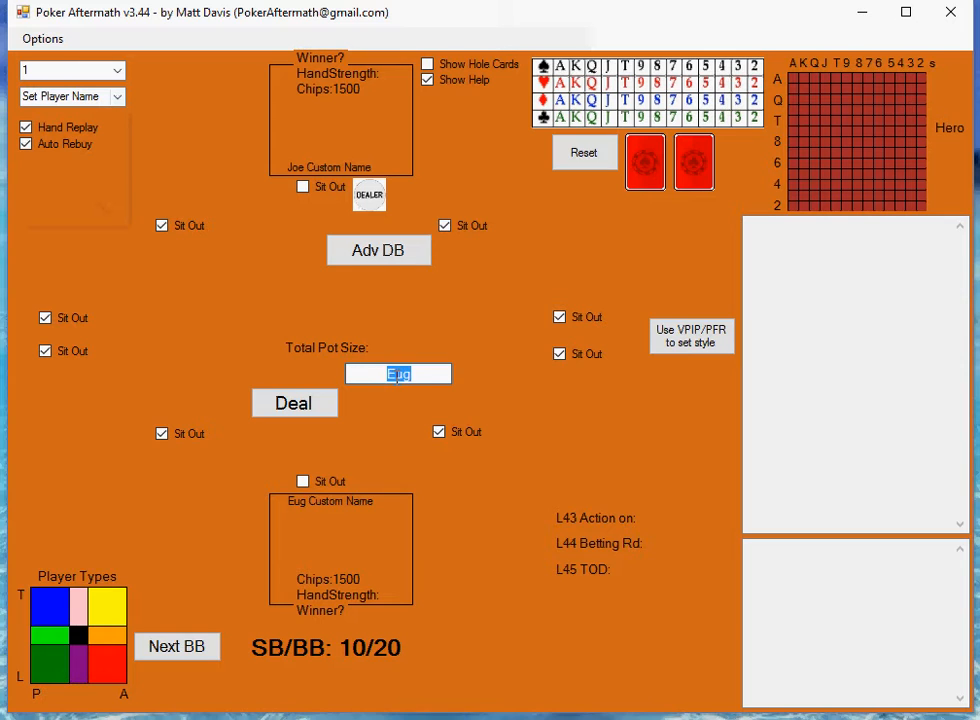
Step: Set player 6 Joe's stack to 101800 and player 1 Eug's stack to 98200
{"action": "type", "text": "10 800"}
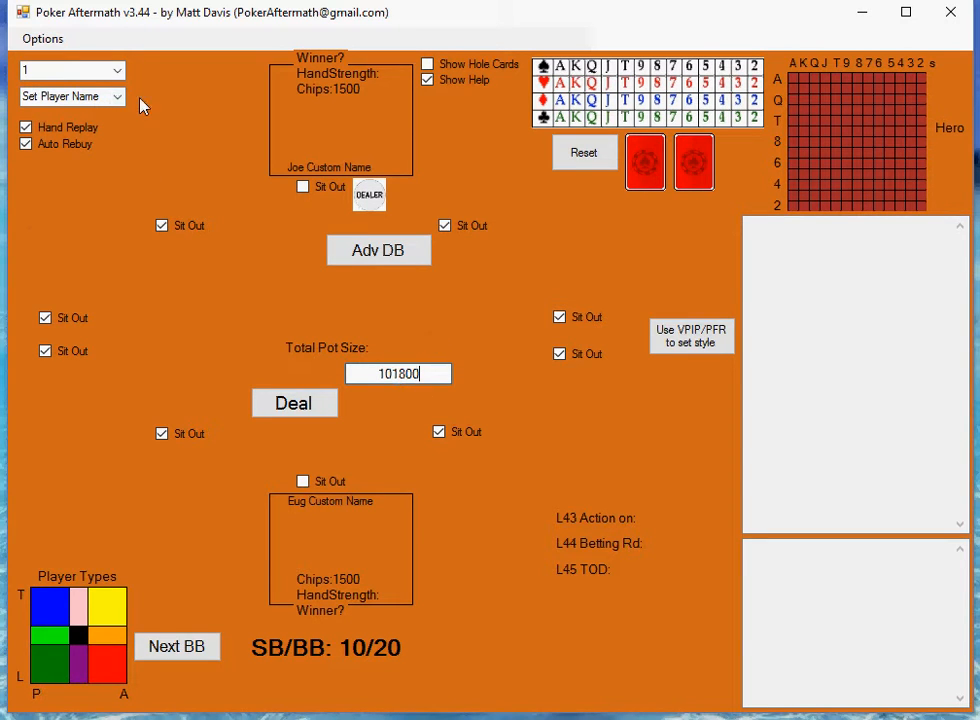
{"action": "left_click", "coordinate": [116, 70]}
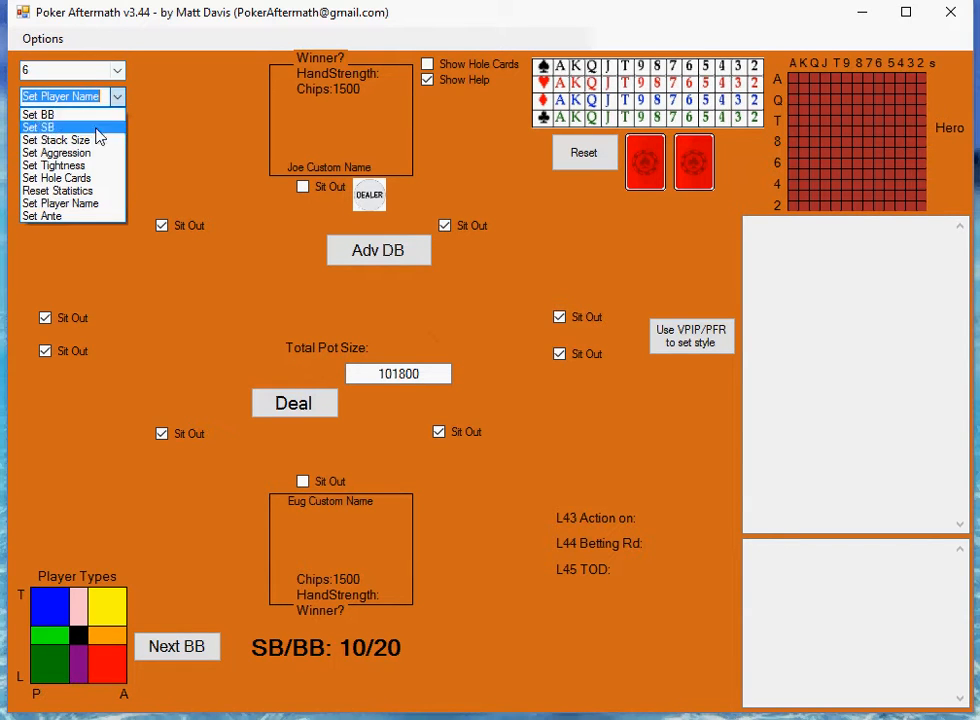
{"action": "left_click", "coordinate": [57, 139]}
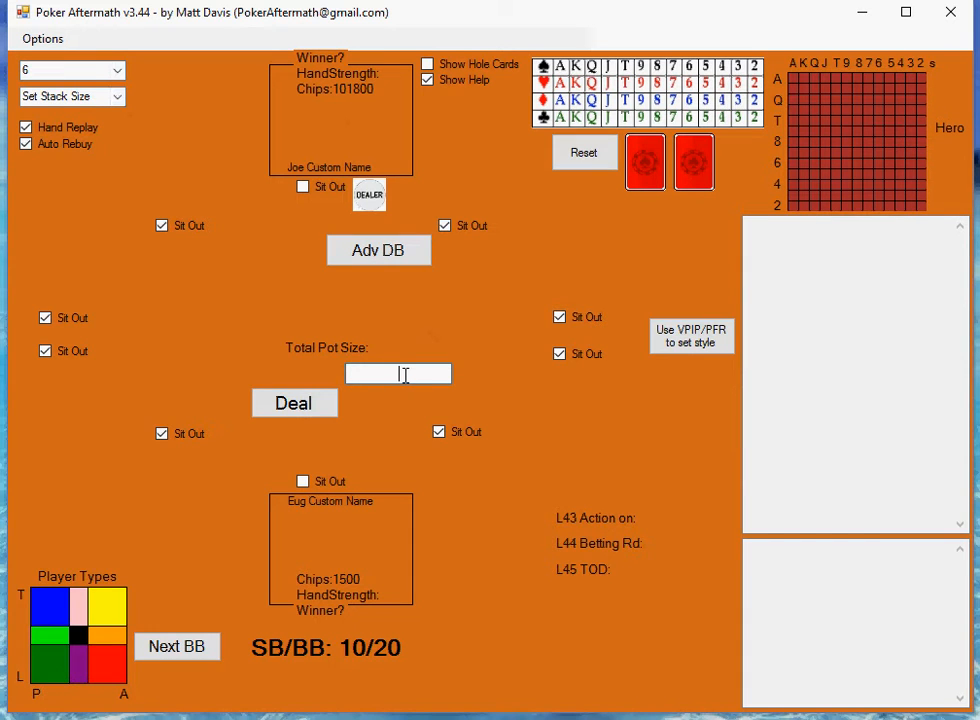
{"action": "type", "text": "98"}
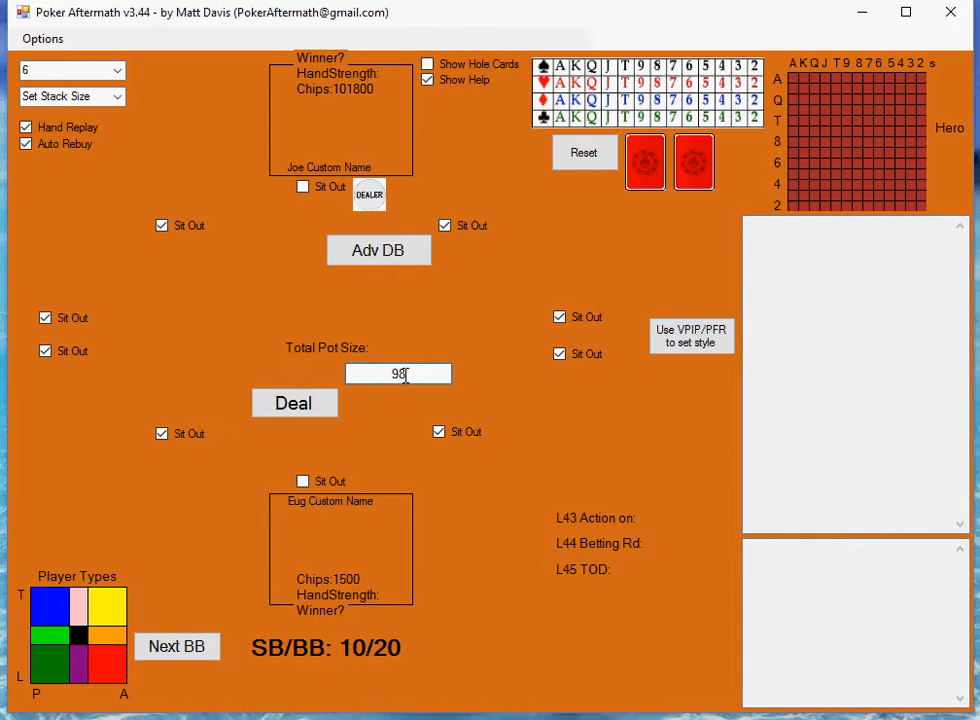
{"action": "type", "text": "200"}
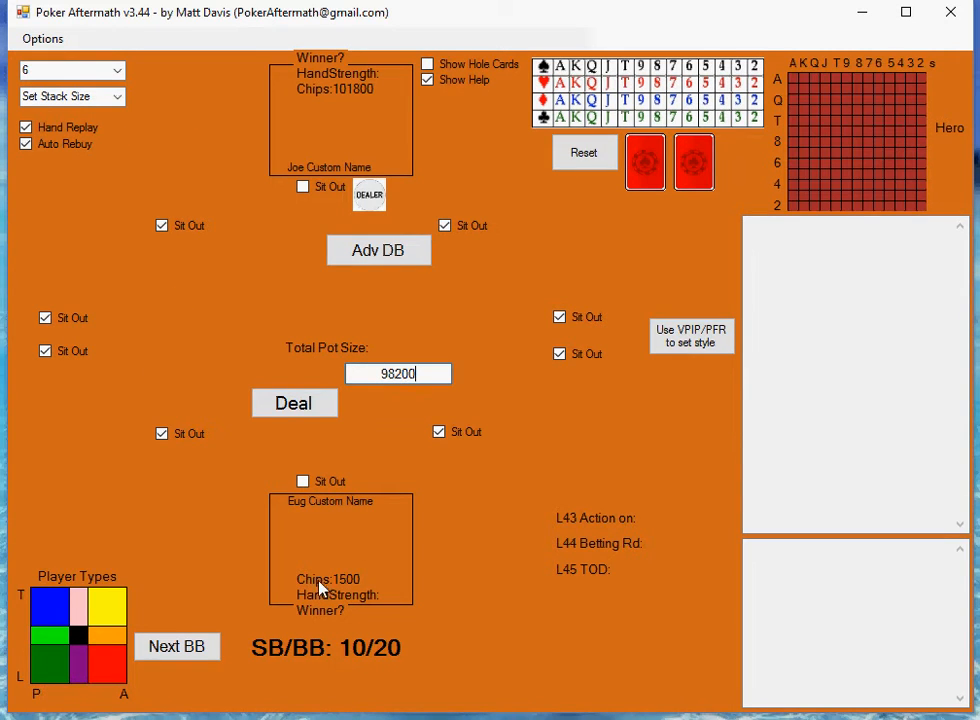
{"action": "left_click", "coordinate": [294, 403]}
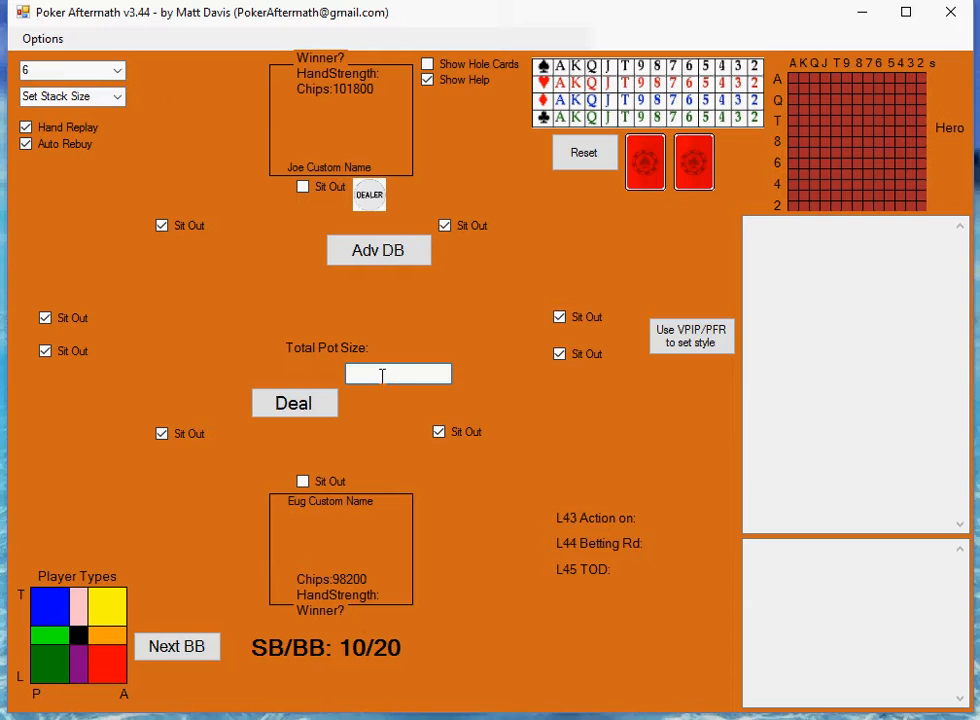
Step: Apply 1200 as the big blind, making the blinds 600/1200
{"action": "type", "text": "1200"}
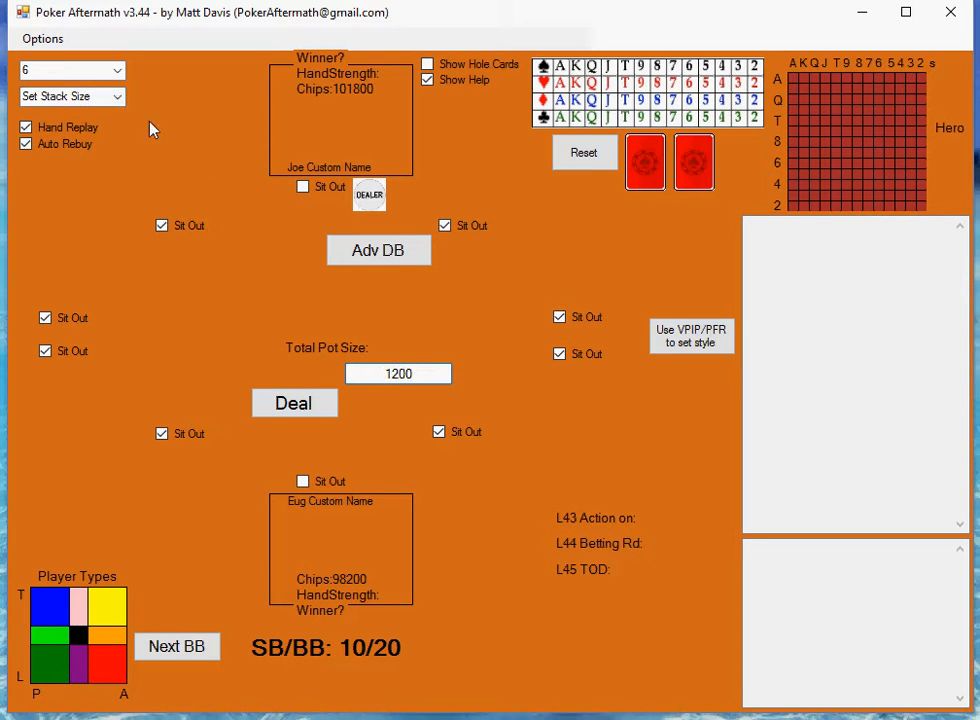
{"action": "left_click", "coordinate": [70, 96]}
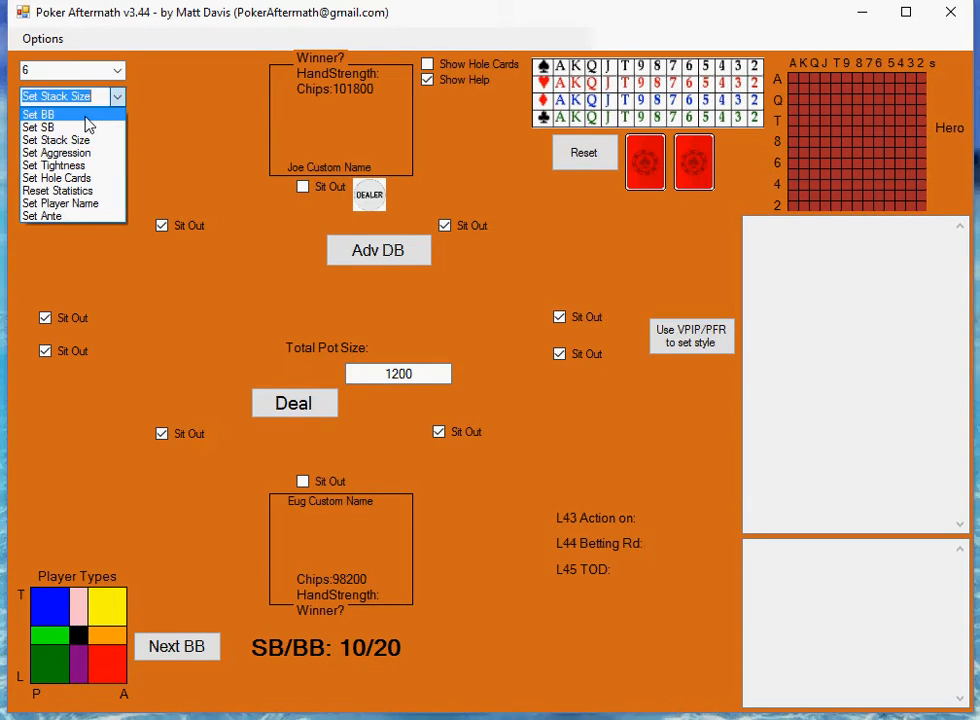
{"action": "left_click", "coordinate": [37, 113]}
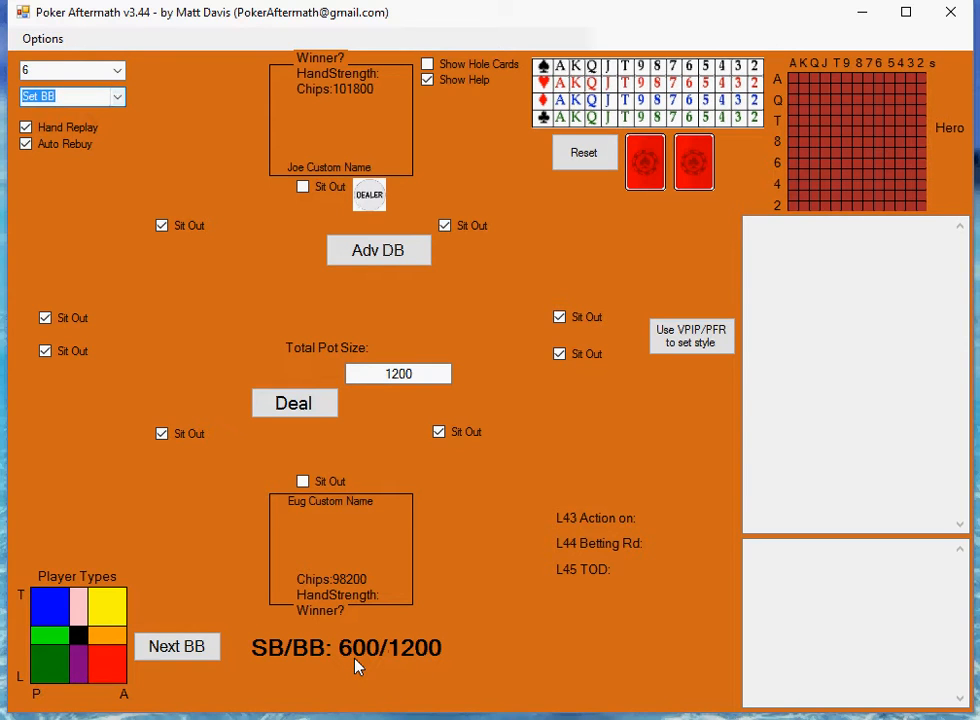
{"action": "mouse_move", "coordinate": [477, 652]}
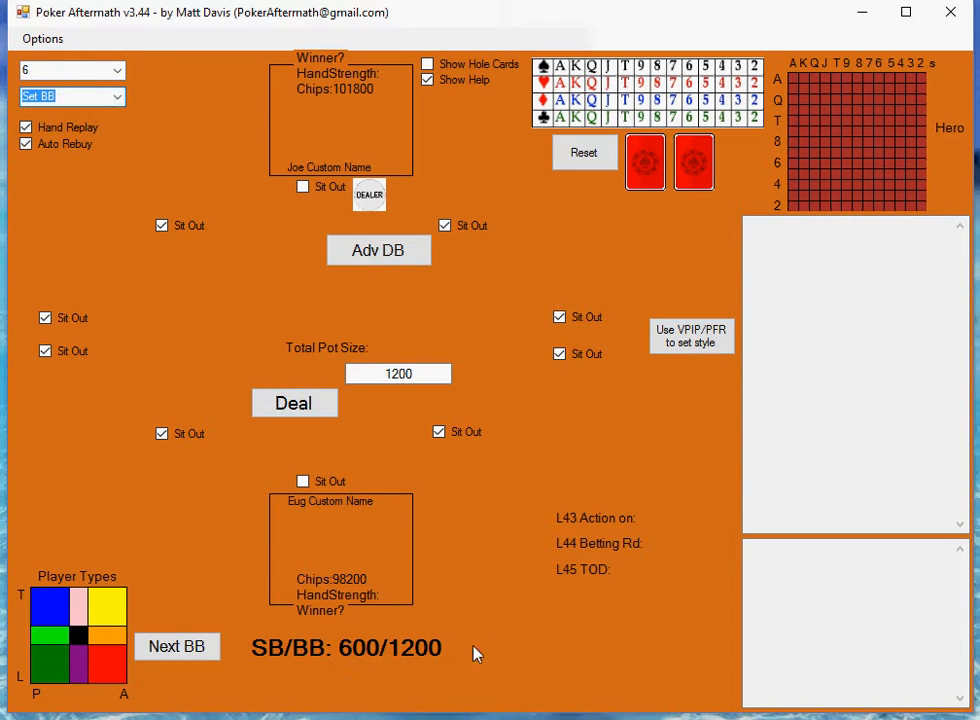
{"action": "mouse_move", "coordinate": [128, 102]}
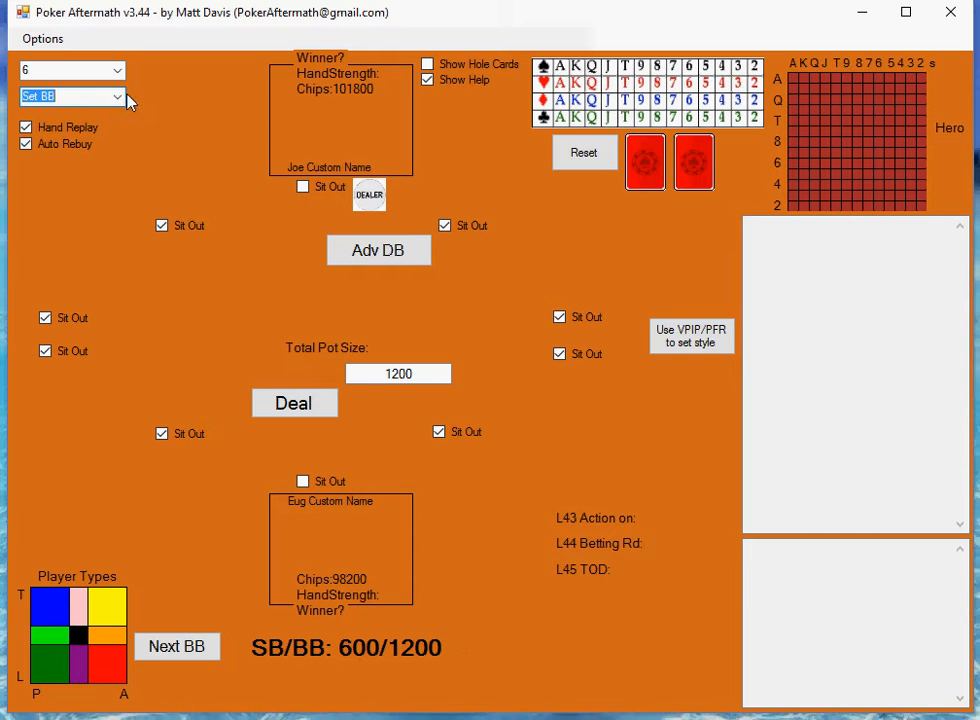
{"action": "left_click", "coordinate": [117, 96]}
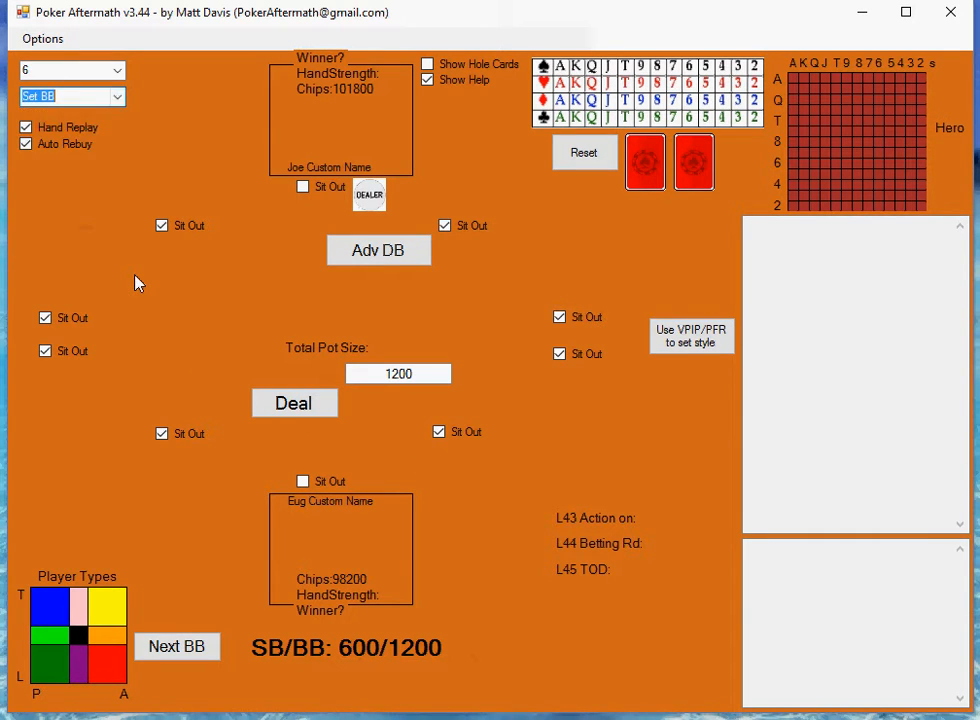
{"action": "mouse_move", "coordinate": [260, 298]}
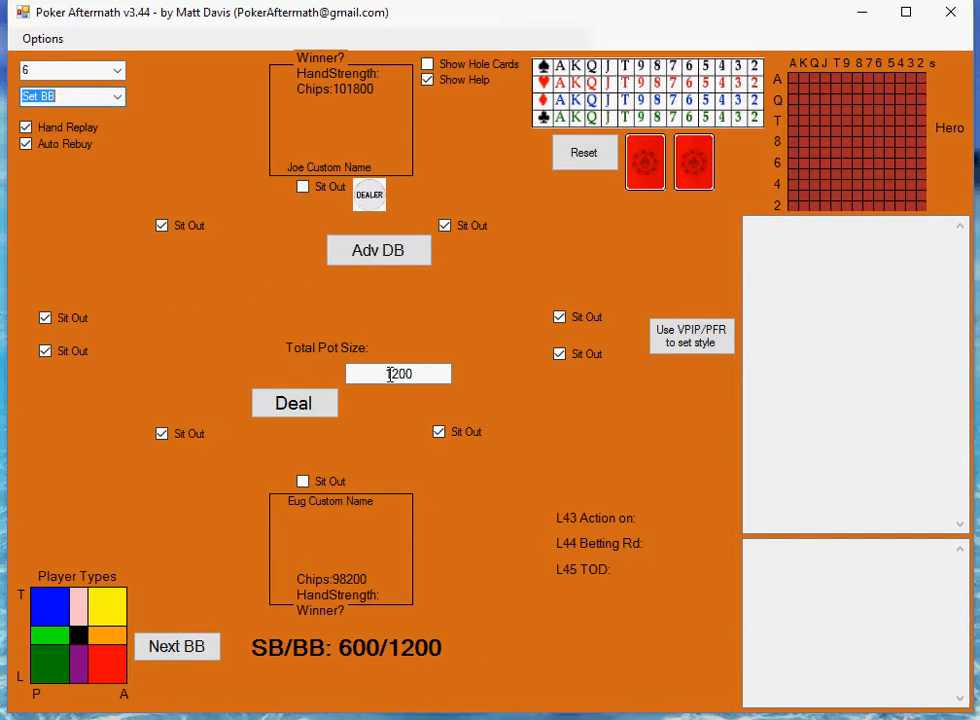
{"action": "mouse_move", "coordinate": [398, 373]}
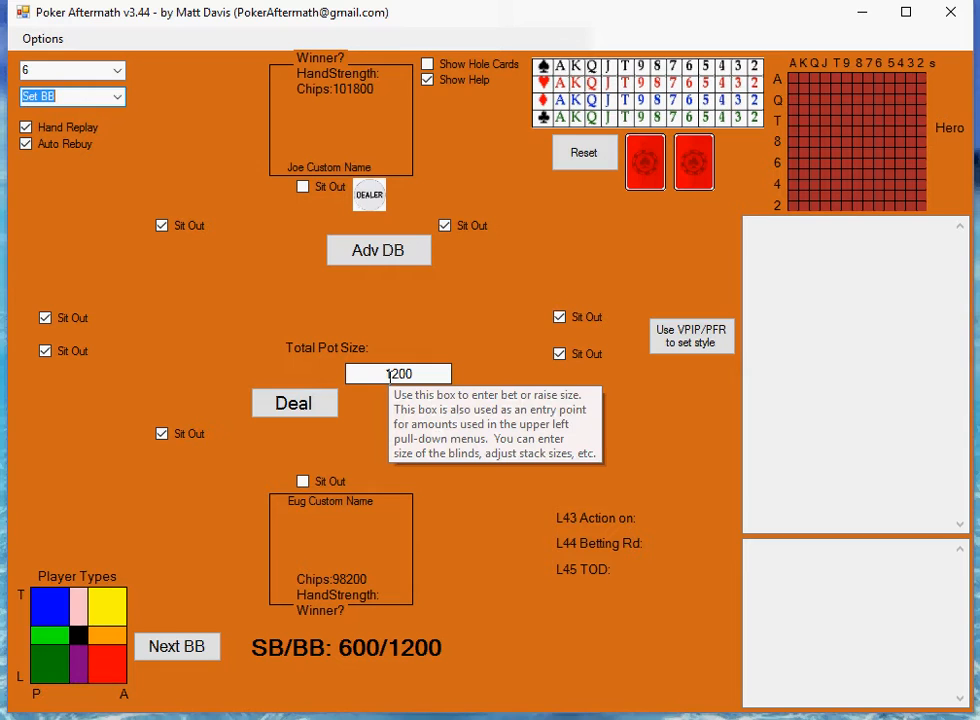
{"action": "mouse_move", "coordinate": [398, 373]}
{"action": "type", "text": "0.25"}
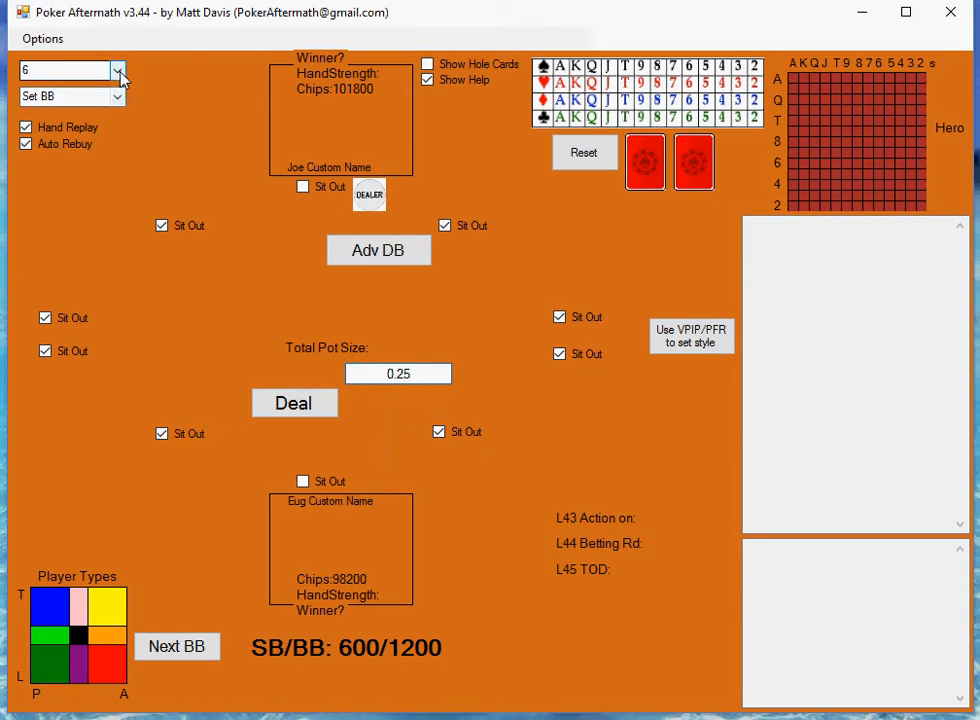
Step: Give Joe (player 6) tightness 0.25 and aggression 0.85
{"action": "left_click", "coordinate": [116, 96]}
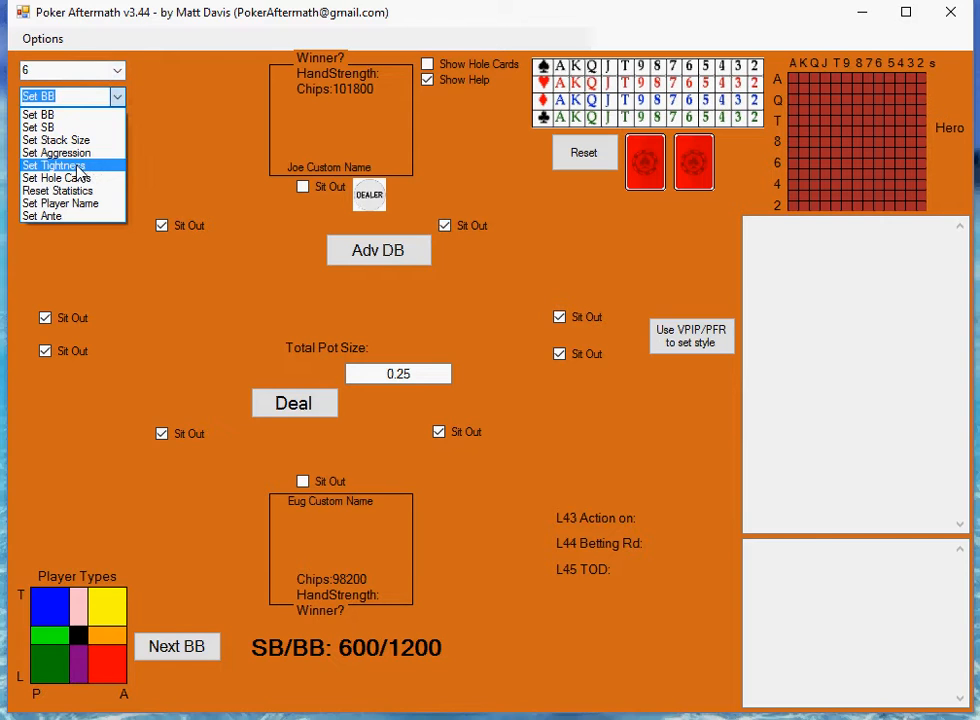
{"action": "left_click", "coordinate": [54, 165]}
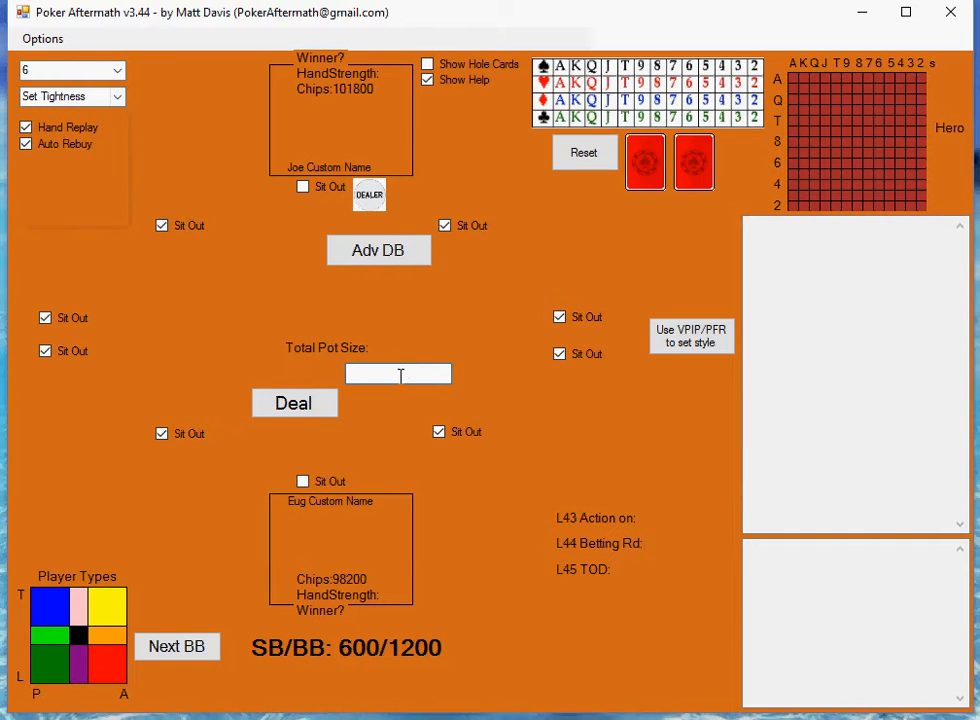
{"action": "type", "text": "0"}
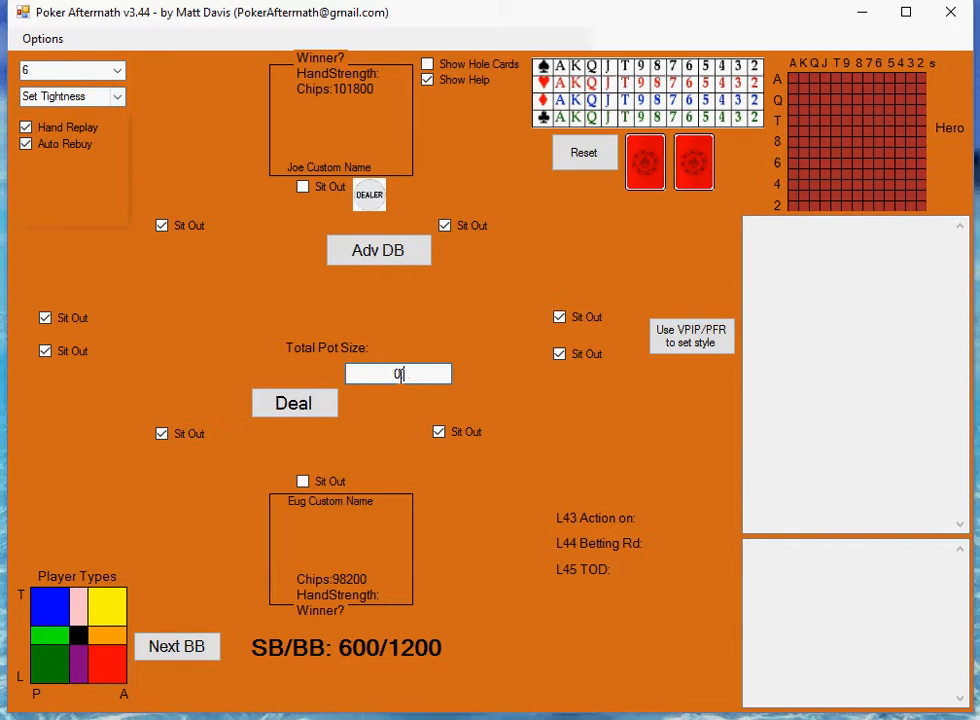
{"action": "type", "text": ".85"}
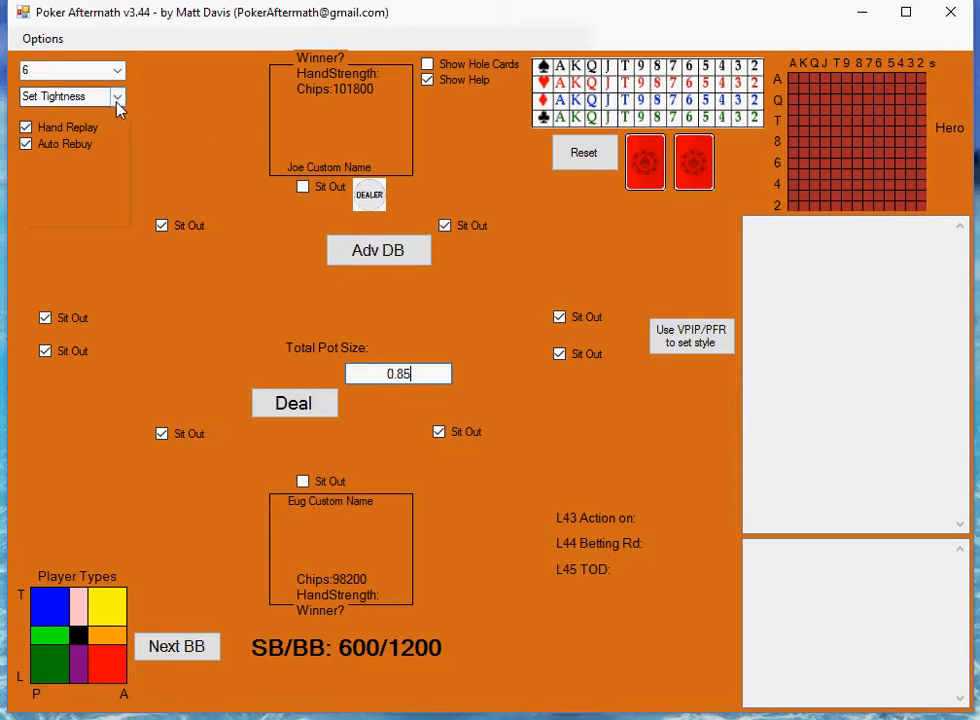
{"action": "left_click", "coordinate": [117, 96]}
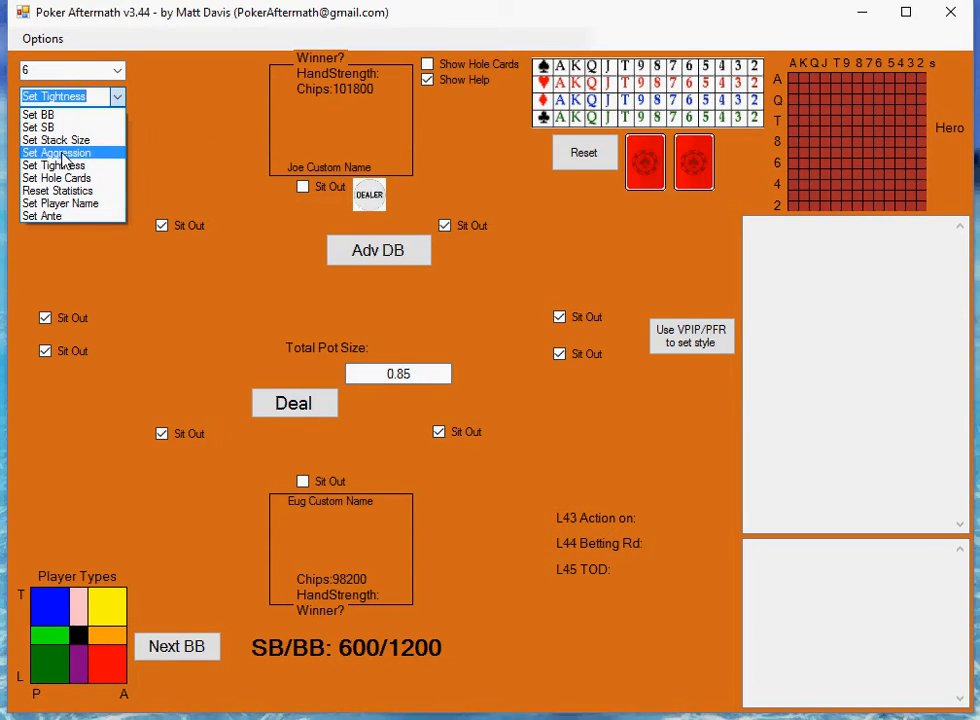
{"action": "left_click", "coordinate": [56, 152]}
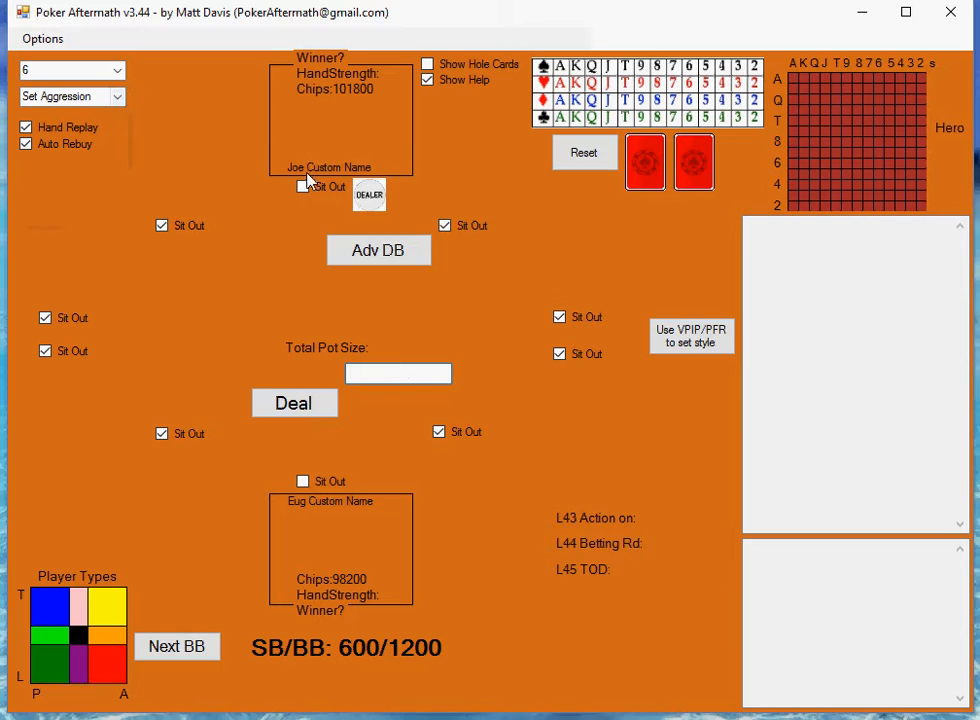
{"action": "mouse_move", "coordinate": [603, 656]}
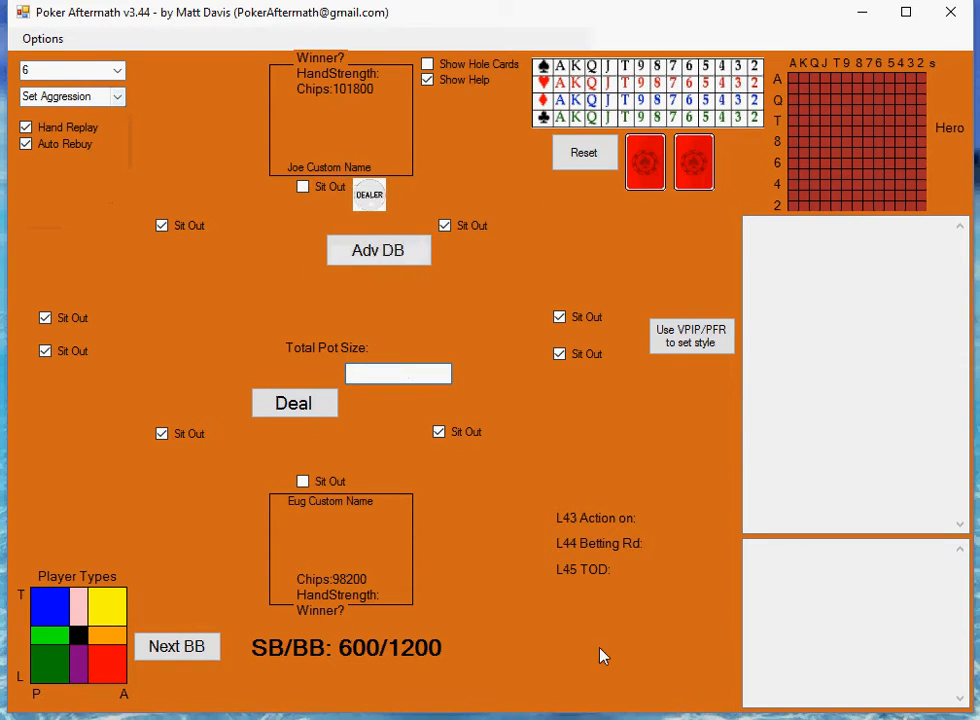
{"action": "left_click", "coordinate": [398, 373]}
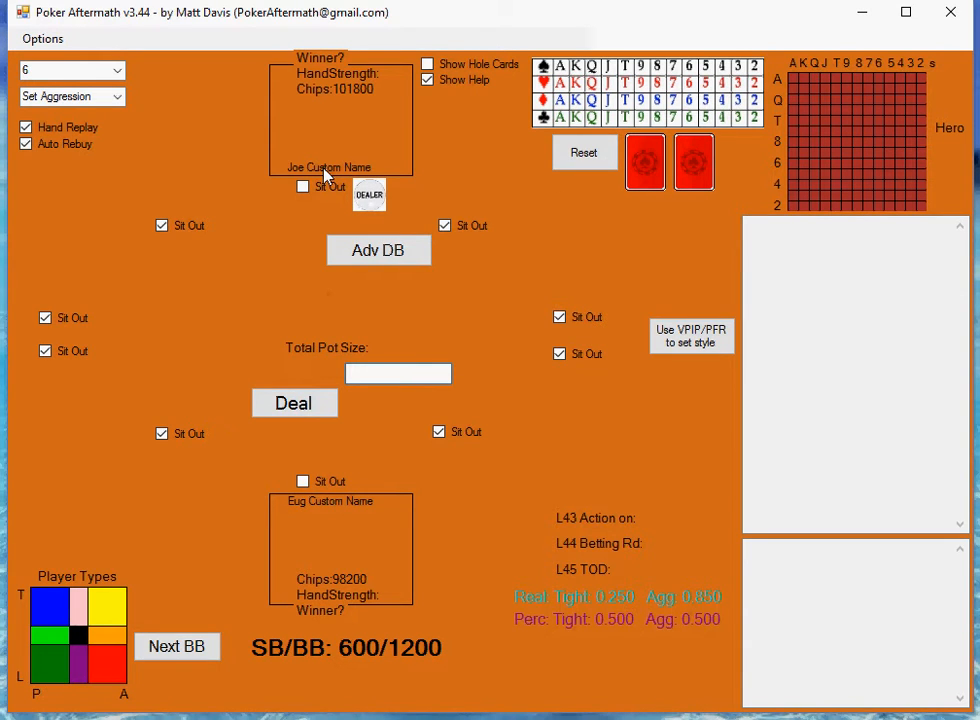
{"action": "left_click", "coordinate": [398, 373]}
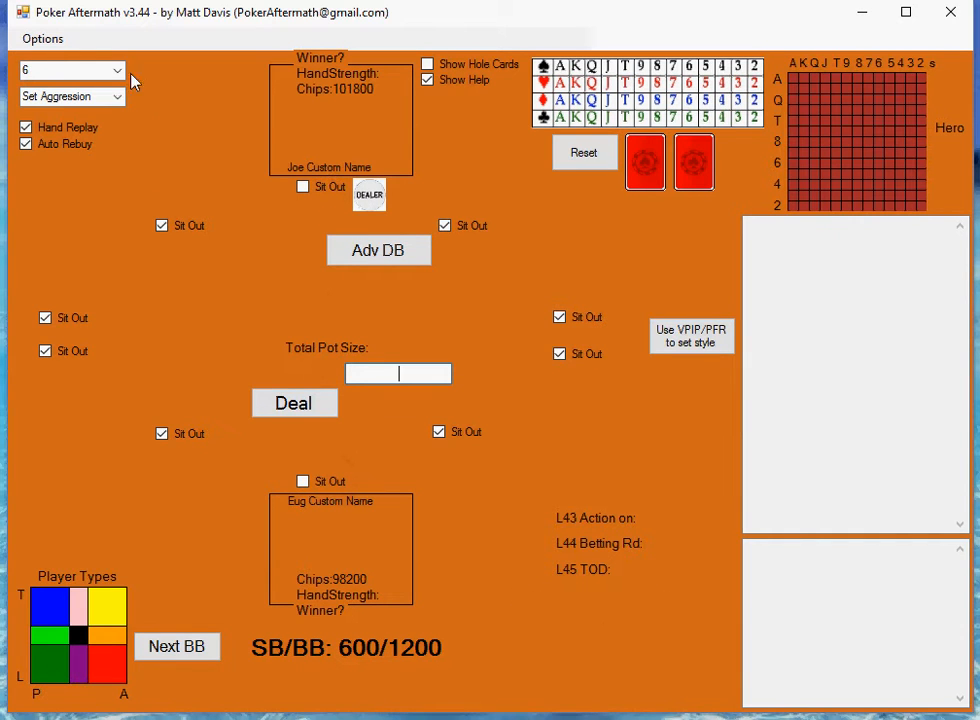
Step: Switch the adjusted player to Eug (player 1) and enter aggression value 0.40
{"action": "left_click", "coordinate": [65, 70]}
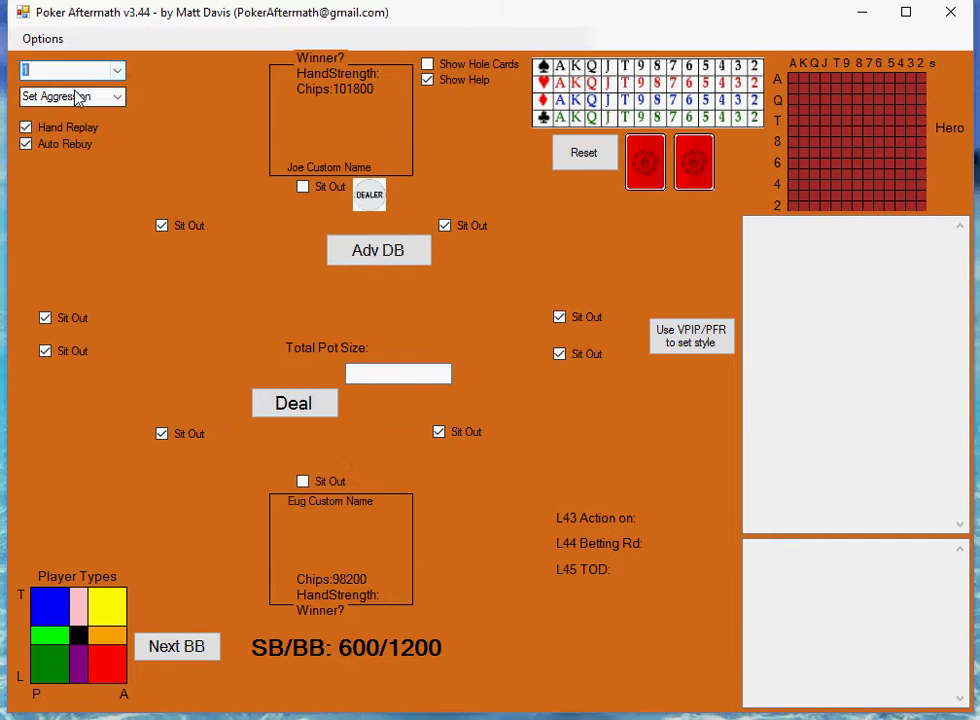
{"action": "mouse_move", "coordinate": [398, 373]}
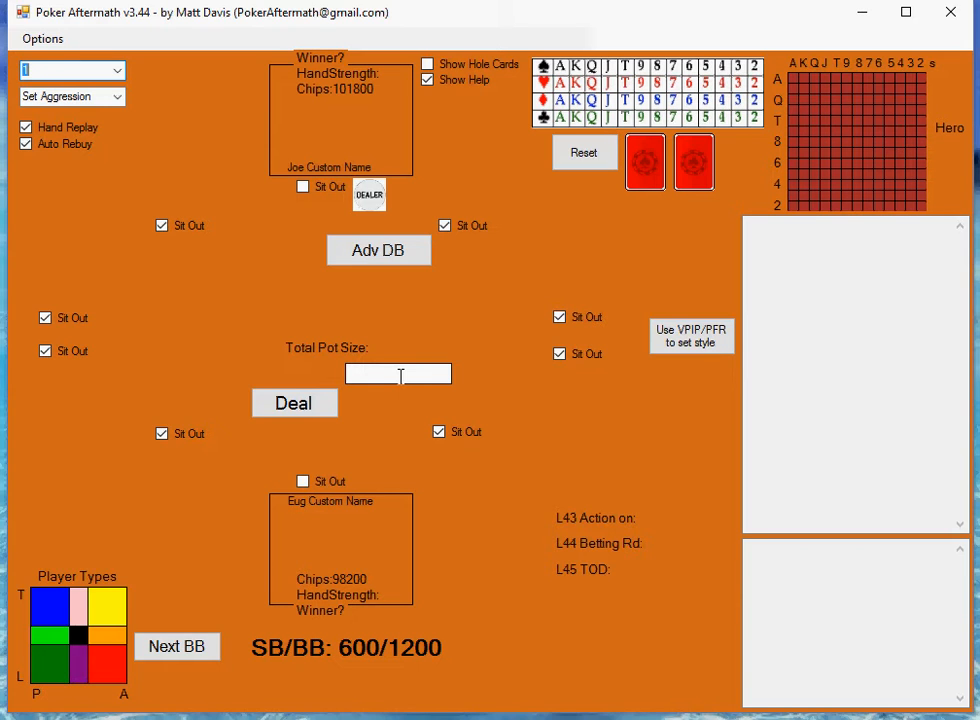
{"action": "type", "text": "0"}
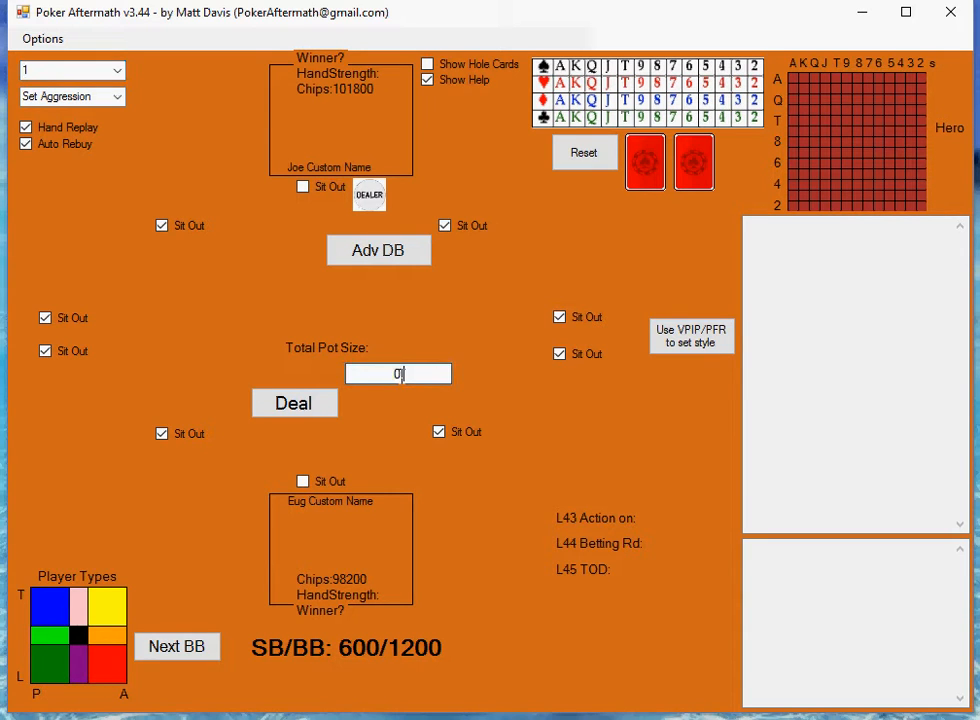
{"action": "type", "text": ".40"}
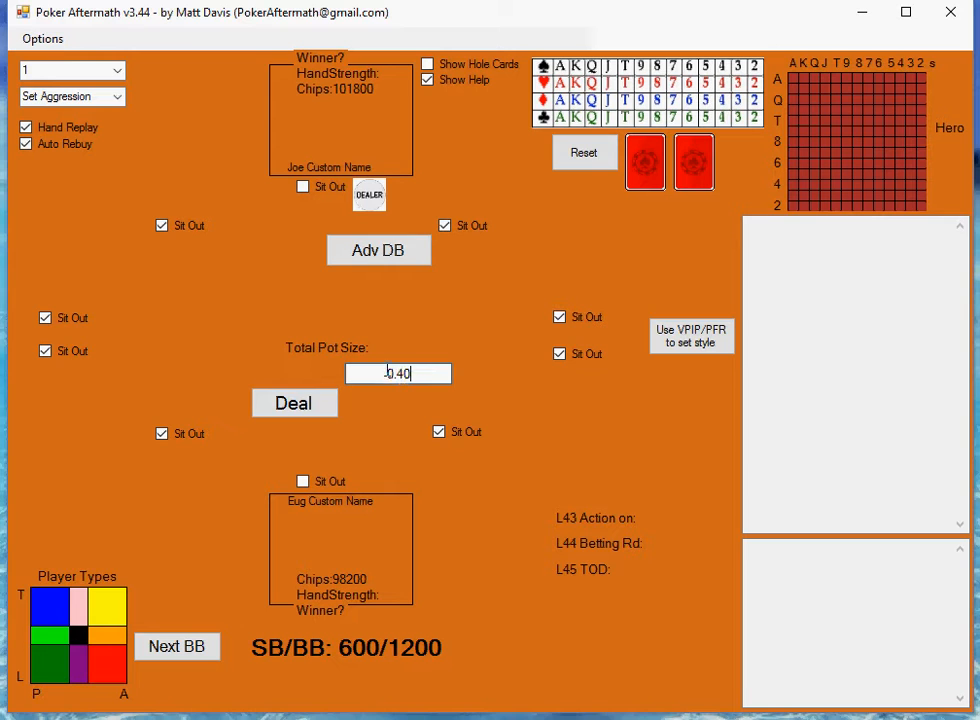
{"action": "left_click", "coordinate": [70, 96]}
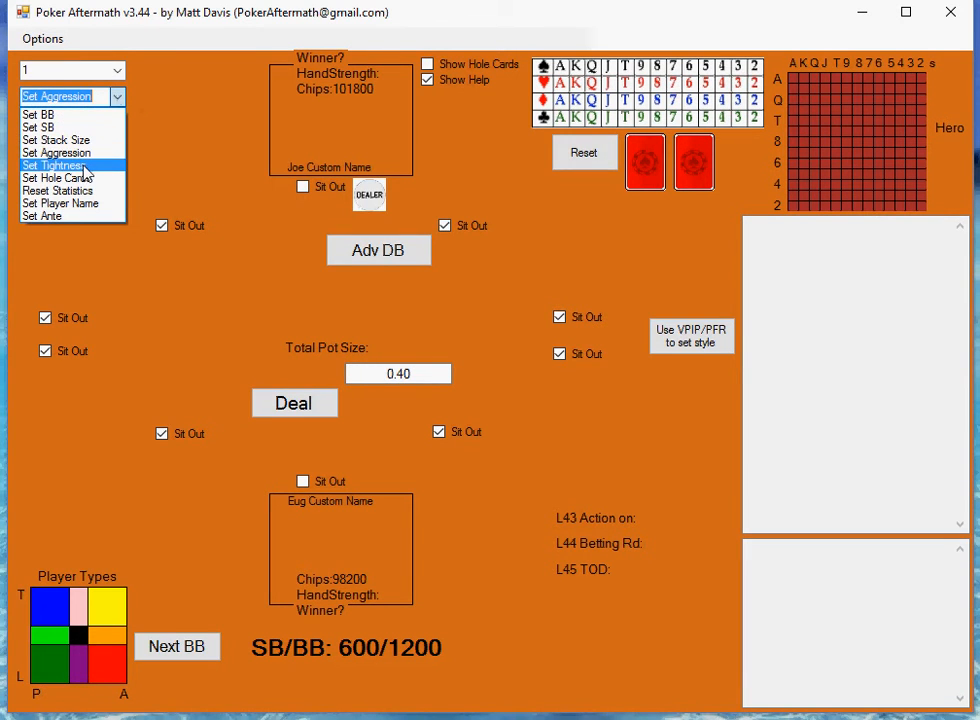
{"action": "mouse_move", "coordinate": [57, 153]}
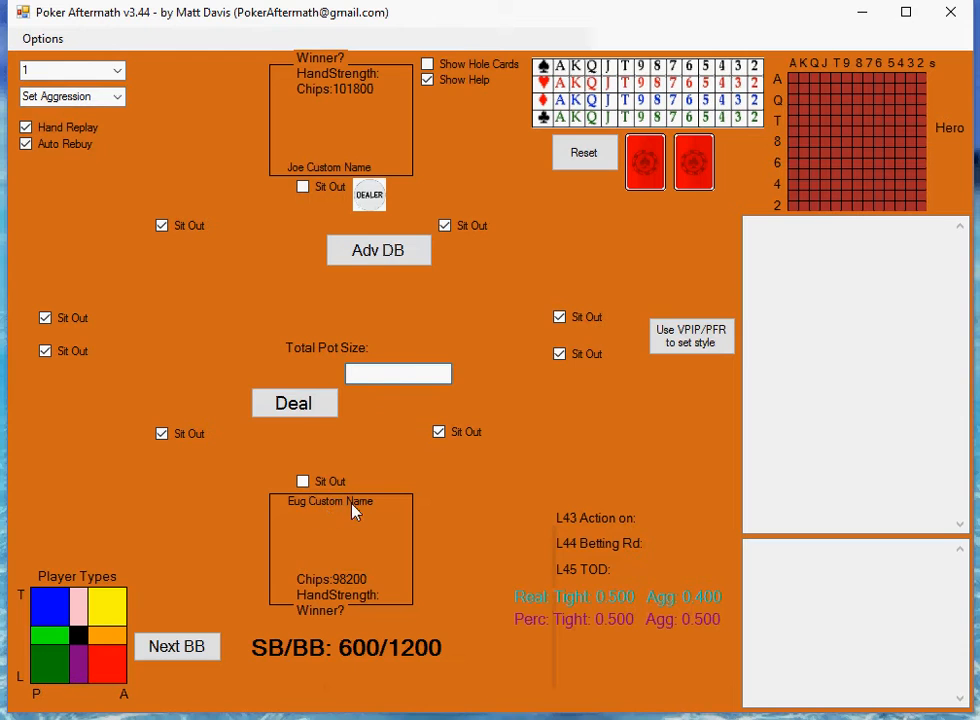
{"action": "mouse_move", "coordinate": [352, 510]}
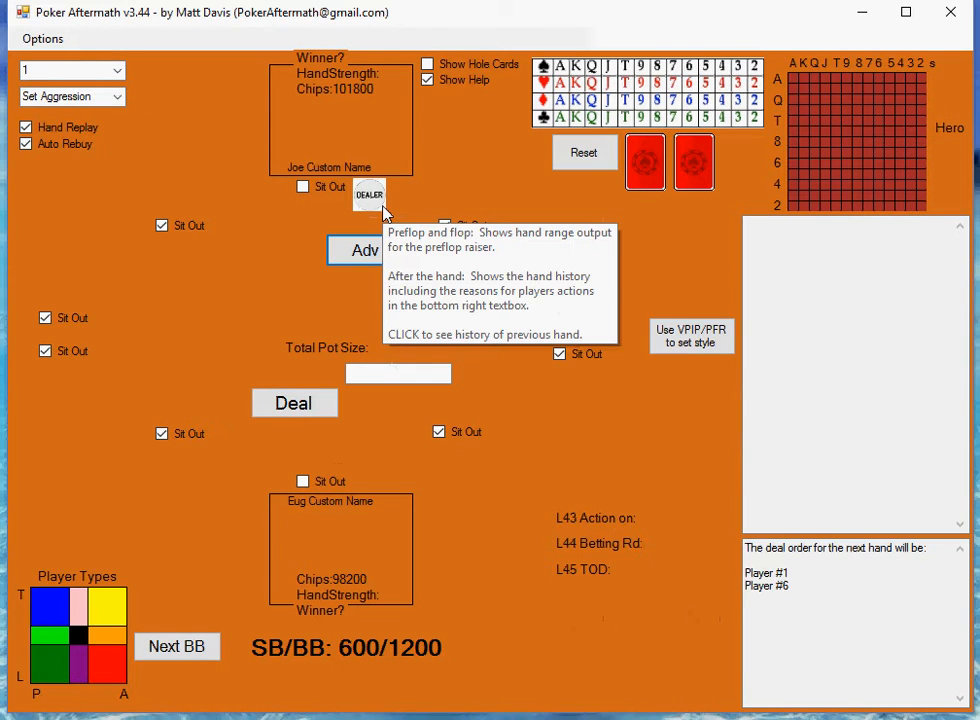
{"action": "mouse_move", "coordinate": [416, 206]}
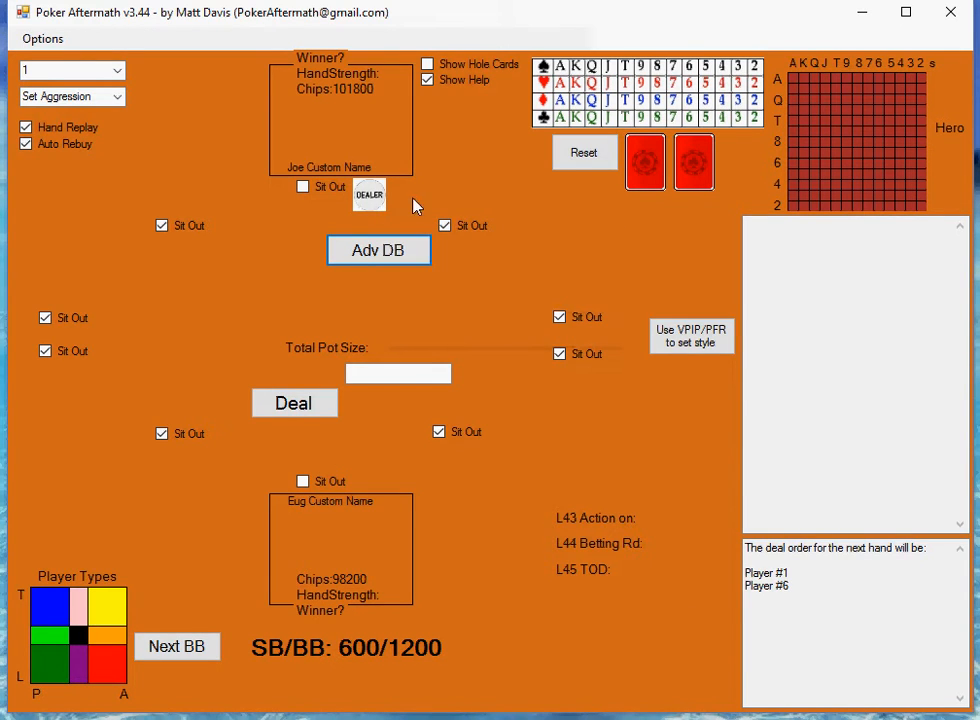
{"action": "mouse_move", "coordinate": [455, 200]}
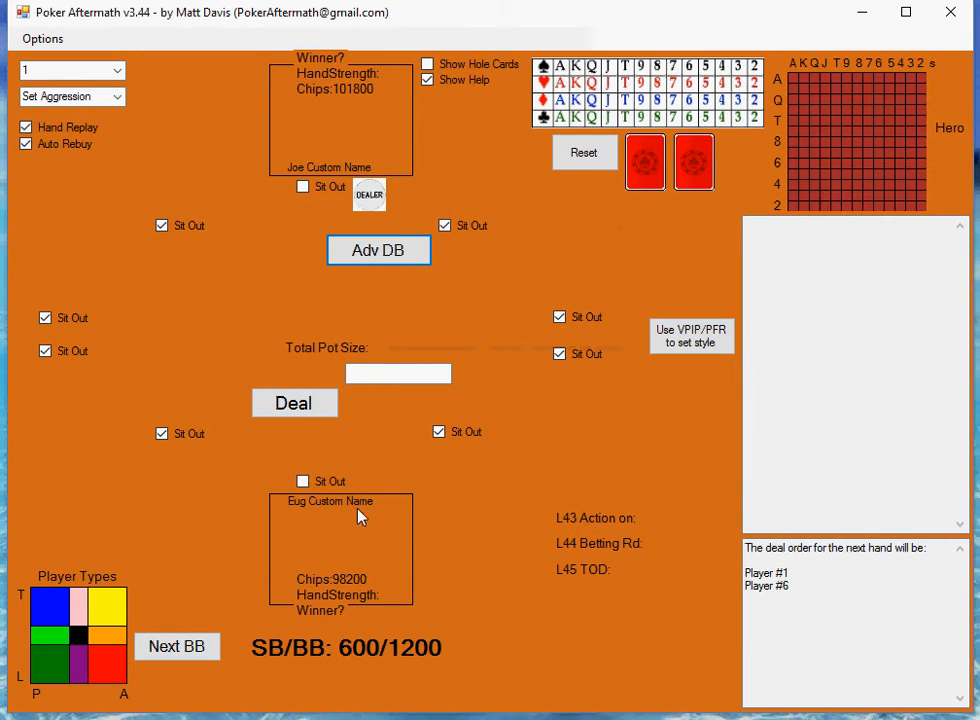
{"action": "mouse_move", "coordinate": [560, 105]}
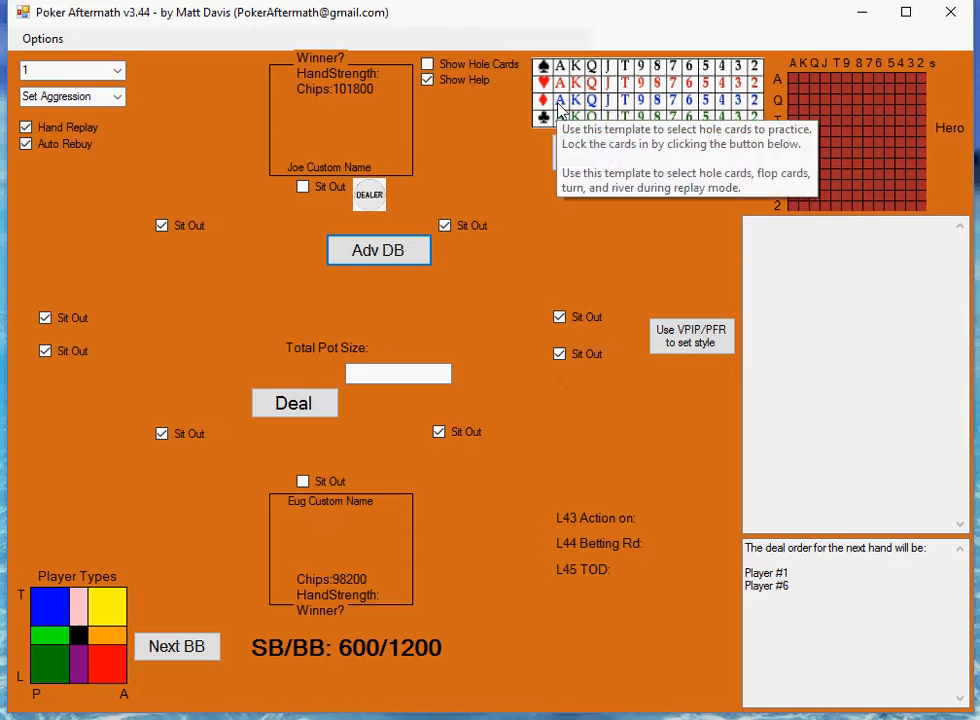
Step: Lock in the ace and ten of diamonds as Hero's hole cards
{"action": "left_click", "coordinate": [294, 402]}
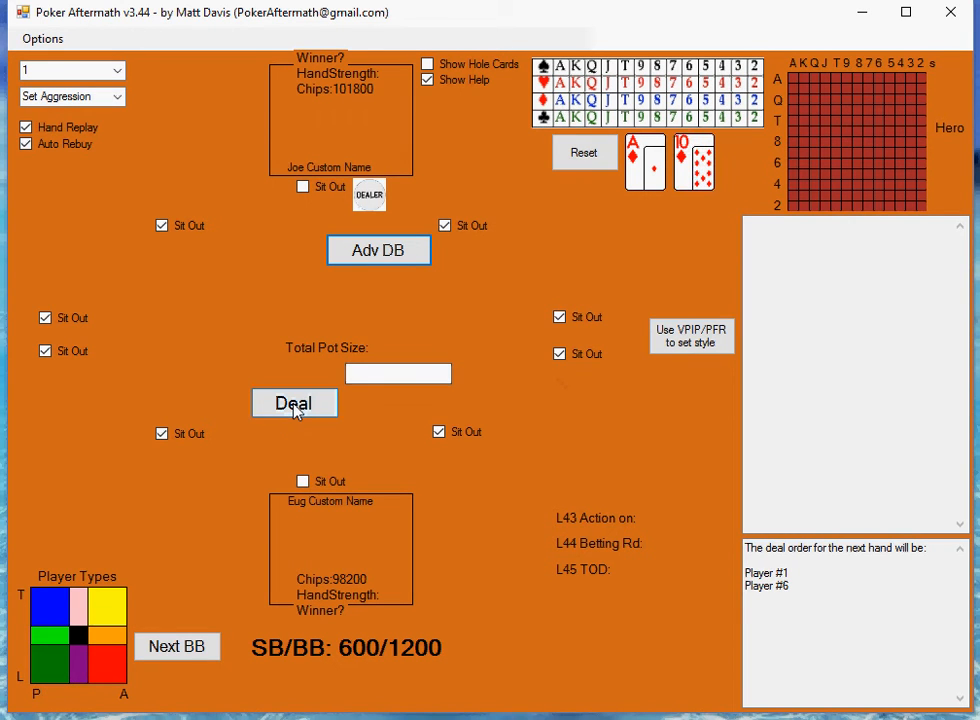
Step: Deal the hand, have Joe call the small blind, and check as Eug
{"action": "left_click", "coordinate": [294, 402]}
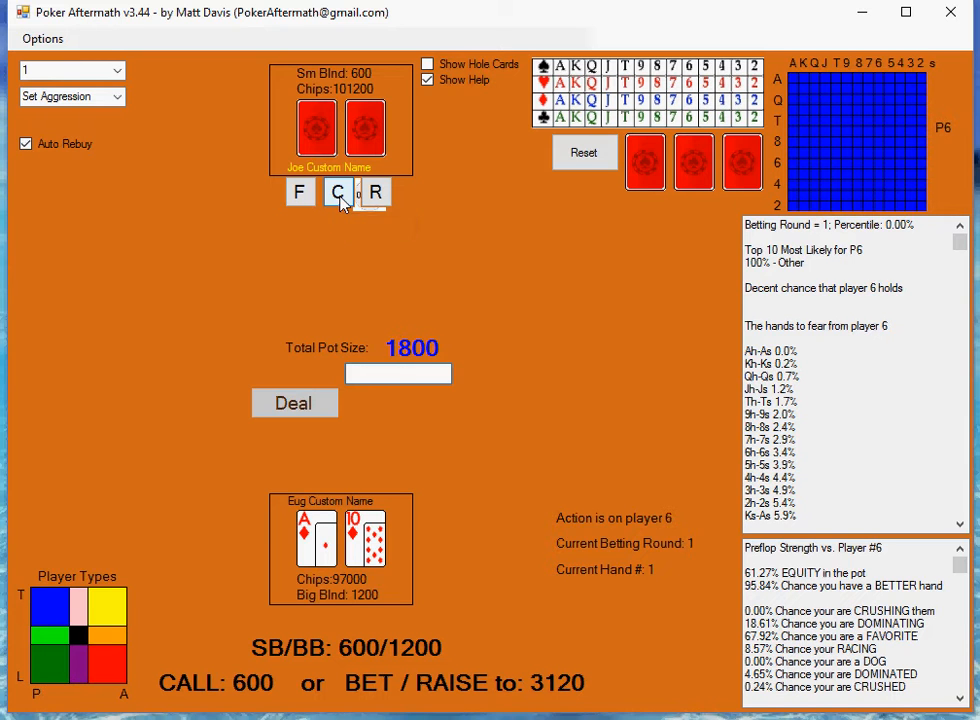
{"action": "left_click", "coordinate": [337, 191]}
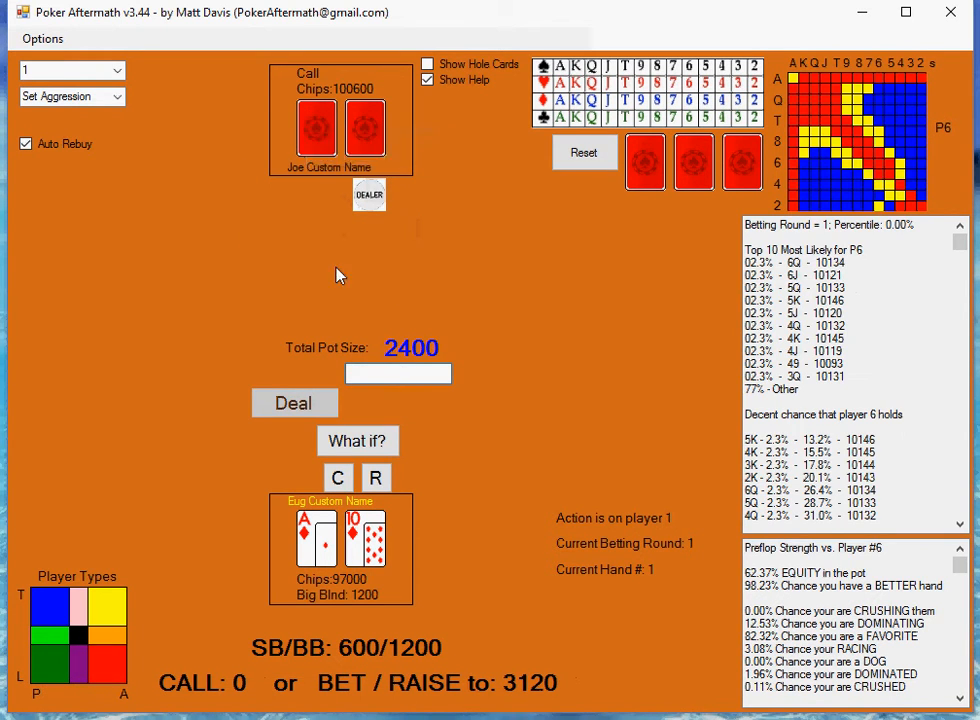
{"action": "mouse_move", "coordinate": [920, 110]}
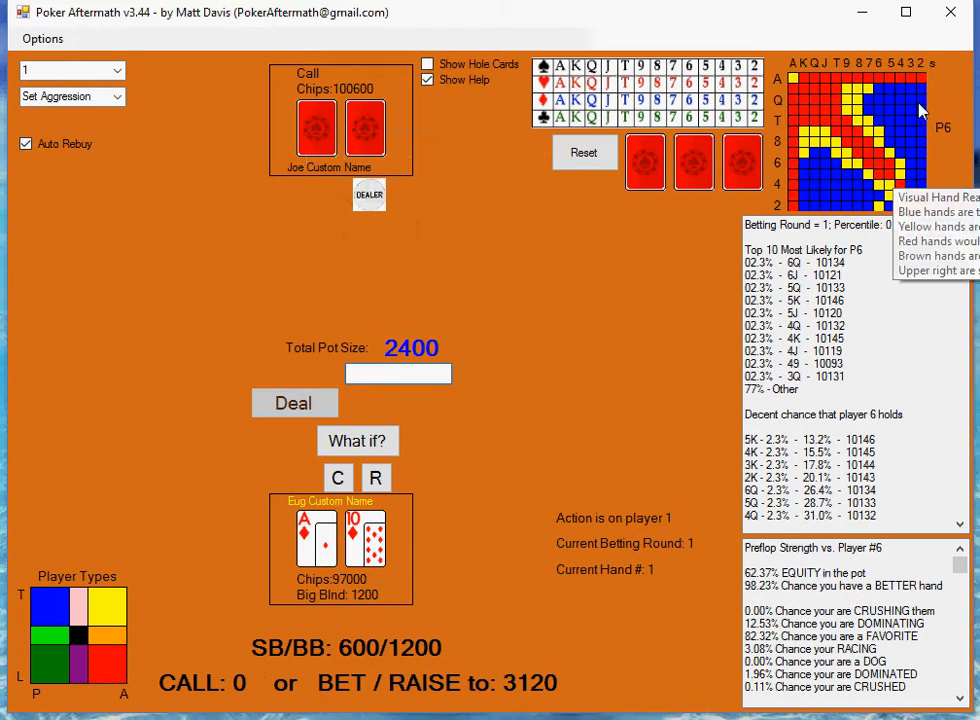
{"action": "mouse_move", "coordinate": [868, 155]}
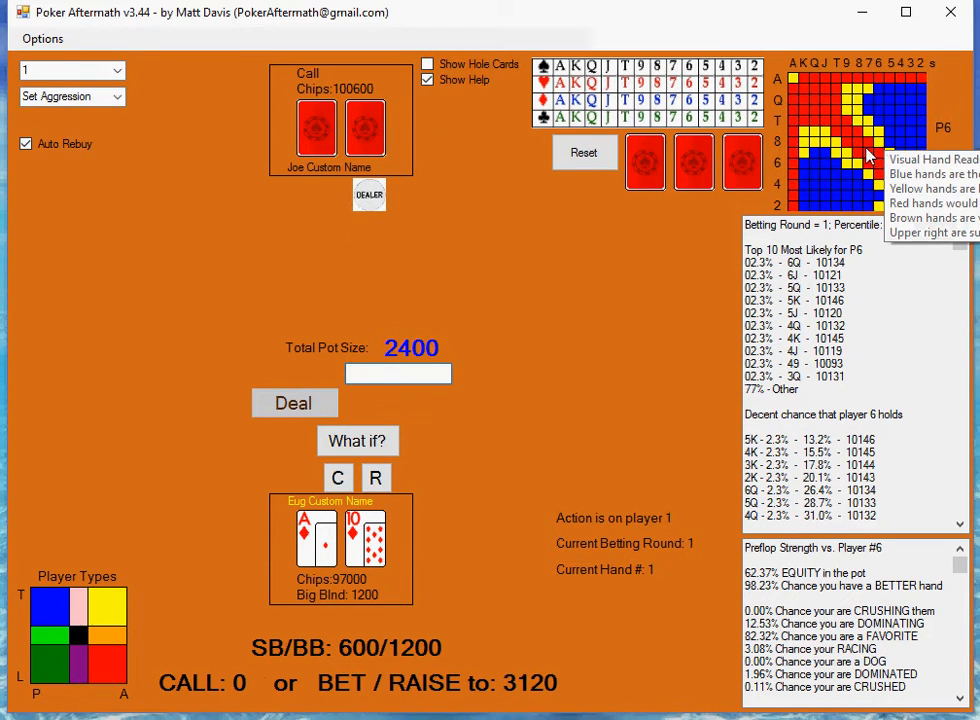
{"action": "mouse_move", "coordinate": [810, 90]}
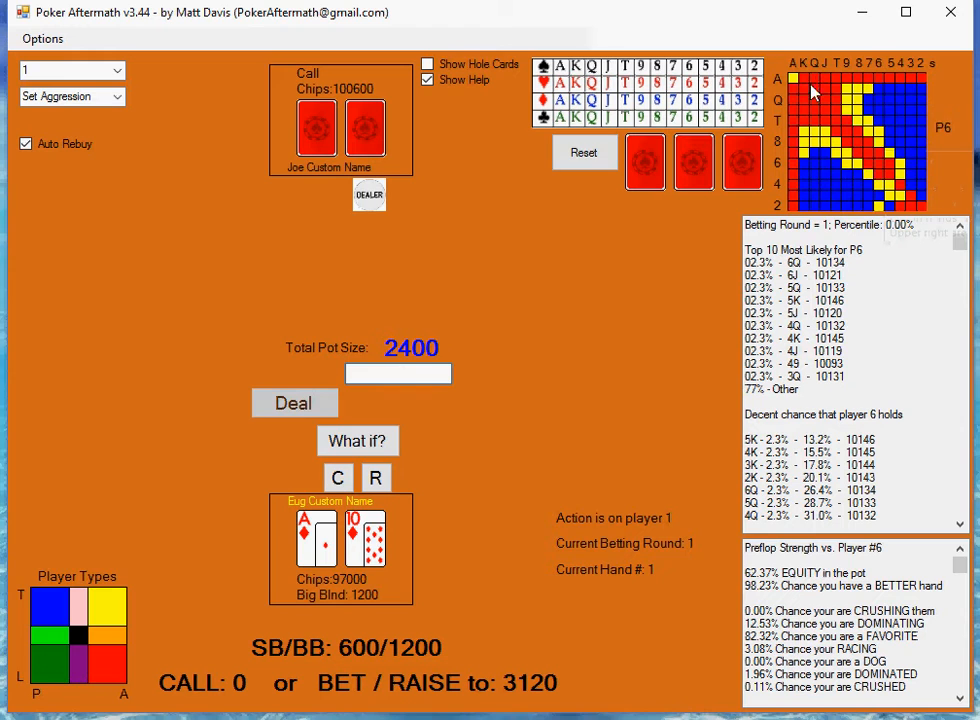
{"action": "mouse_move", "coordinate": [782, 193]}
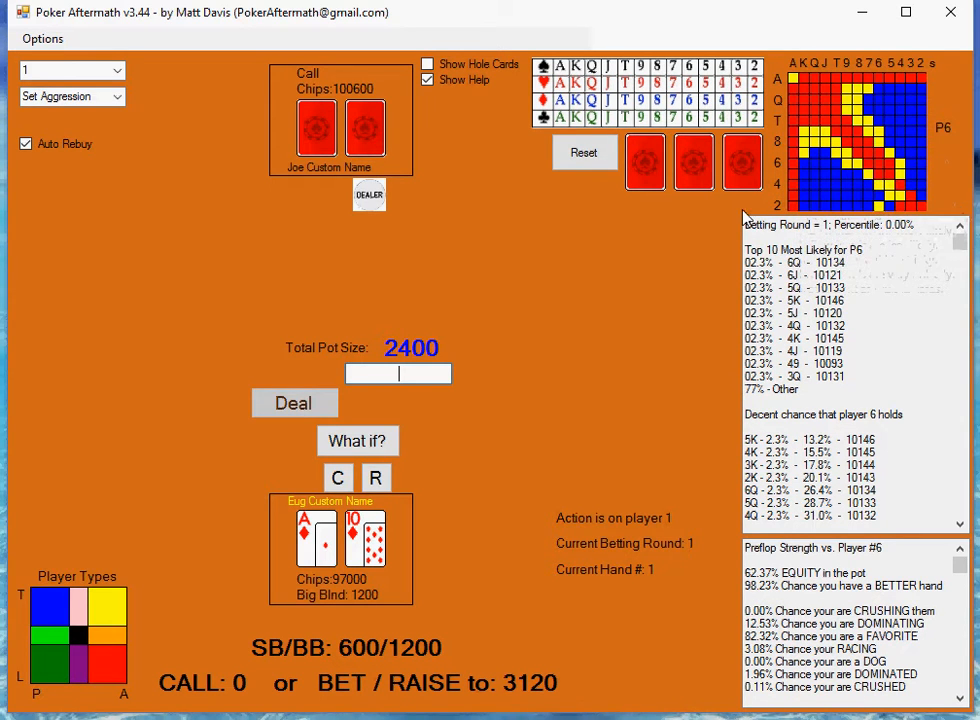
{"action": "mouse_move", "coordinate": [446, 454]}
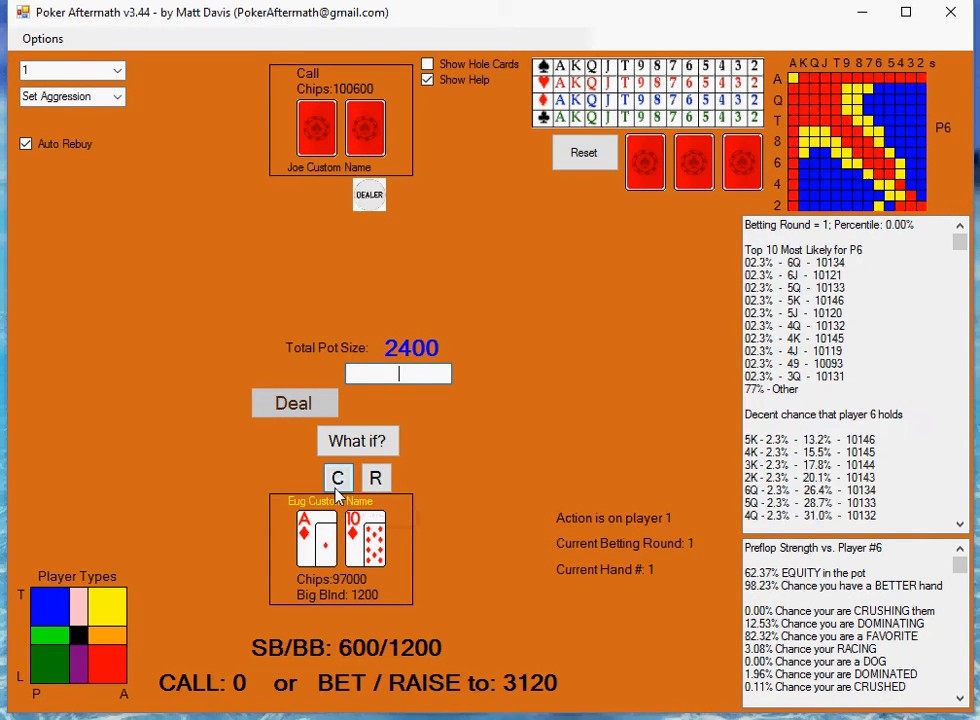
{"action": "mouse_move", "coordinate": [168, 355]}
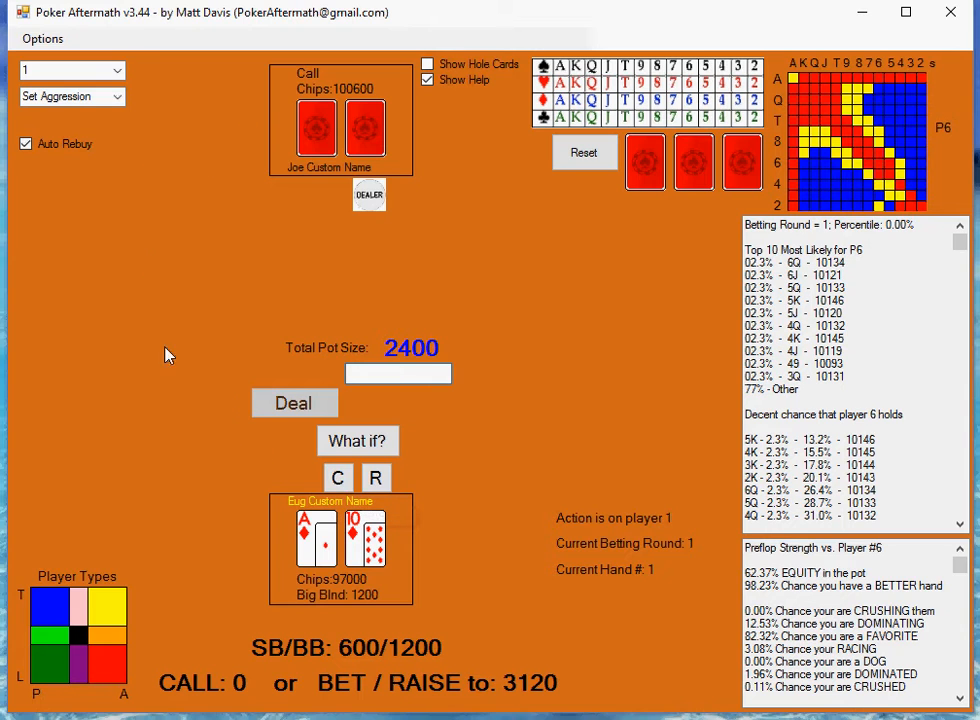
{"action": "mouse_move", "coordinate": [338, 477]}
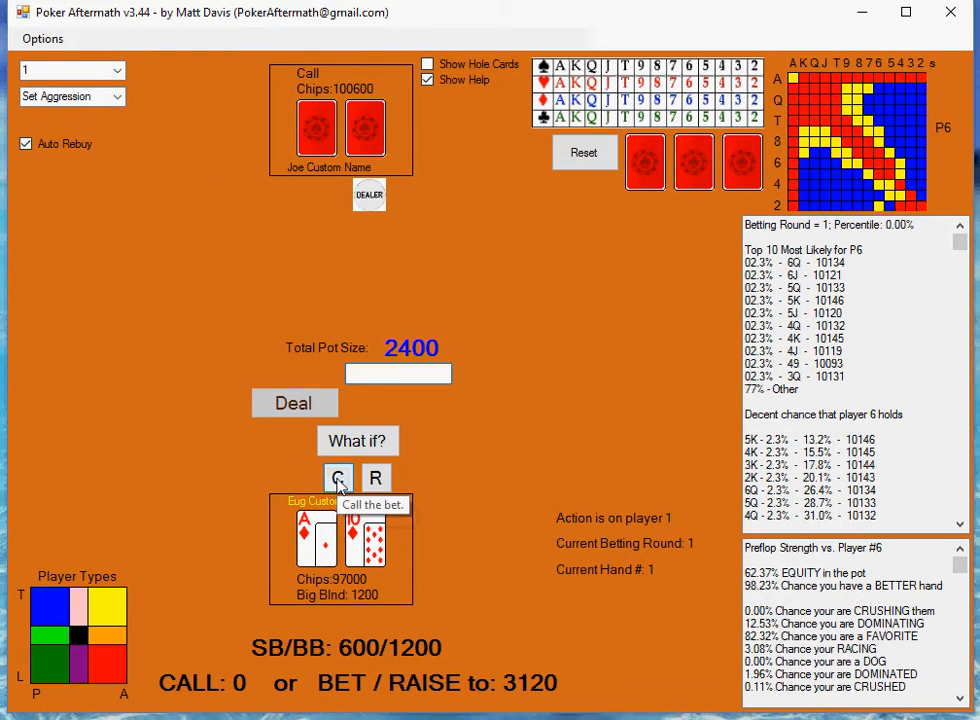
{"action": "left_click", "coordinate": [338, 477]}
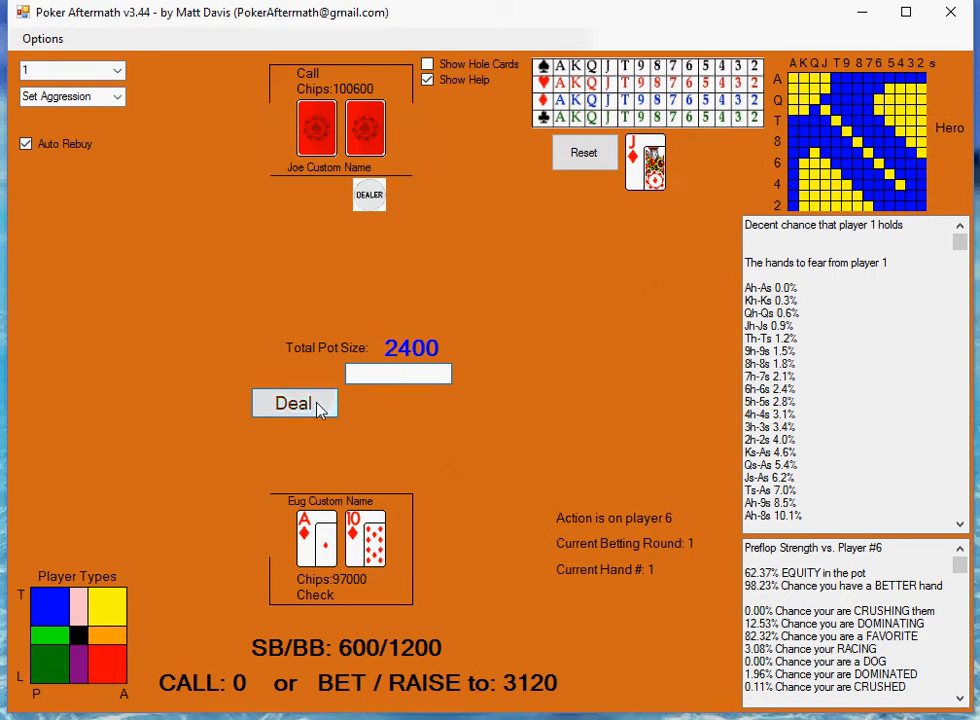
Step: Deal the jack, king and three flop, opening betting round 2
{"action": "left_click", "coordinate": [294, 402]}
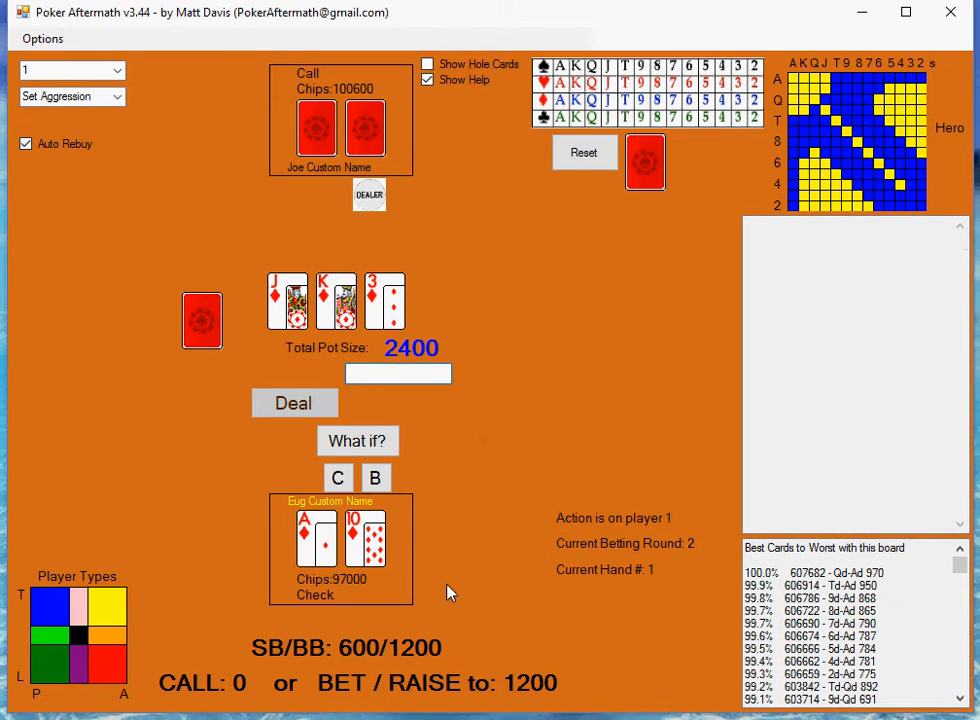
{"action": "mouse_move", "coordinate": [253, 490]}
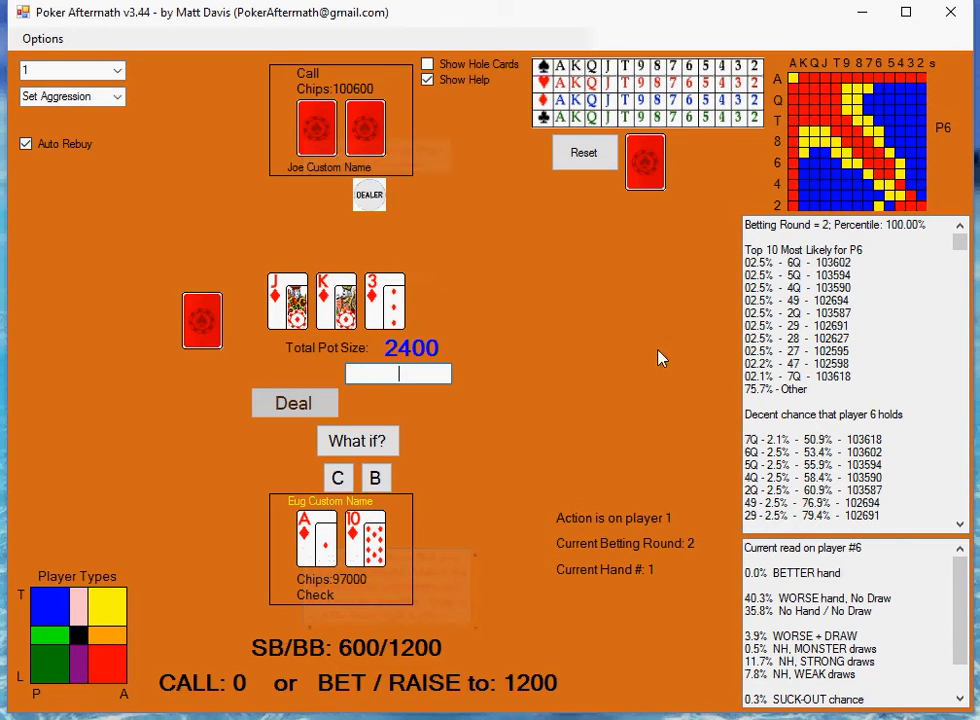
{"action": "mouse_move", "coordinate": [885, 222]}
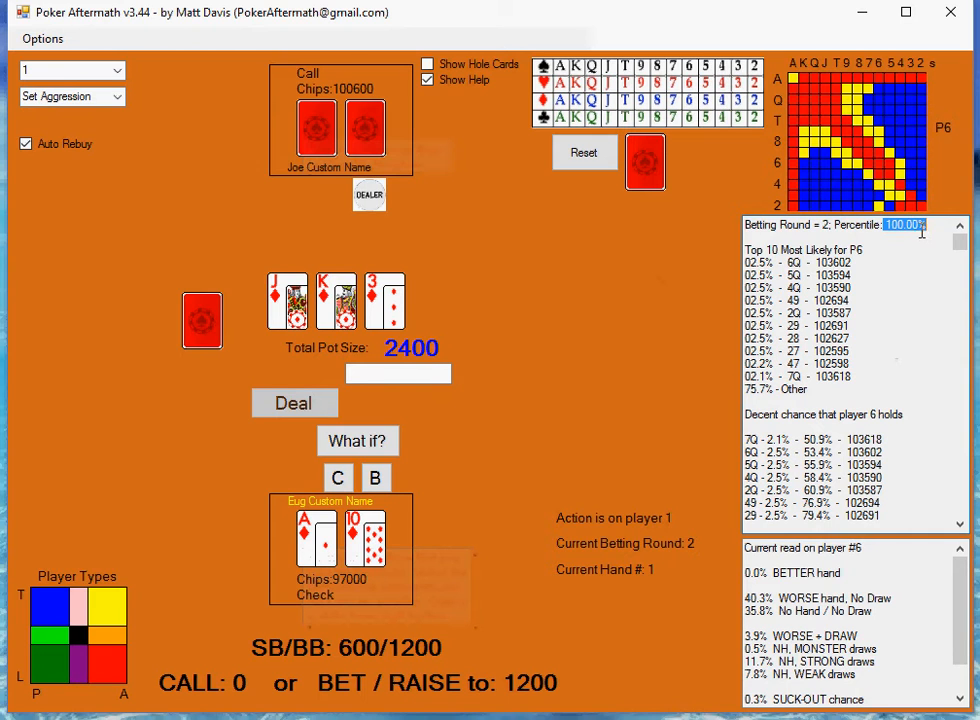
{"action": "mouse_move", "coordinate": [897, 308]}
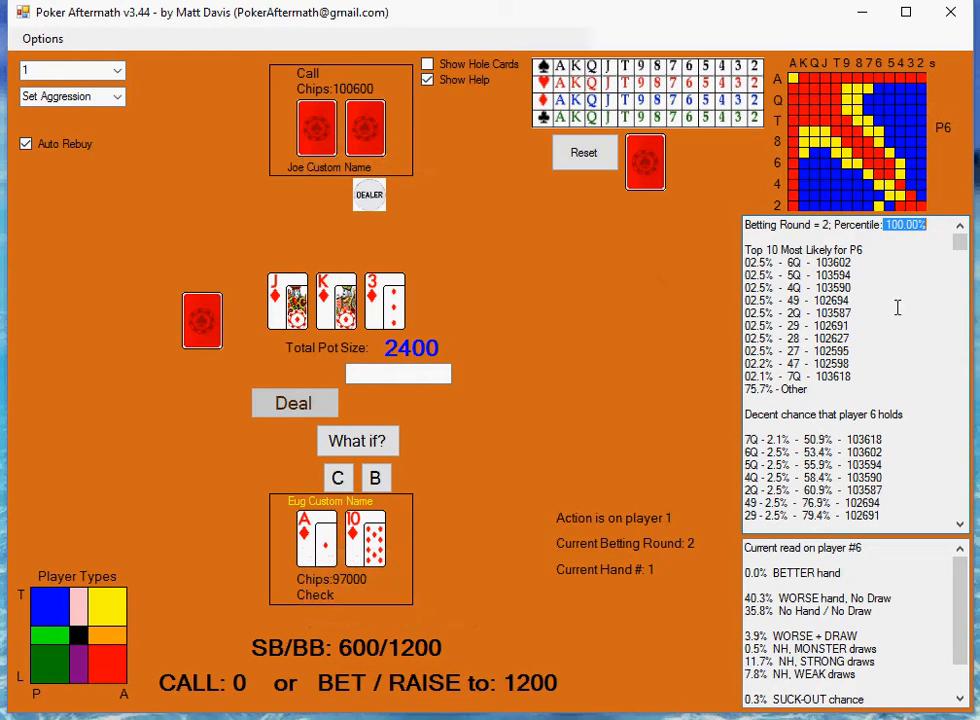
{"action": "mouse_move", "coordinate": [675, 308]}
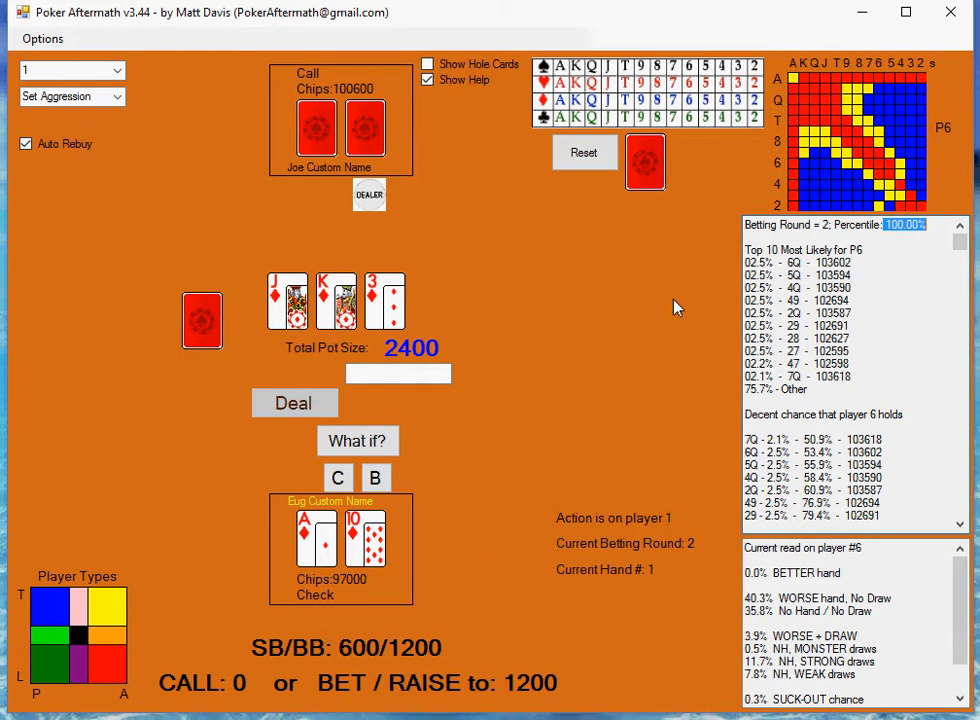
{"action": "mouse_move", "coordinate": [625, 375]}
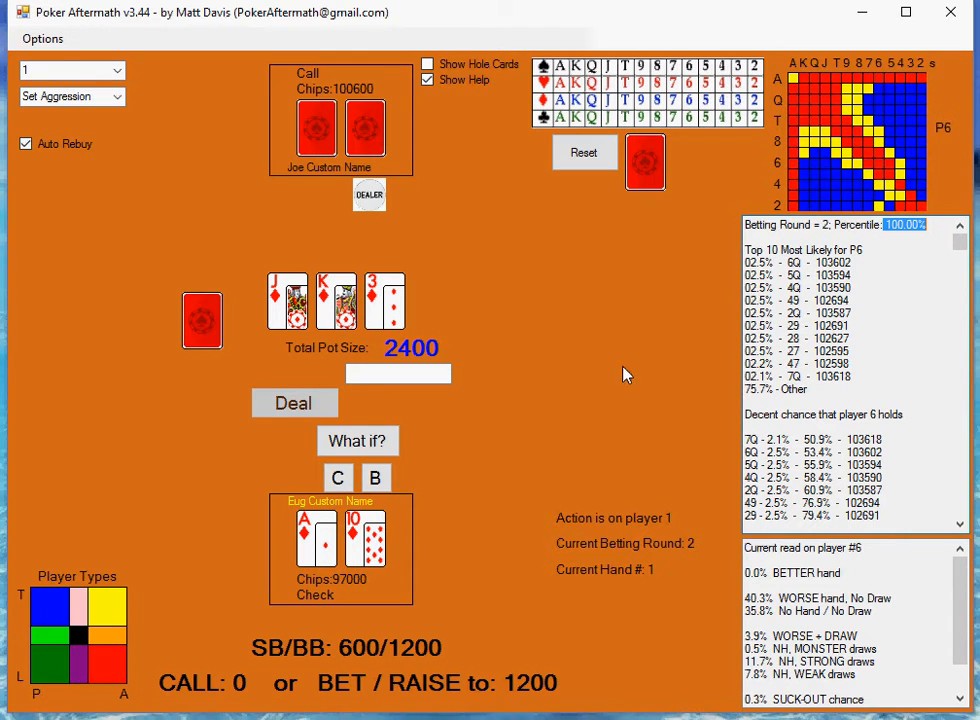
{"action": "mouse_move", "coordinate": [335, 258]}
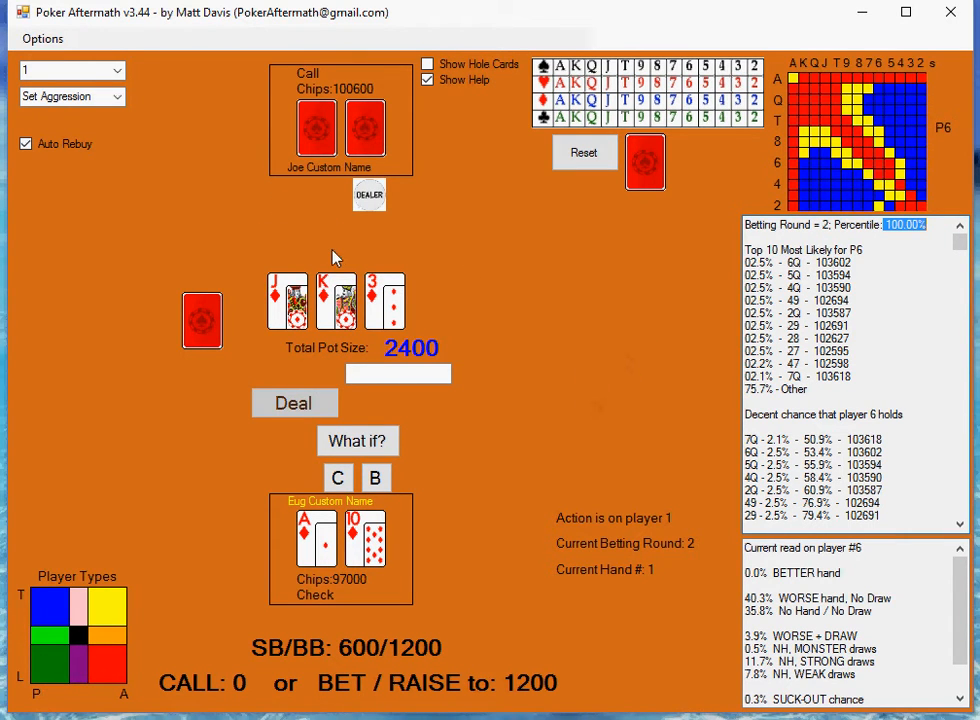
{"action": "mouse_move", "coordinate": [258, 205]}
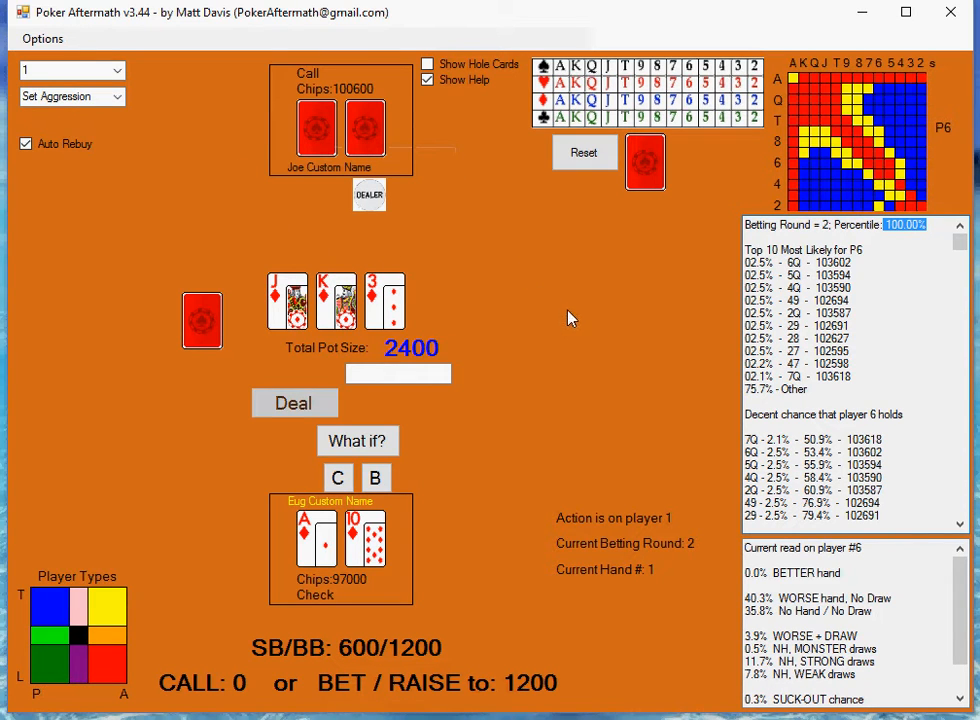
{"action": "mouse_move", "coordinate": [676, 428]}
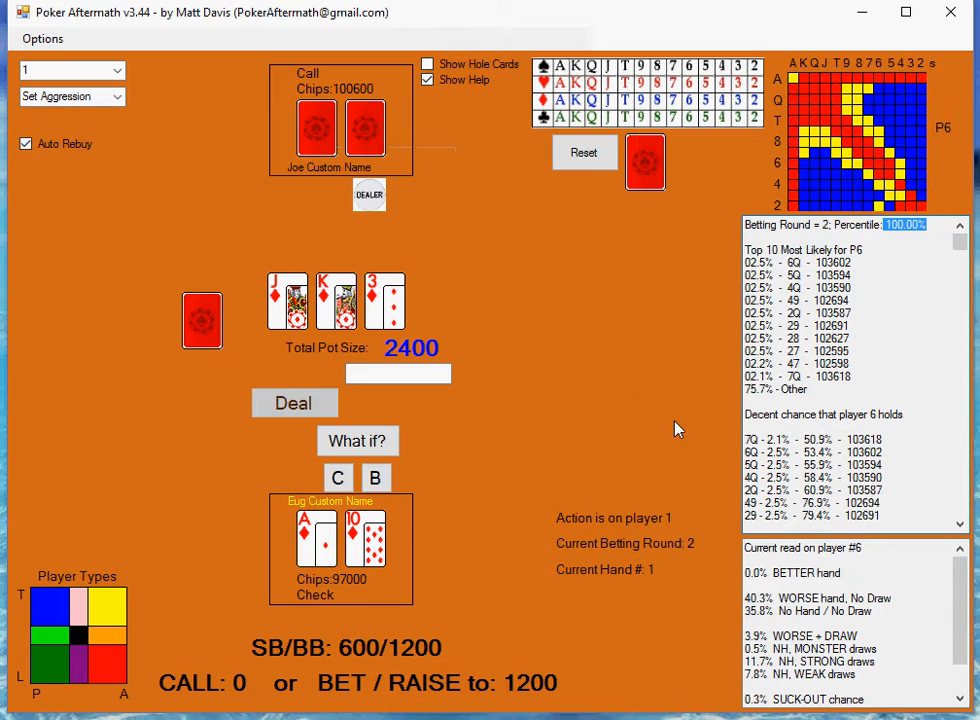
{"action": "mouse_move", "coordinate": [710, 503]}
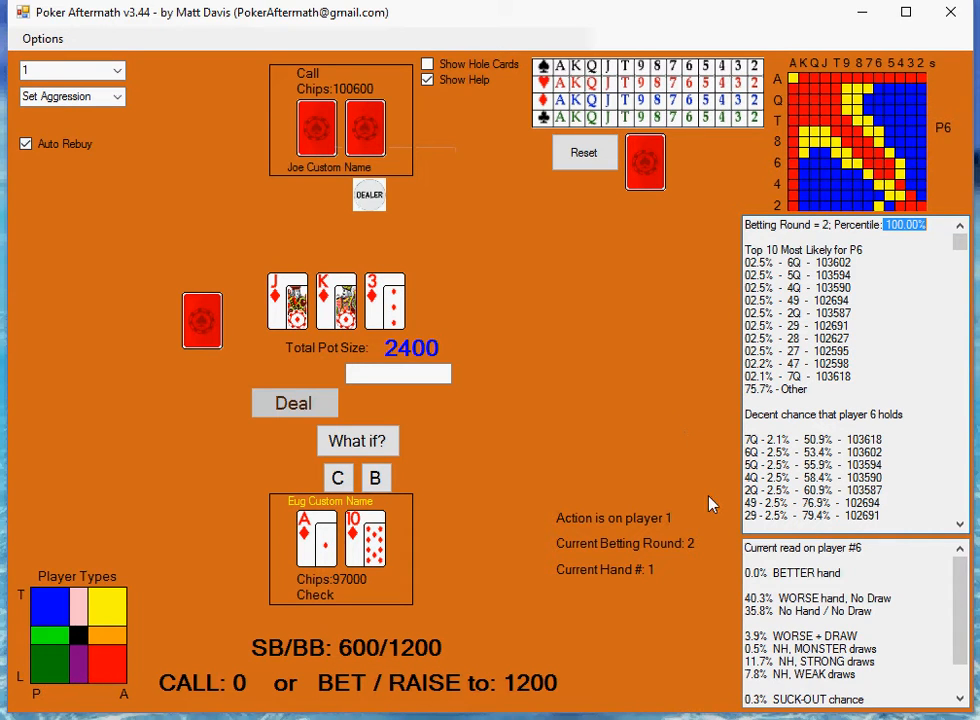
{"action": "mouse_move", "coordinate": [720, 603]}
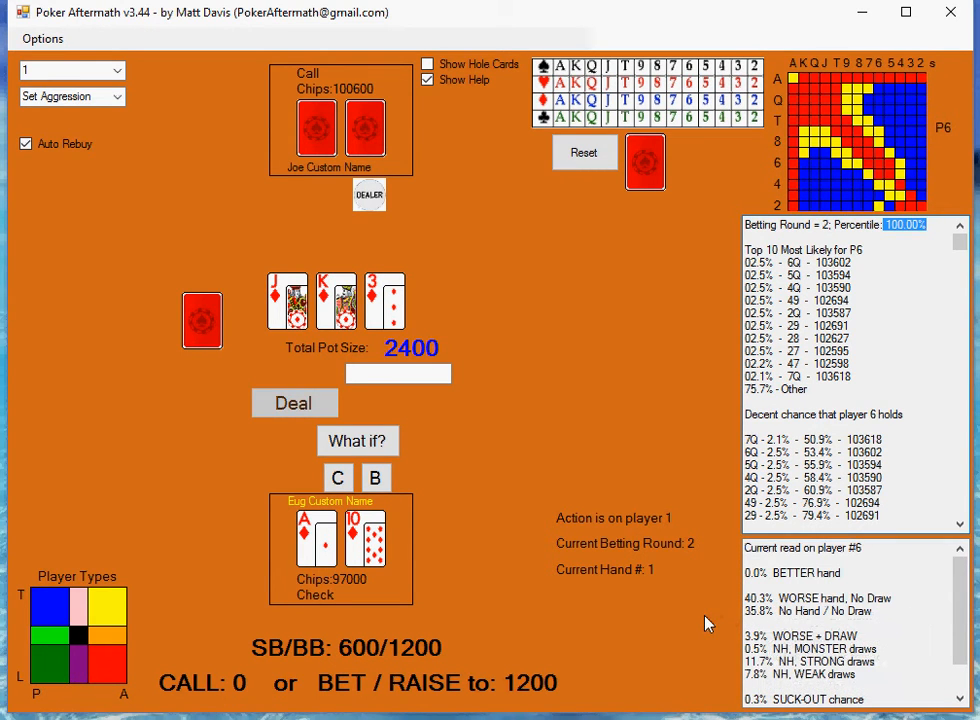
{"action": "mouse_move", "coordinate": [715, 628]}
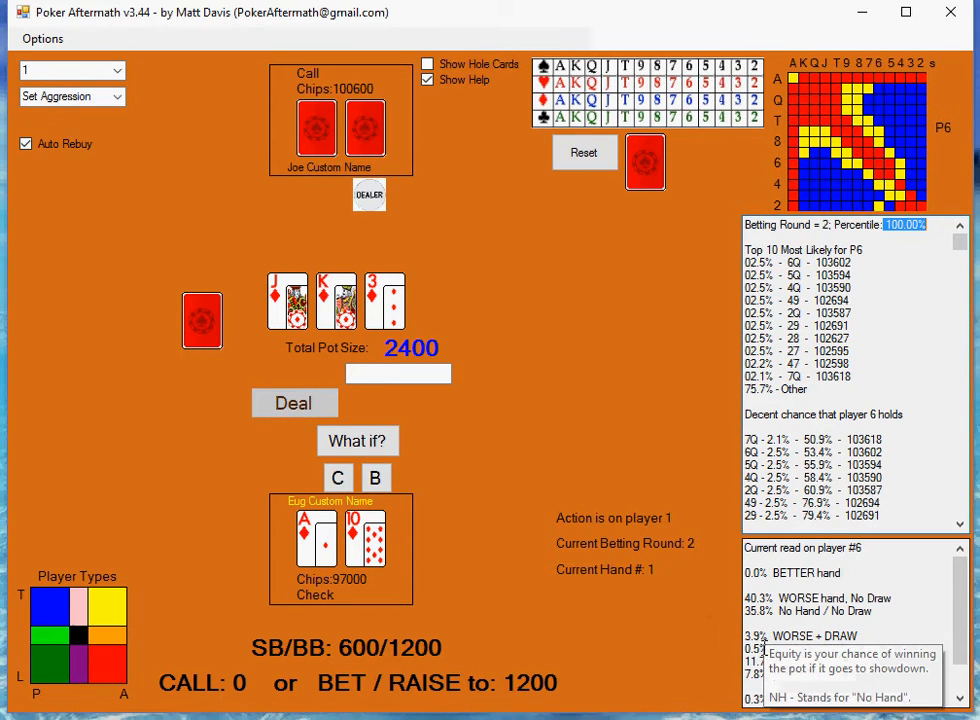
{"action": "mouse_move", "coordinate": [660, 637]}
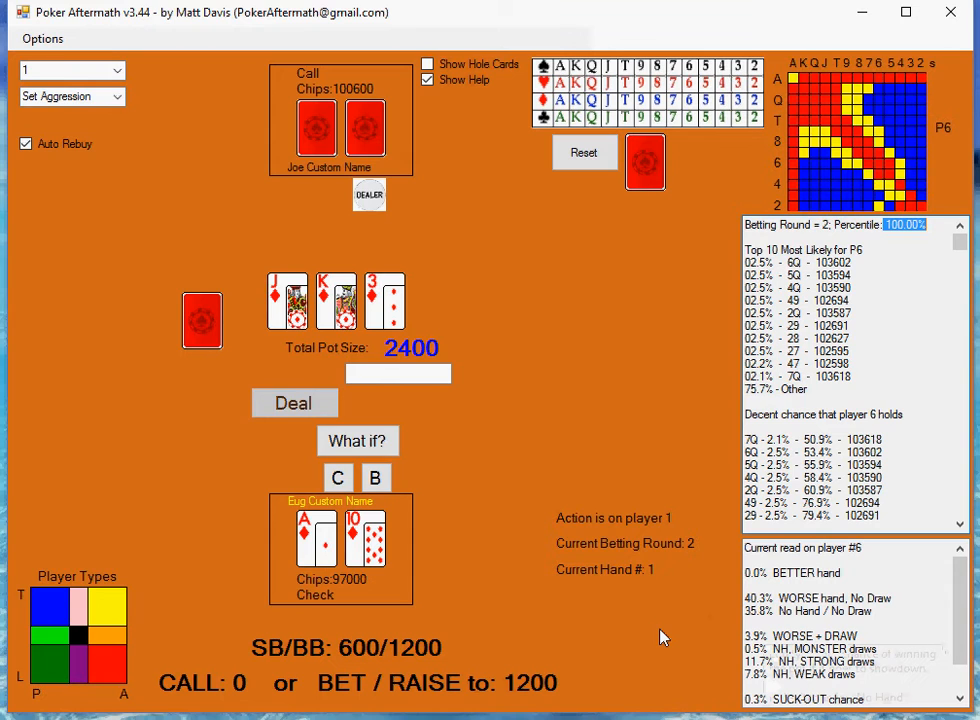
{"action": "mouse_move", "coordinate": [636, 550]}
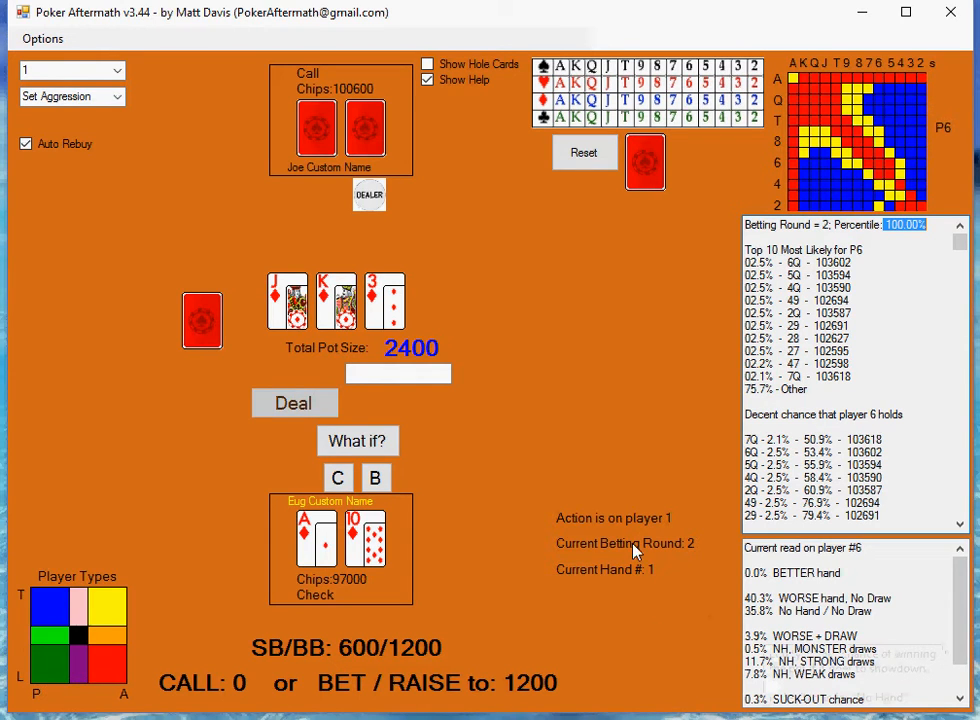
{"action": "mouse_move", "coordinate": [708, 625]}
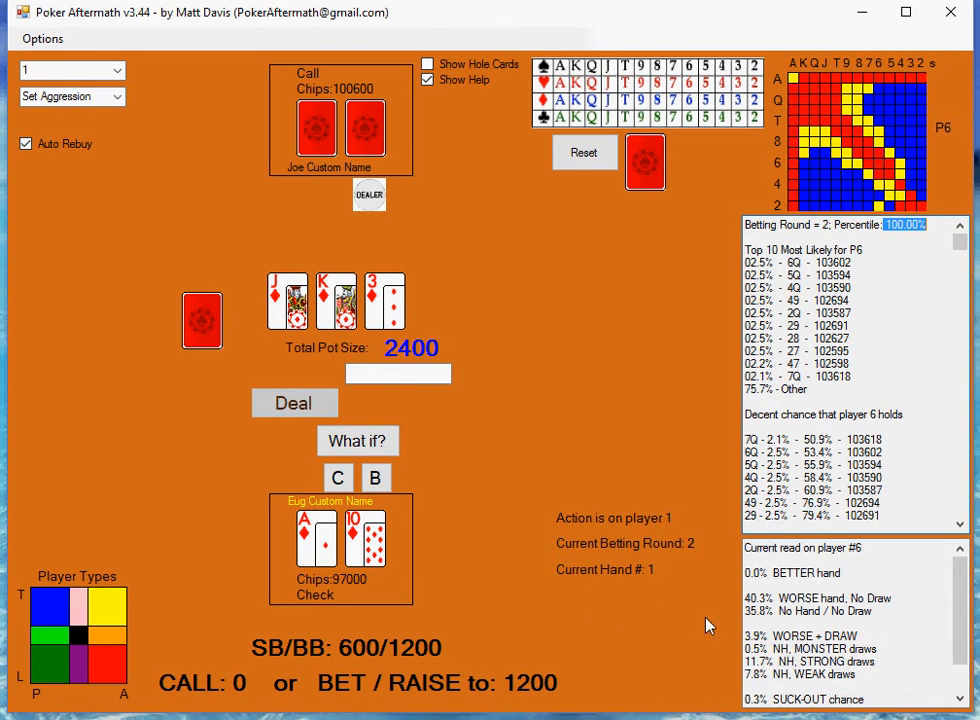
{"action": "mouse_move", "coordinate": [740, 605]}
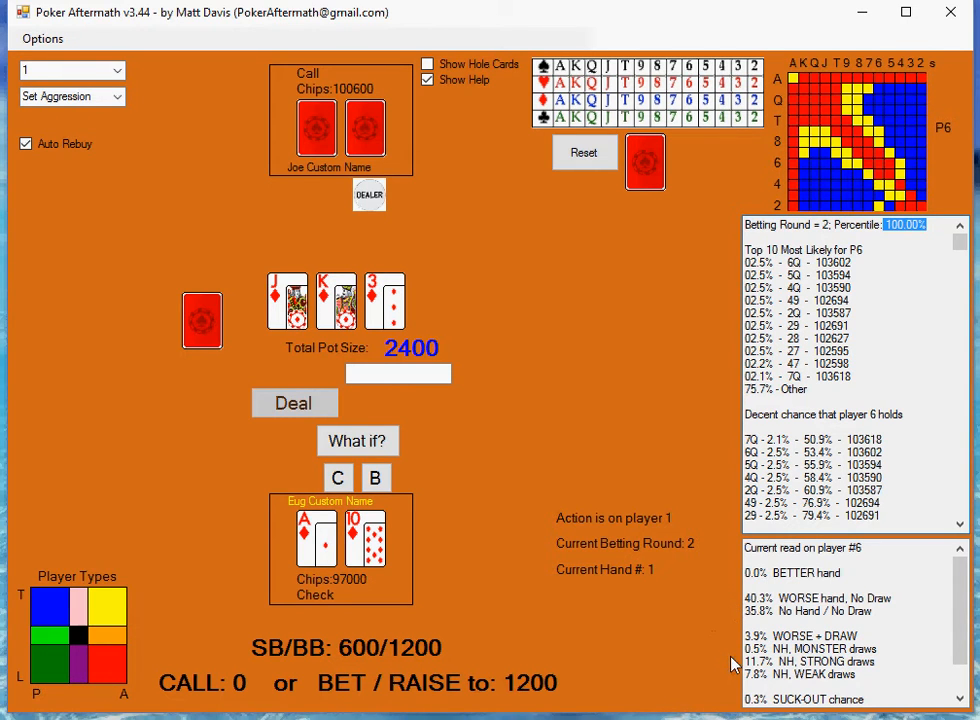
{"action": "mouse_move", "coordinate": [338, 477]}
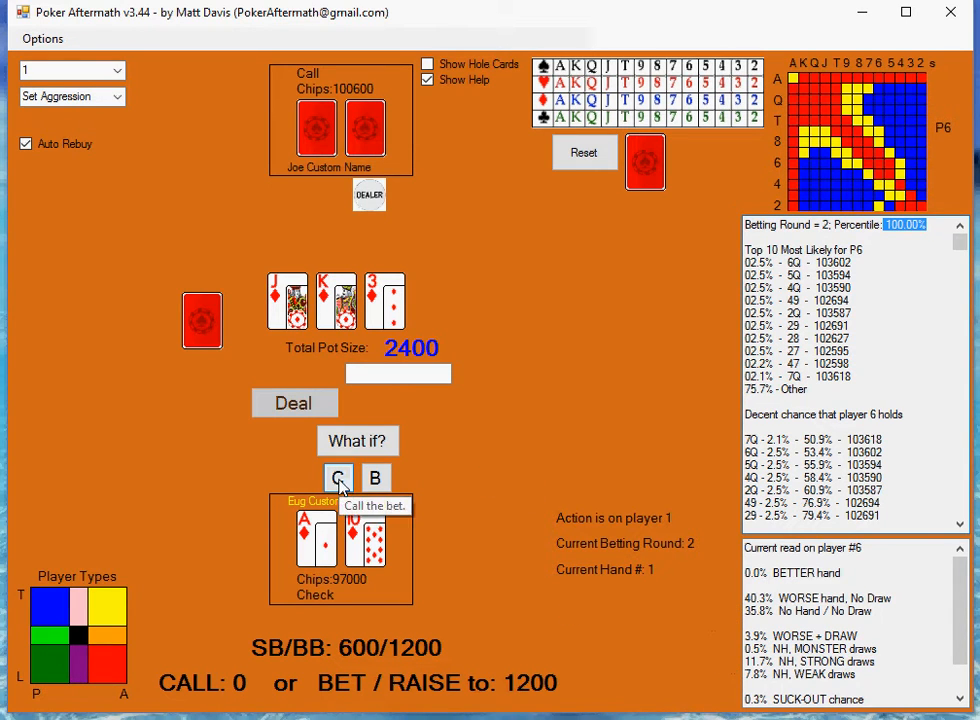
Step: Check as Eug on the flop, then have Joe bet 1600, making the pot 4000
{"action": "left_click", "coordinate": [338, 477]}
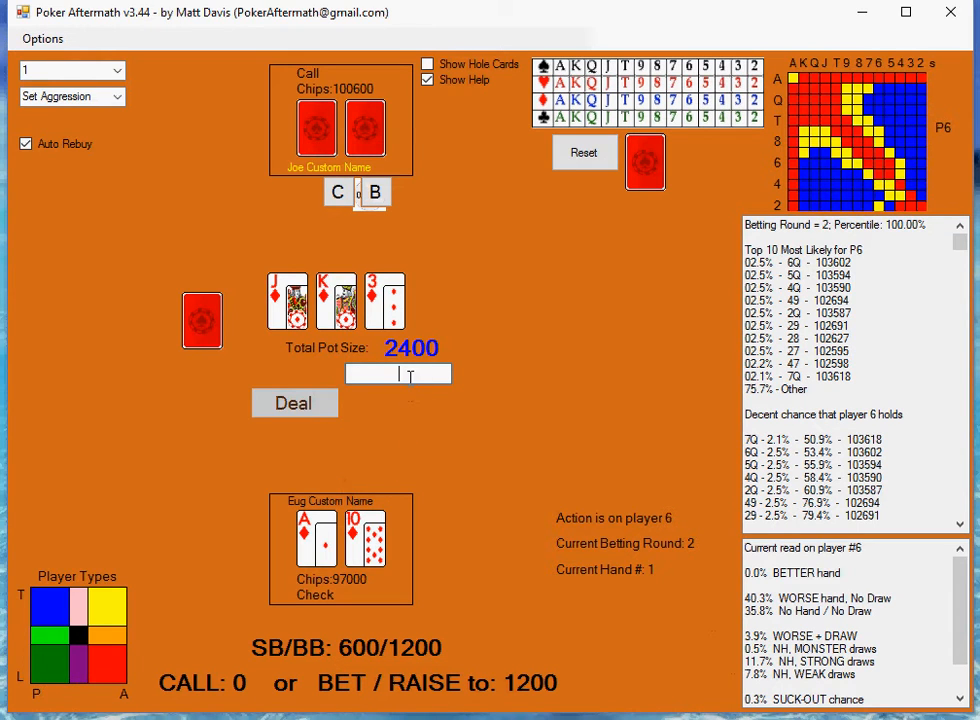
{"action": "type", "text": "1600"}
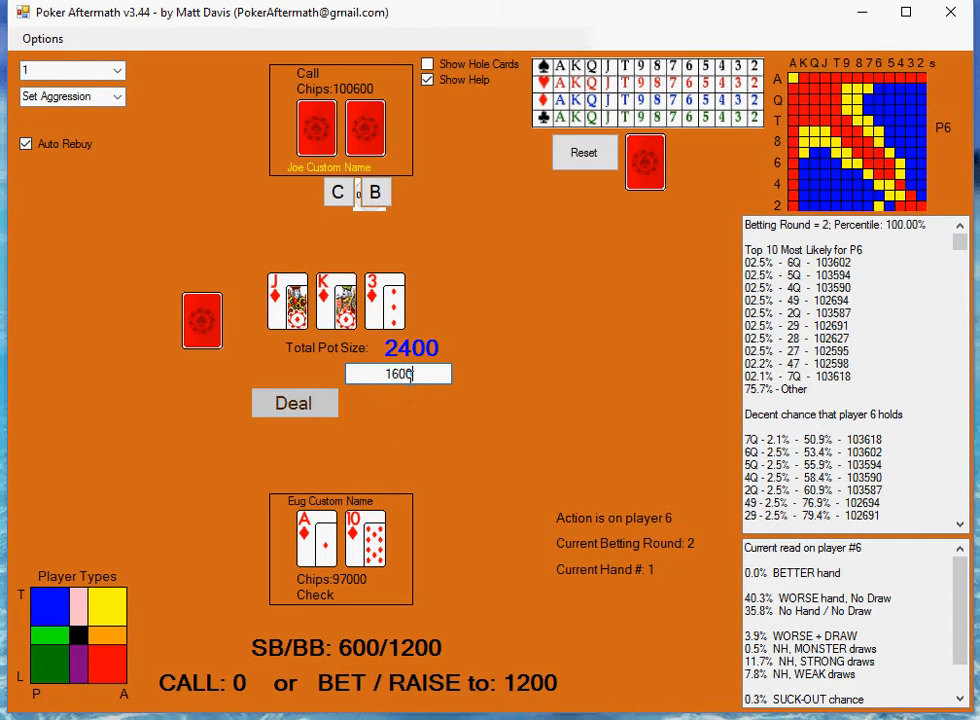
{"action": "left_click", "coordinate": [337, 192]}
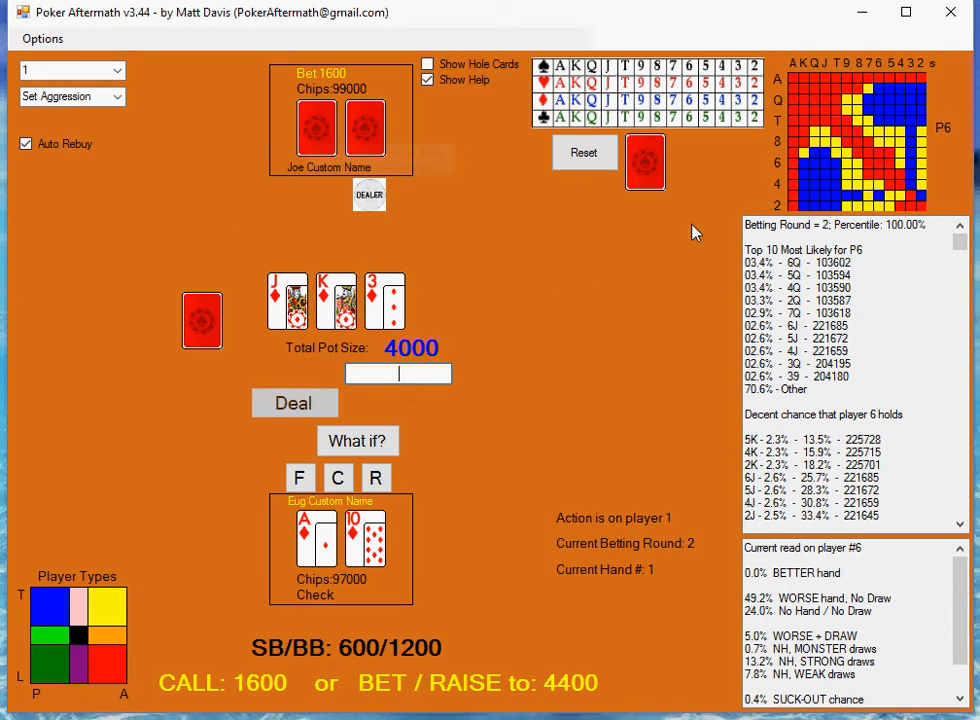
{"action": "mouse_move", "coordinate": [840, 148]}
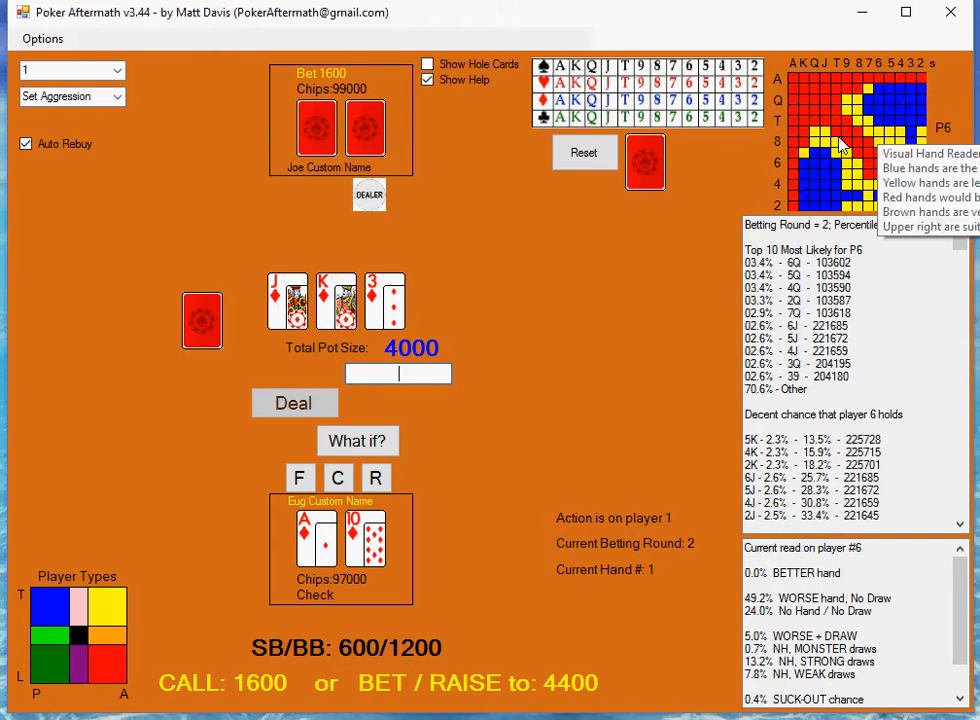
{"action": "mouse_move", "coordinate": [748, 198]}
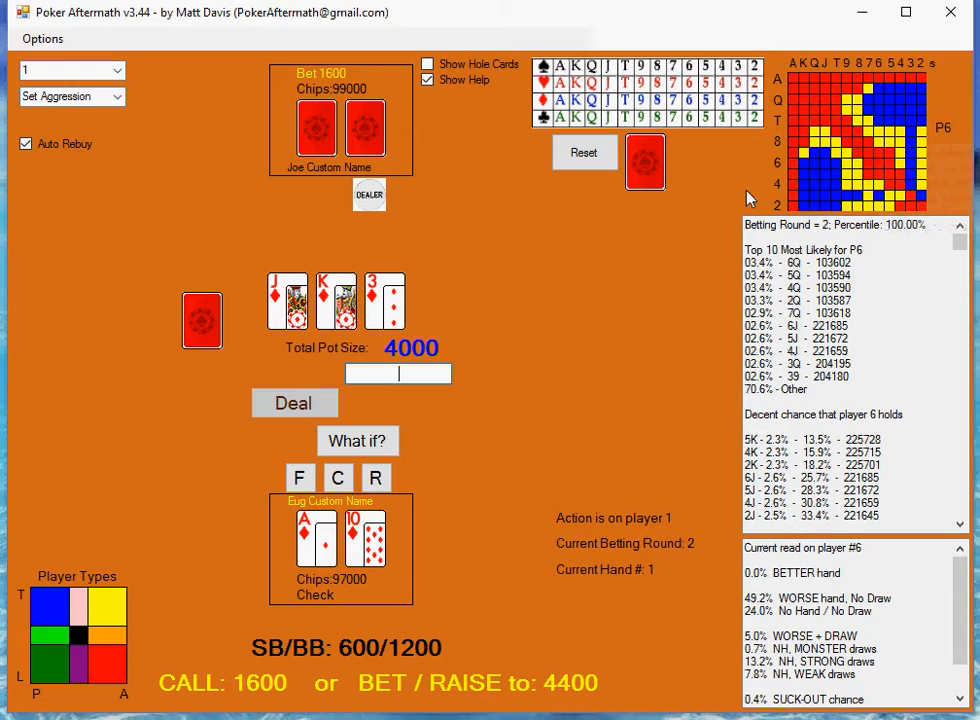
{"action": "left_click", "coordinate": [398, 373]}
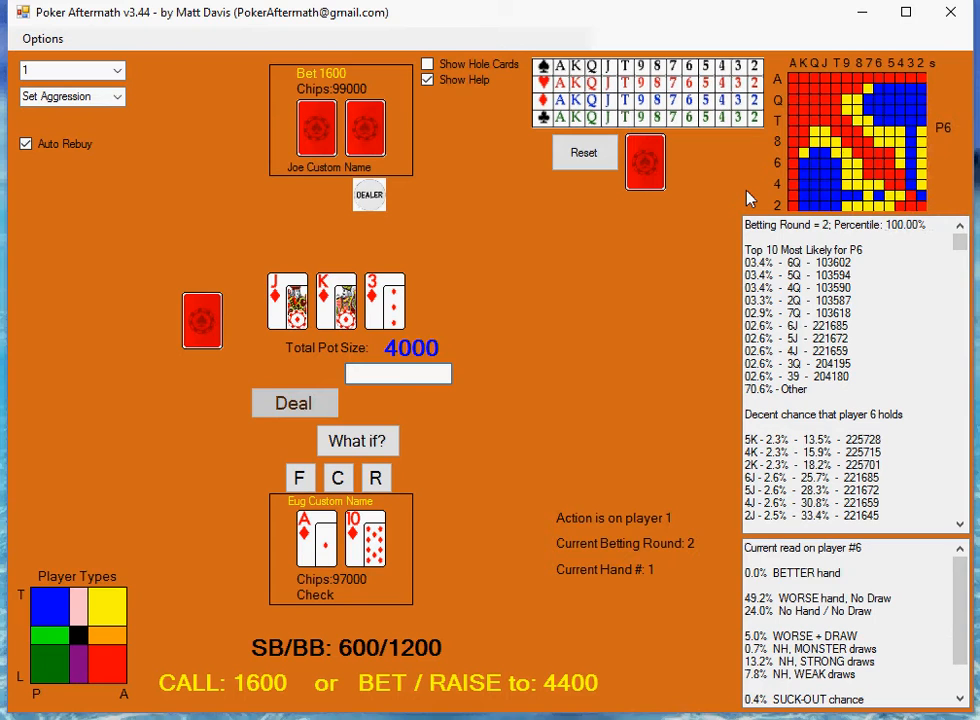
{"action": "mouse_move", "coordinate": [560, 380]}
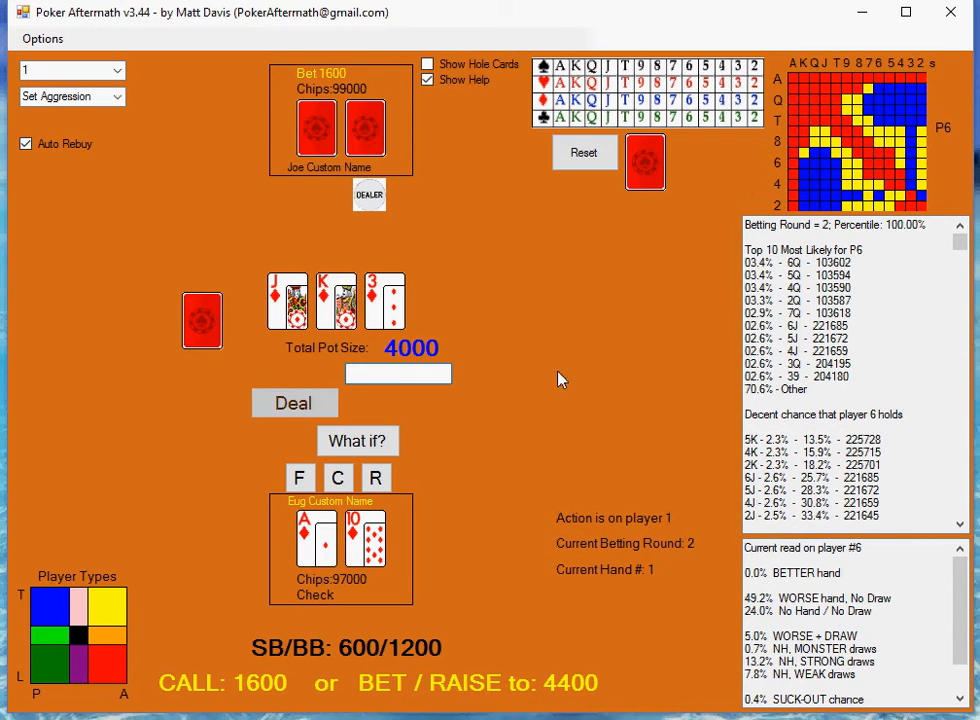
{"action": "mouse_move", "coordinate": [703, 567]}
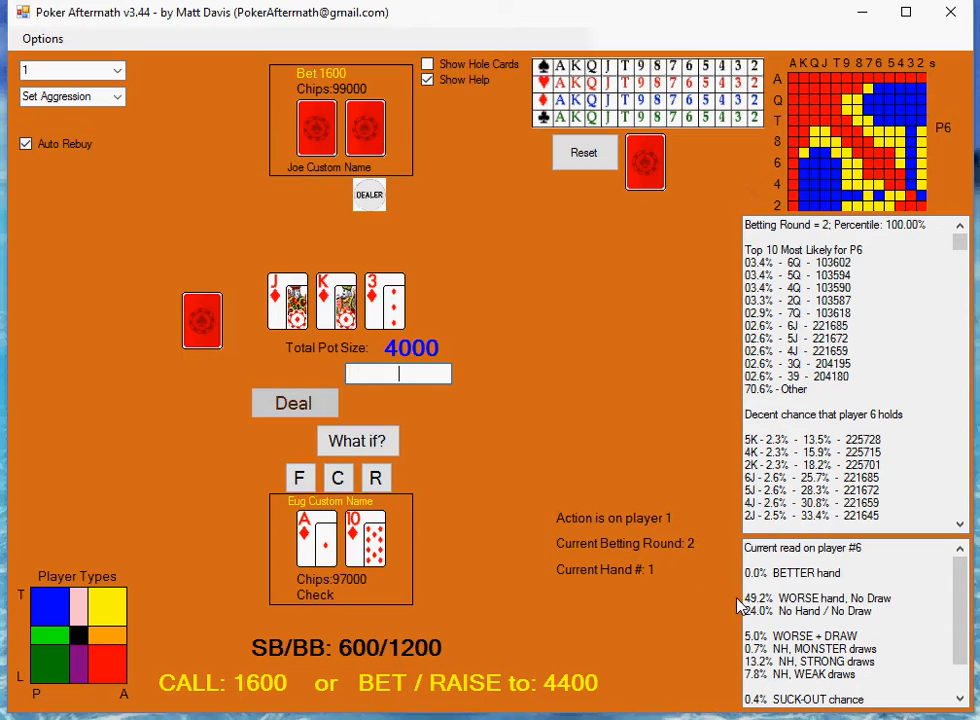
{"action": "mouse_move", "coordinate": [742, 620]}
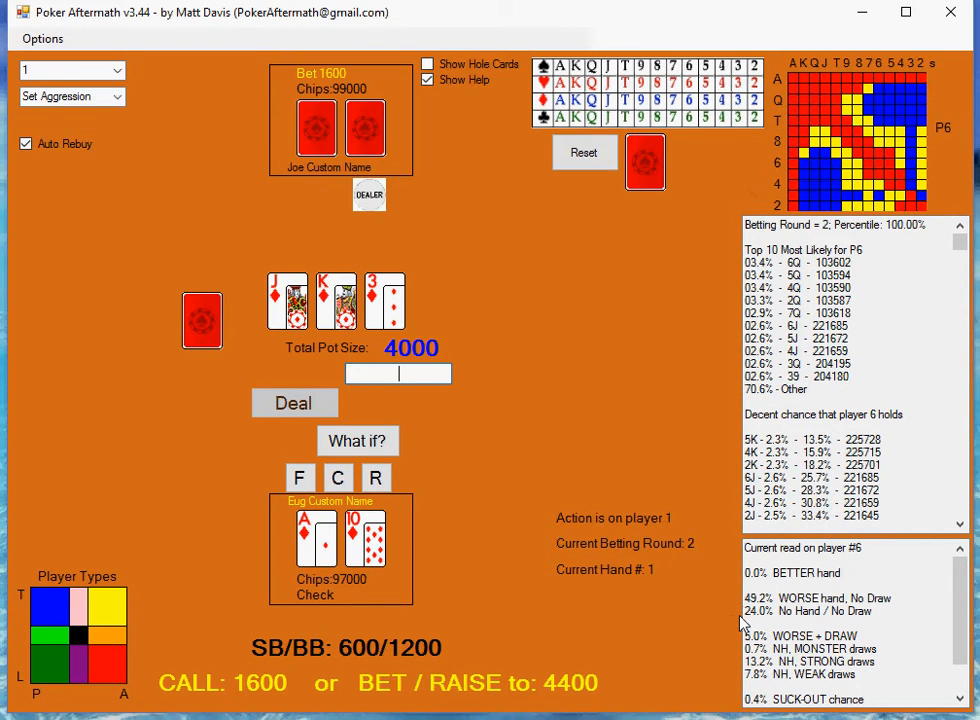
{"action": "mouse_move", "coordinate": [698, 473]}
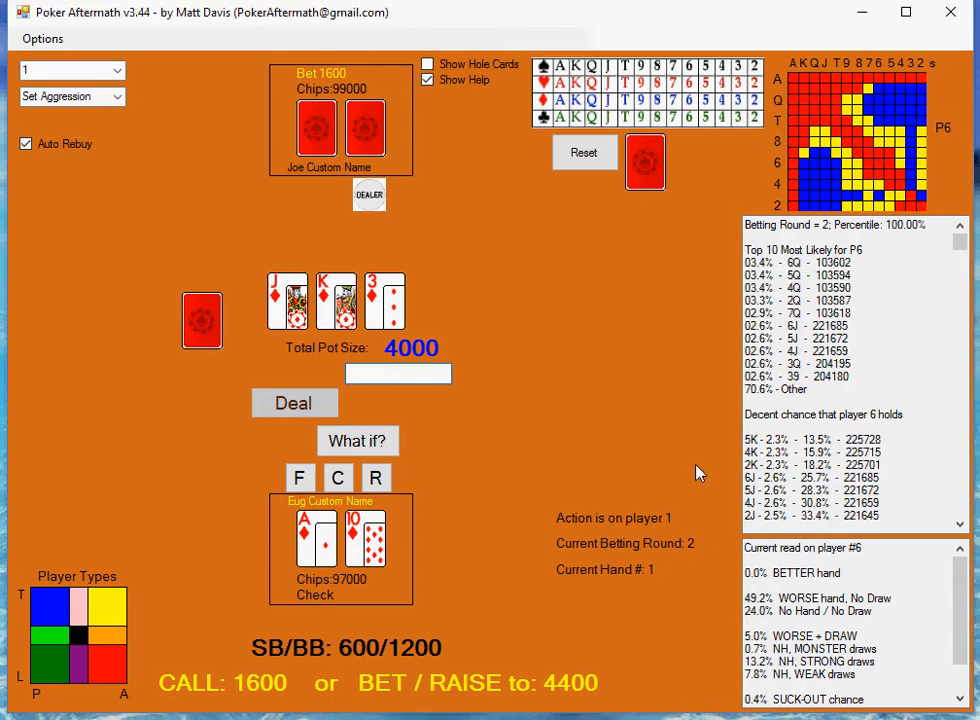
{"action": "mouse_move", "coordinate": [446, 515]}
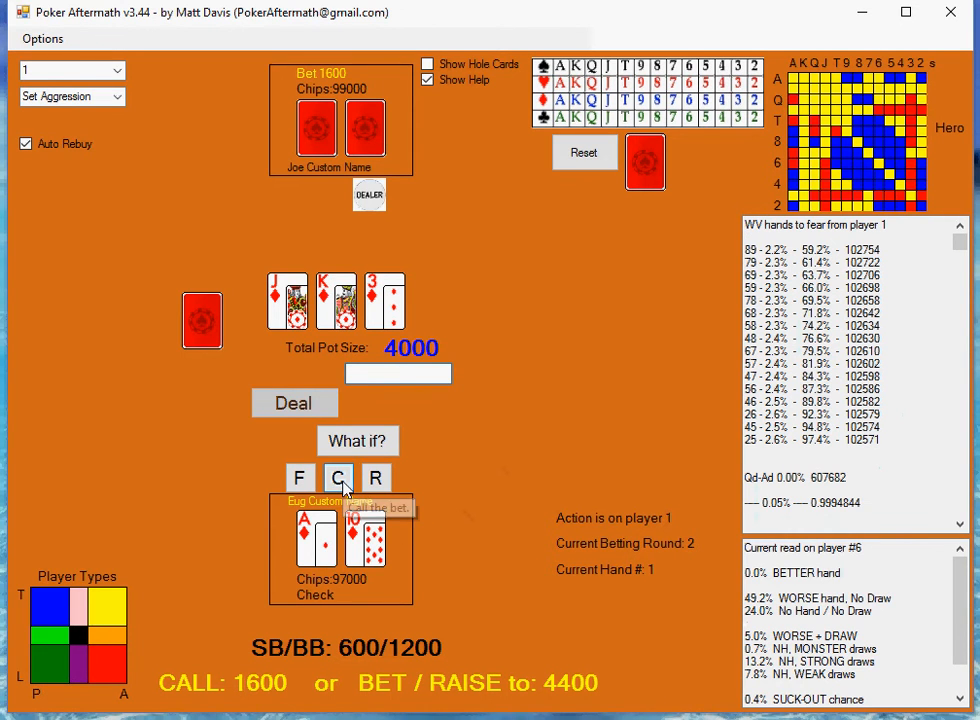
Step: Call Joe's 1600 flop bet and deal the jack of spades turn, pot 5600
{"action": "left_click", "coordinate": [338, 477]}
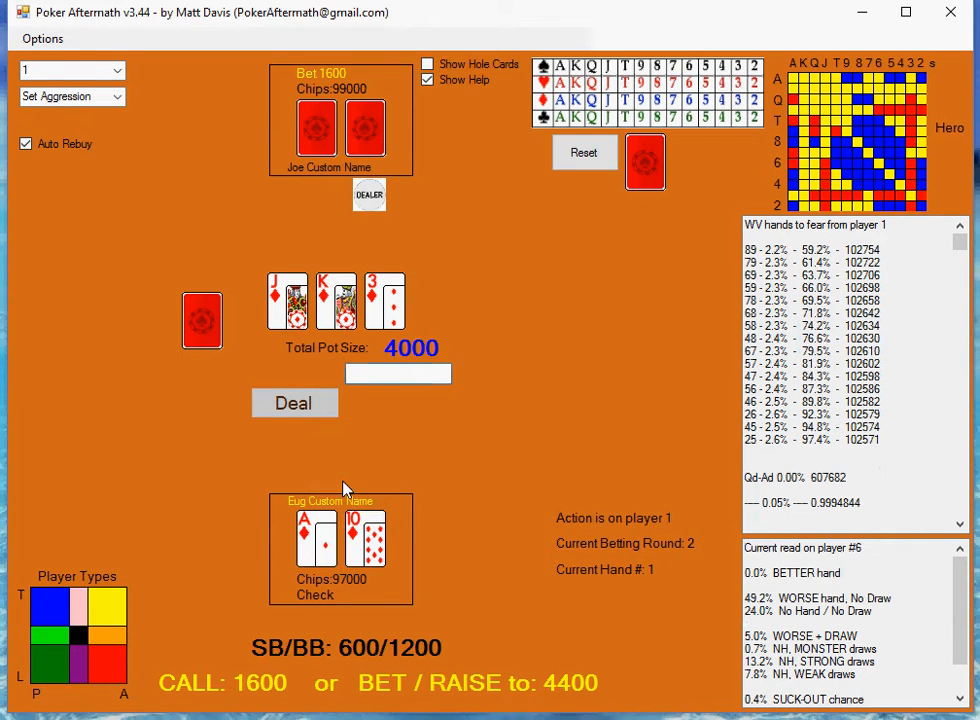
{"action": "left_click", "coordinate": [294, 402]}
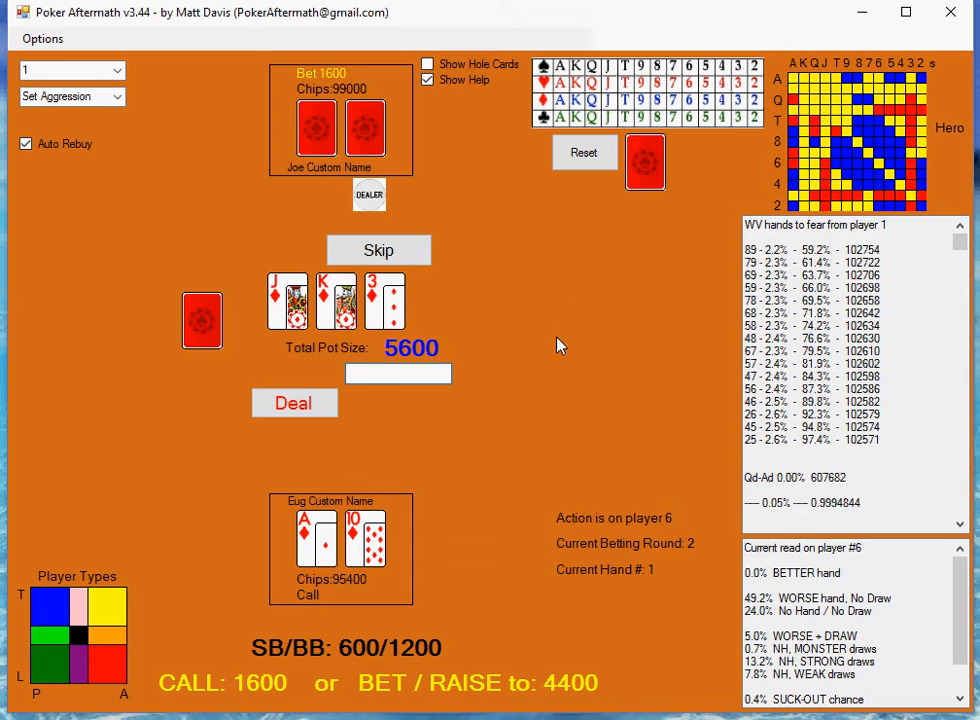
{"action": "mouse_move", "coordinate": [610, 70]}
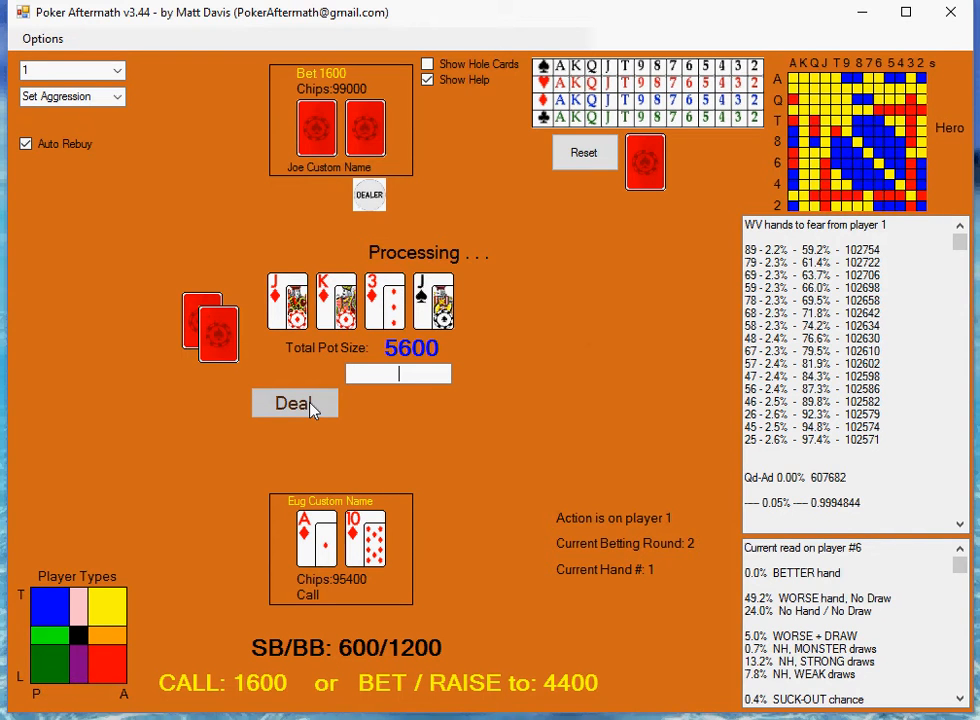
{"action": "left_click", "coordinate": [294, 403]}
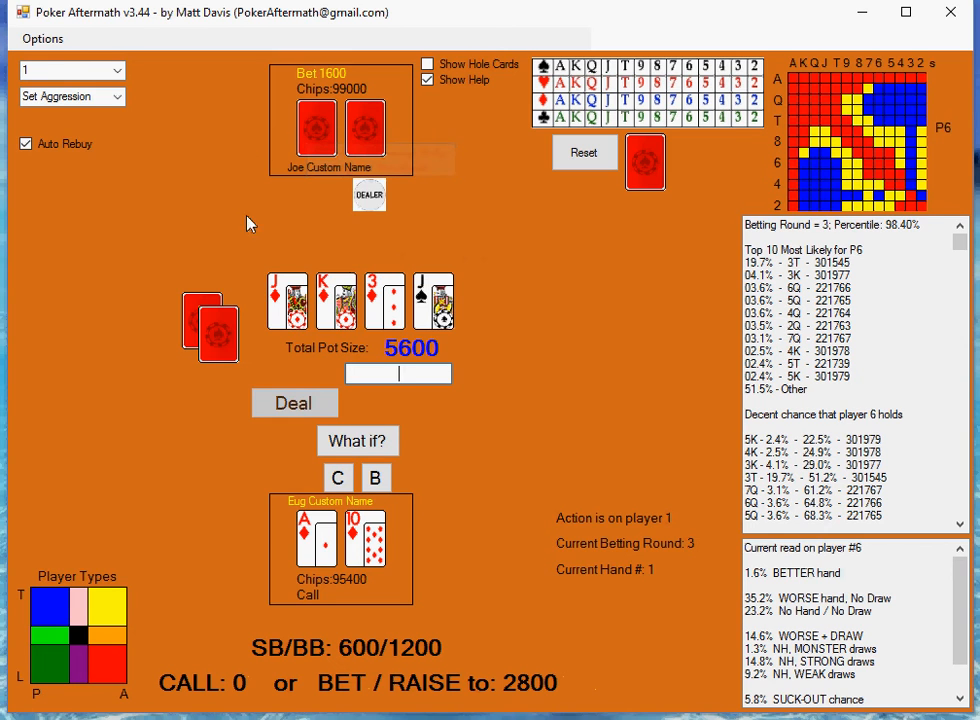
{"action": "mouse_move", "coordinate": [890, 235]}
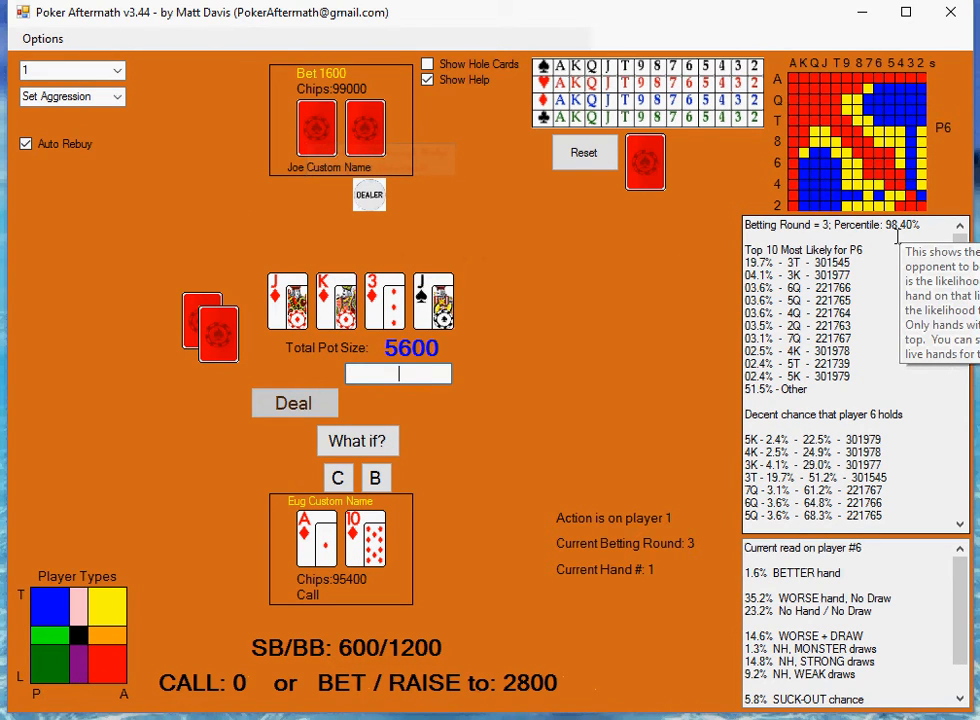
{"action": "mouse_move", "coordinate": [497, 338]}
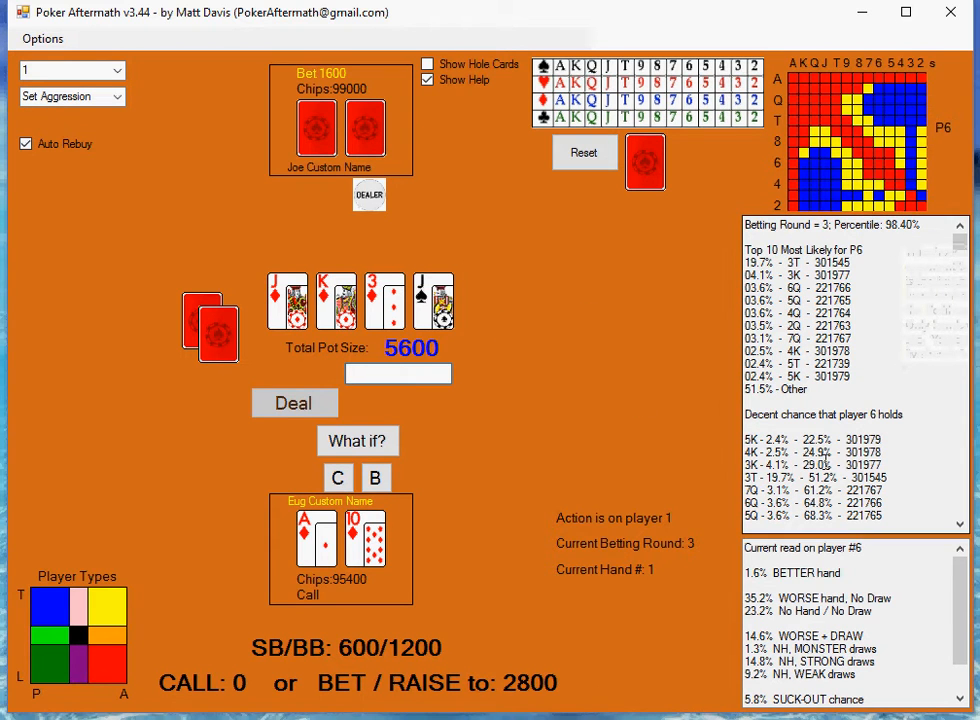
Step: Scroll the range analysis to the hands to fear from Joe on the turn
{"action": "scroll", "scroll_direction": "down", "scroll_amount": 3}
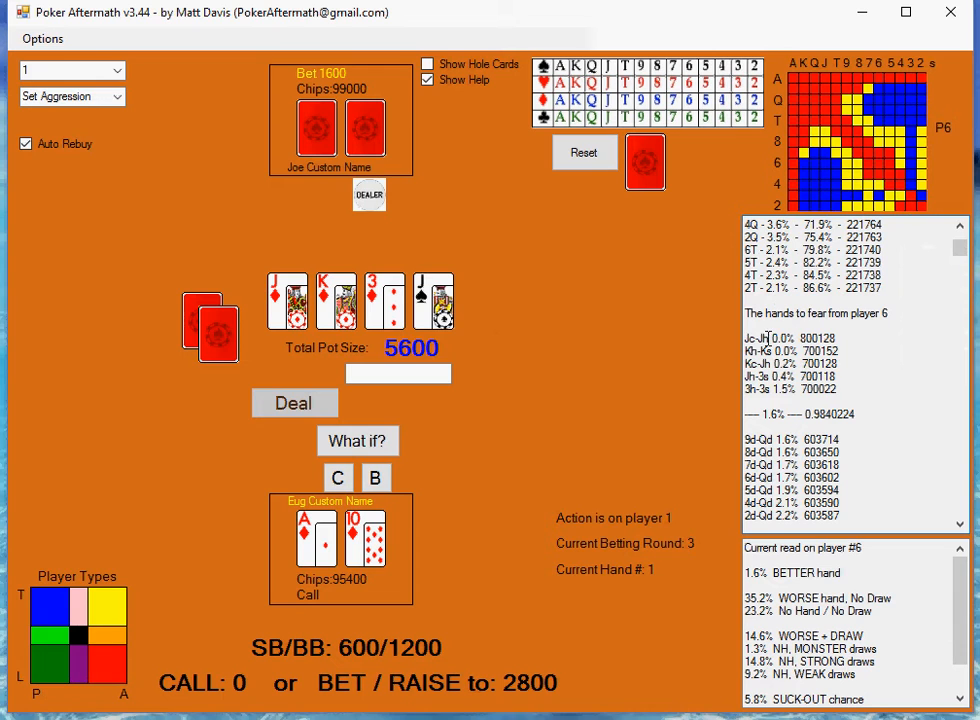
{"action": "mouse_move", "coordinate": [745, 425]}
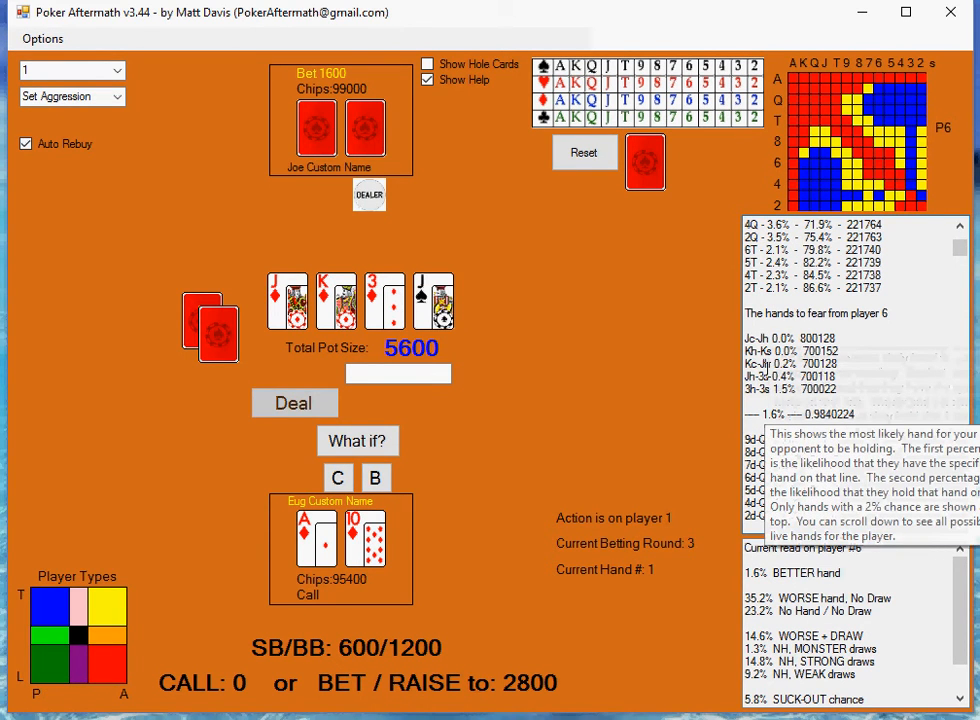
{"action": "mouse_move", "coordinate": [756, 372]}
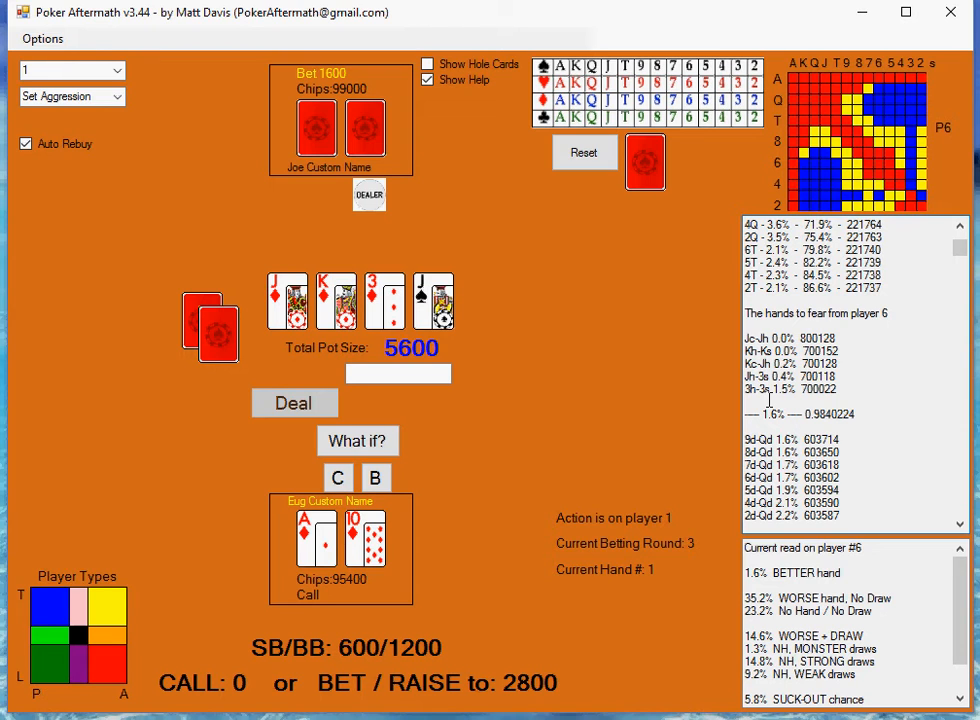
{"action": "mouse_move", "coordinate": [765, 380]}
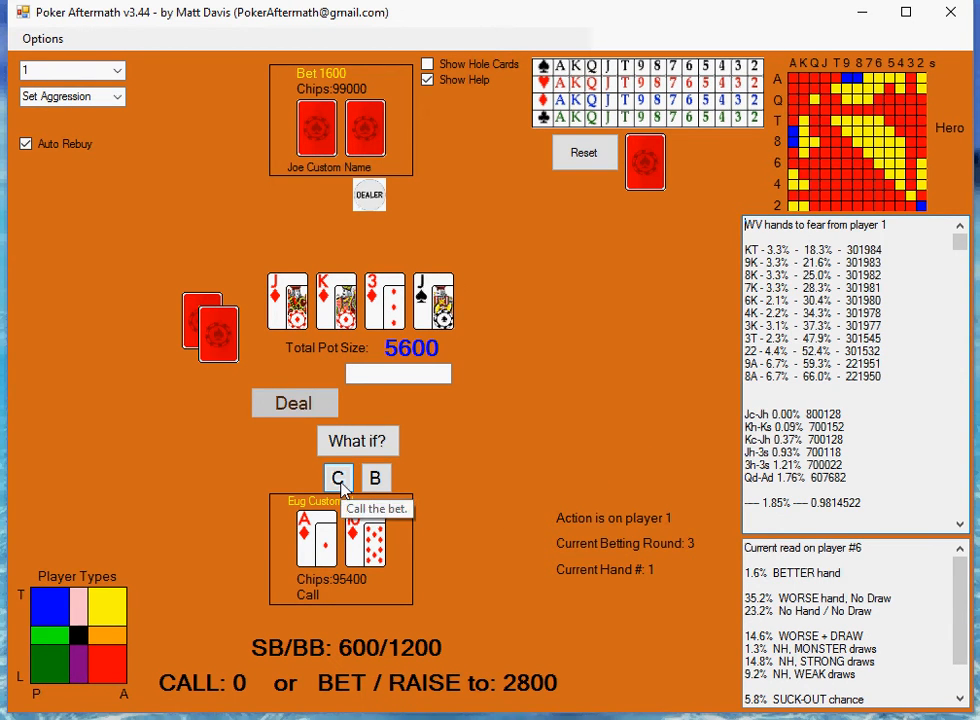
Step: Check the turn so Joe bets 3000 into an 8600 pot
{"action": "left_click", "coordinate": [338, 477]}
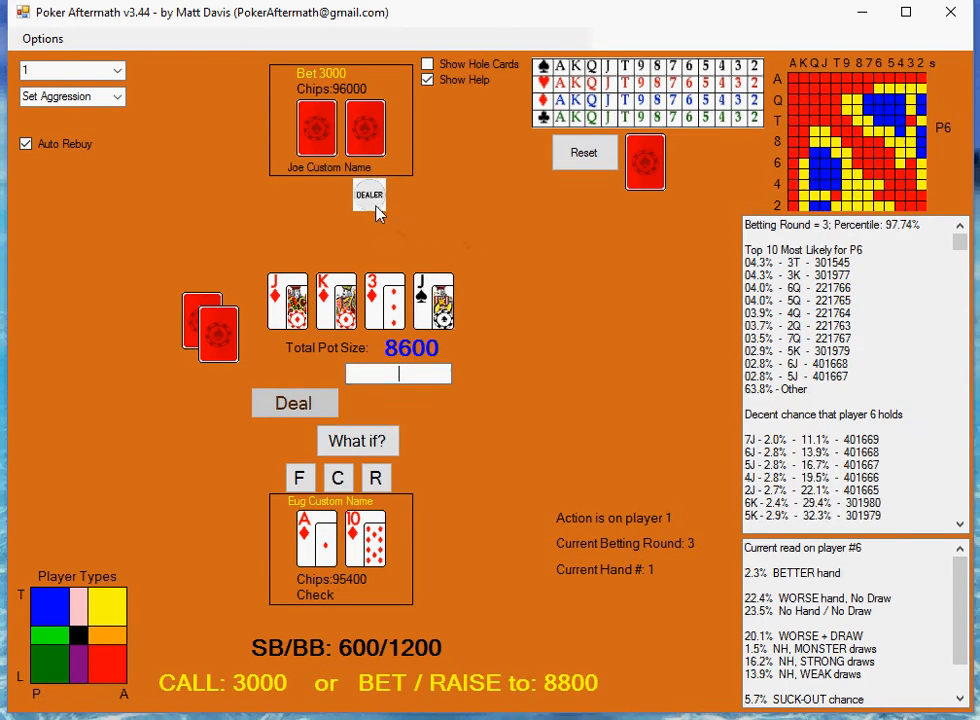
{"action": "mouse_move", "coordinate": [315, 128]}
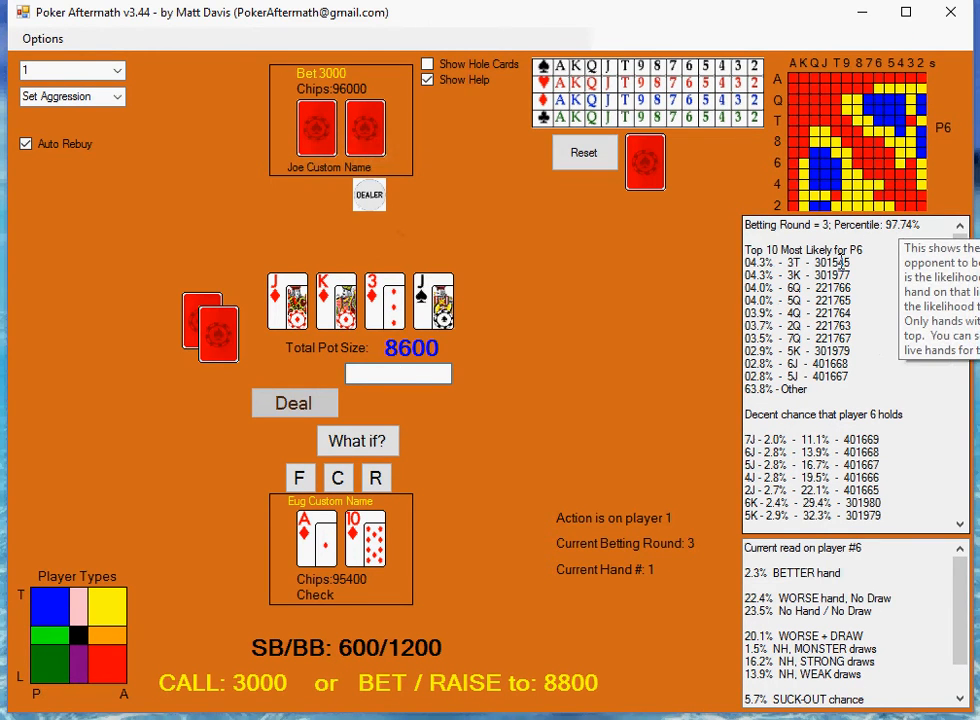
{"action": "mouse_move", "coordinate": [693, 386]}
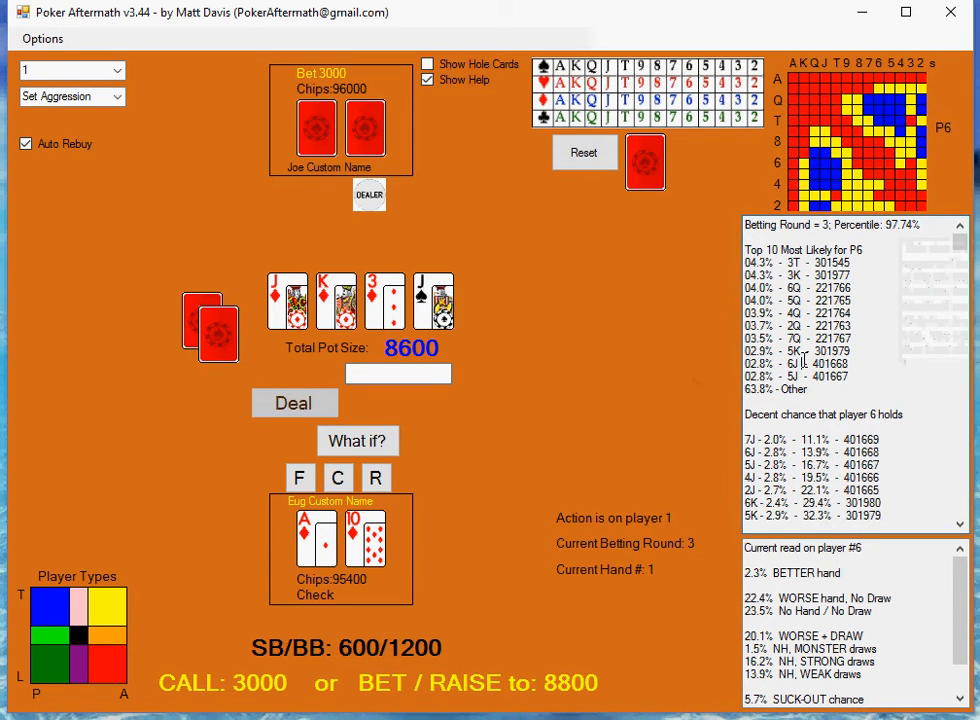
{"action": "scroll", "scroll_direction": "down", "scroll_amount": 3}
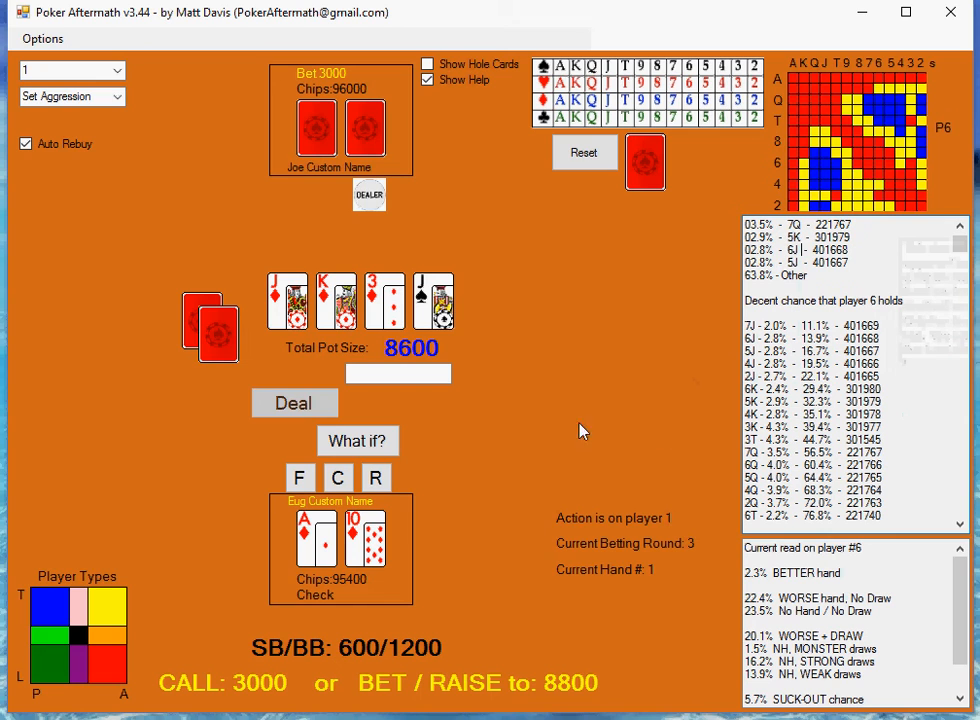
{"action": "mouse_move", "coordinate": [343, 244]}
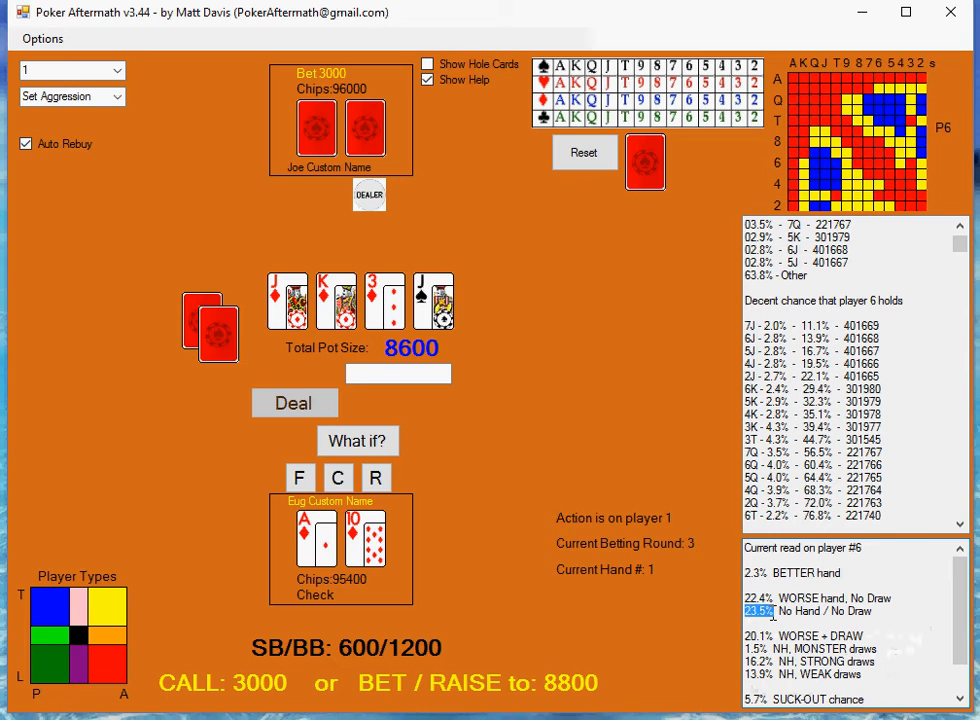
{"action": "mouse_move", "coordinate": [532, 491]}
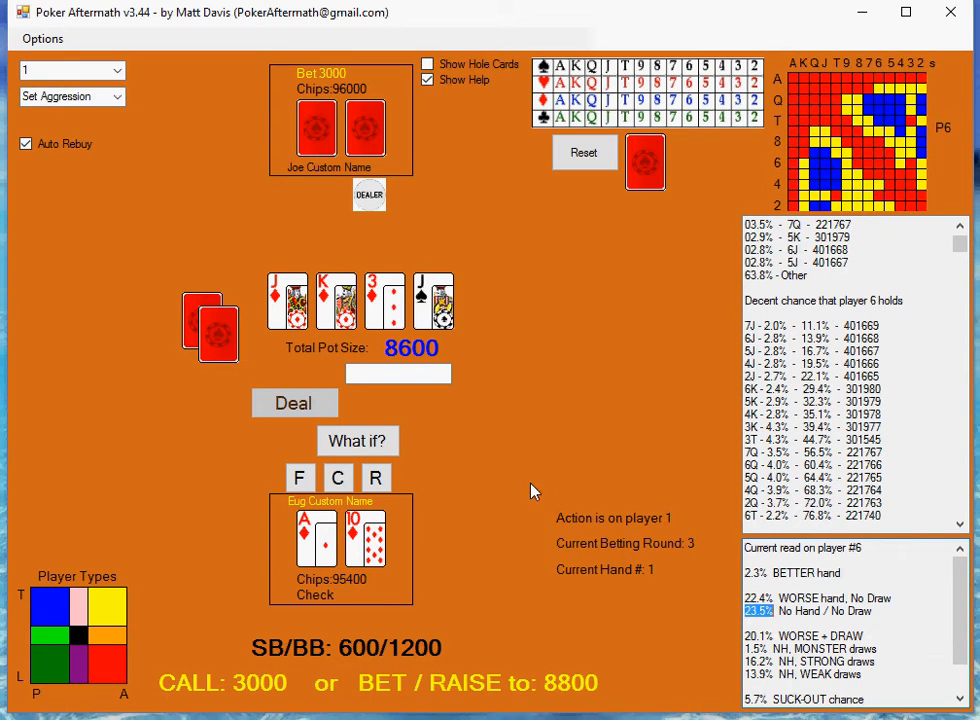
{"action": "mouse_move", "coordinate": [438, 471]}
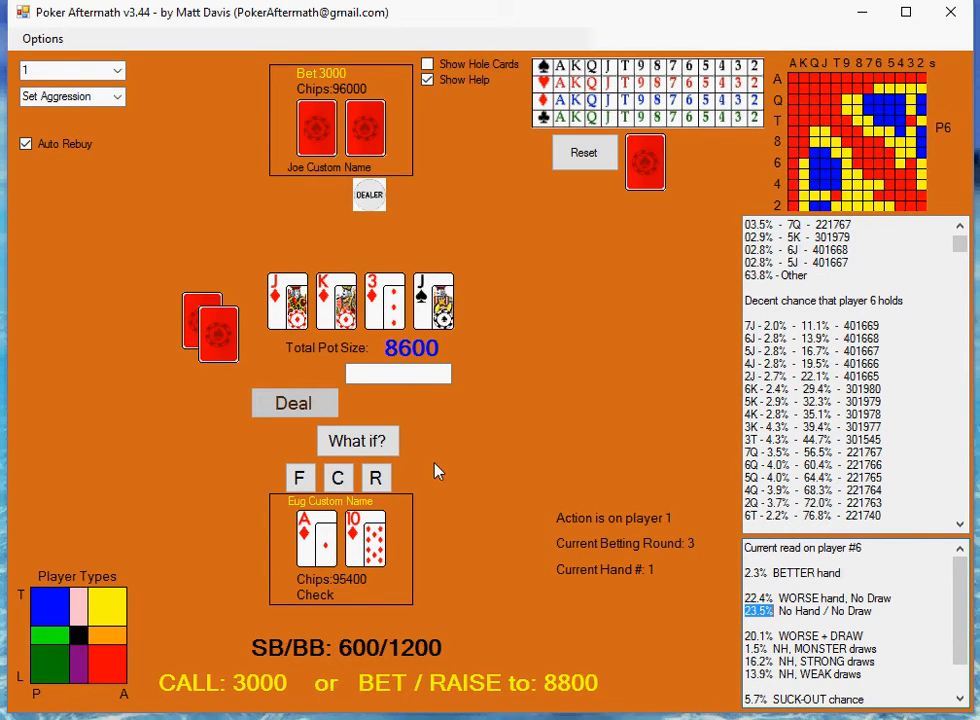
{"action": "mouse_move", "coordinate": [469, 452]}
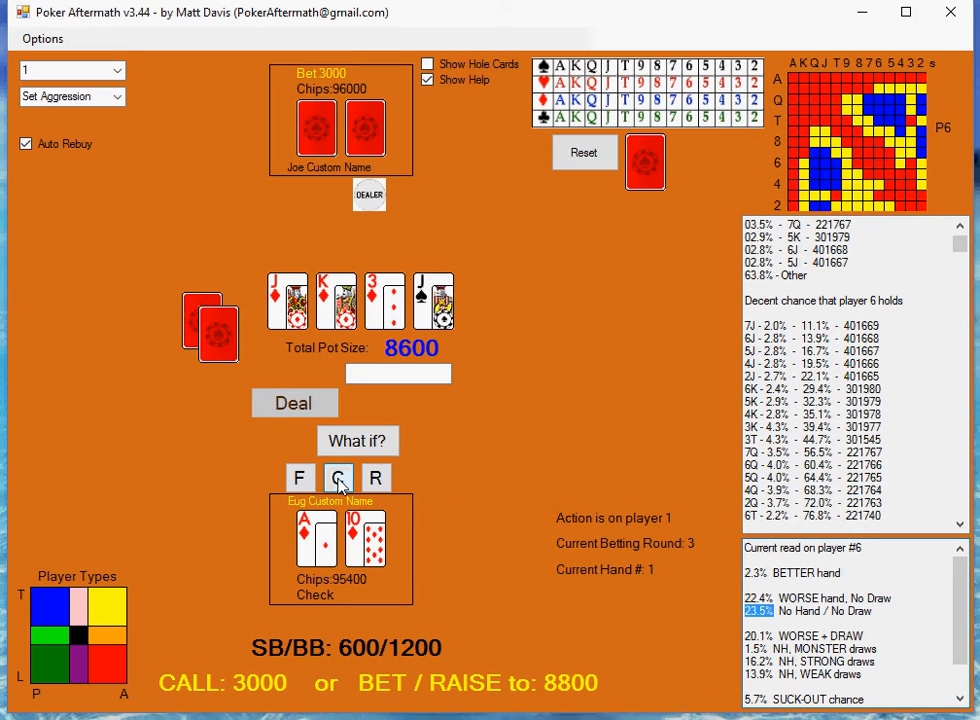
Step: Call the 3000 turn bet, deal the four of spades river, and check (pot 11600)
{"action": "left_click", "coordinate": [338, 477]}
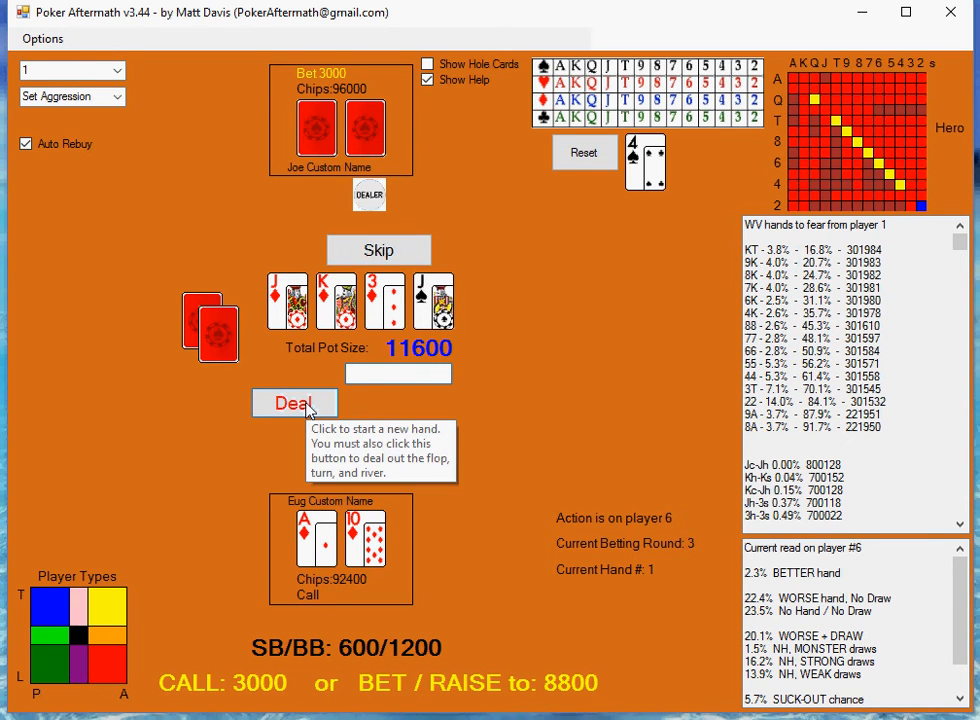
{"action": "left_click", "coordinate": [294, 403]}
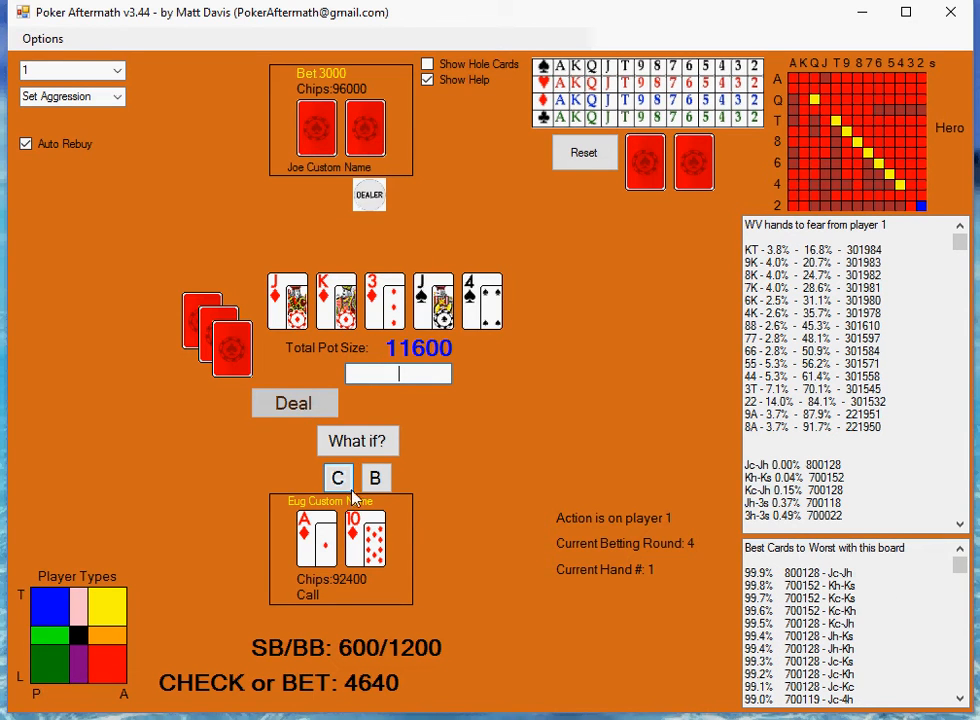
{"action": "mouse_move", "coordinate": [338, 478]}
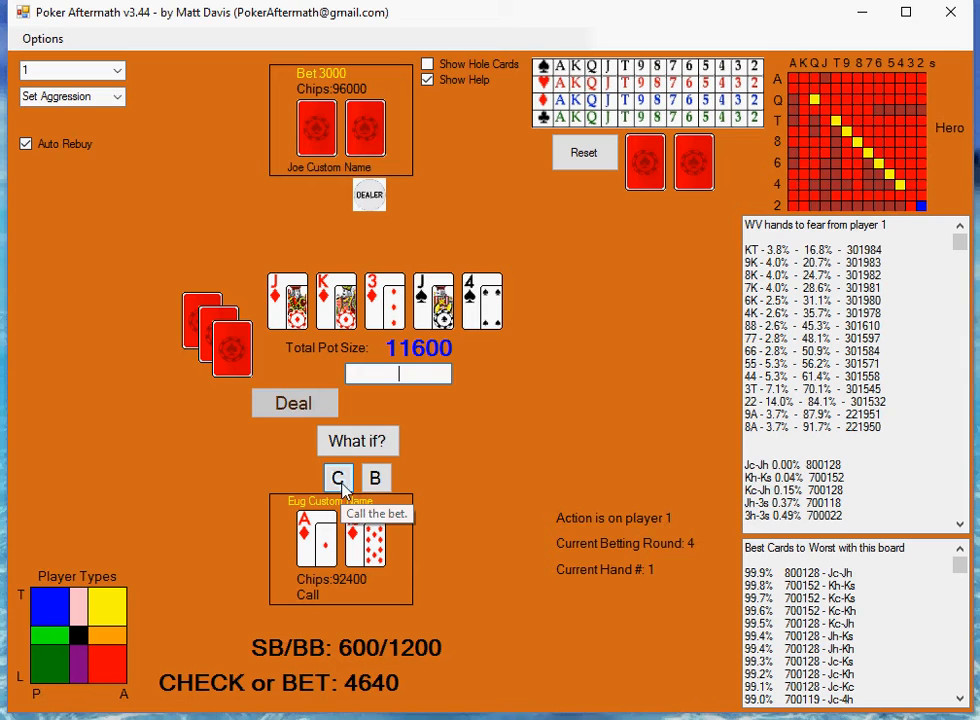
{"action": "left_click", "coordinate": [338, 477]}
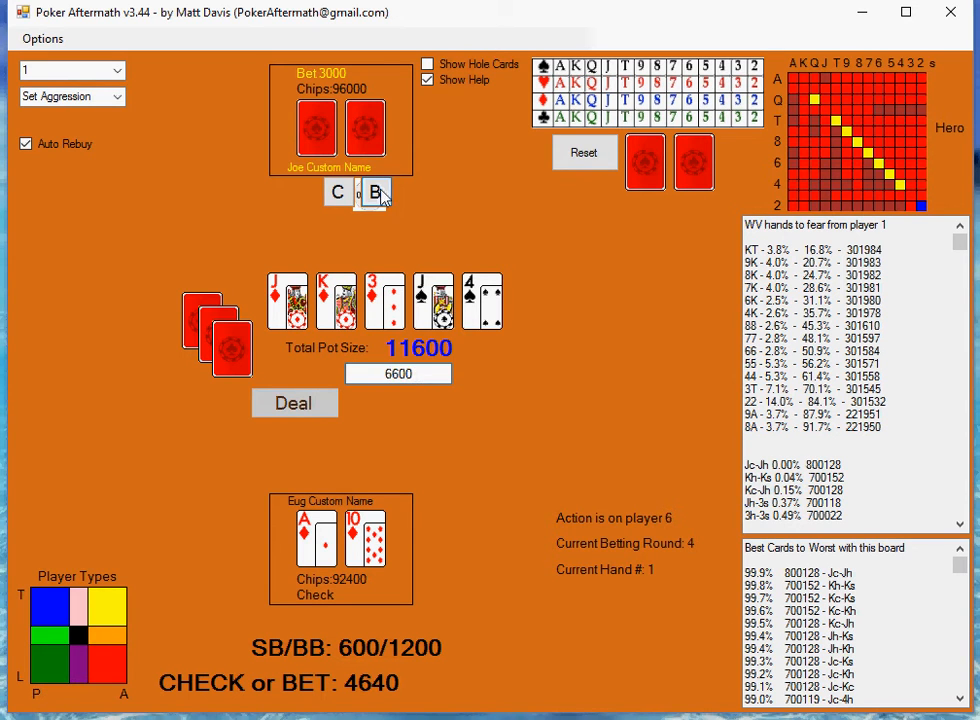
{"action": "left_click", "coordinate": [374, 193]}
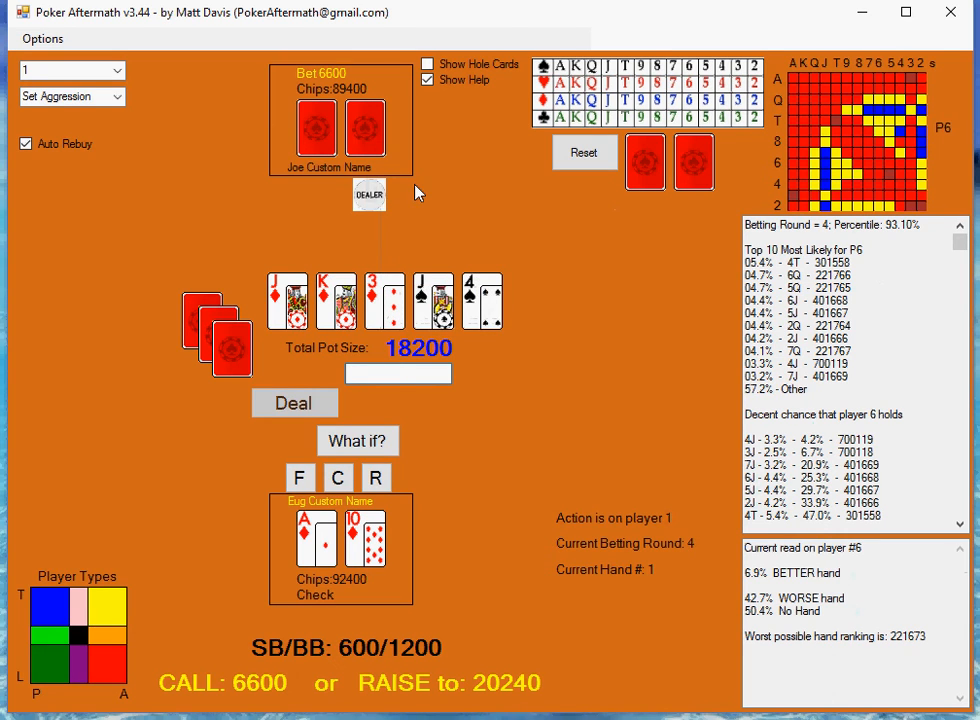
{"action": "mouse_move", "coordinate": [120, 310]}
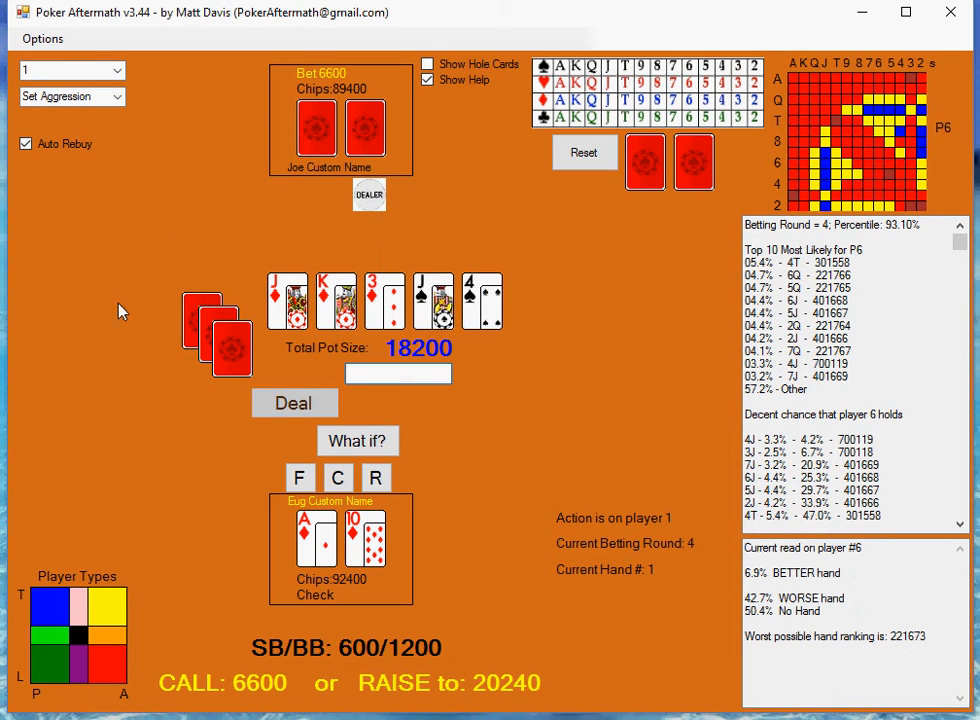
{"action": "mouse_move", "coordinate": [213, 508]}
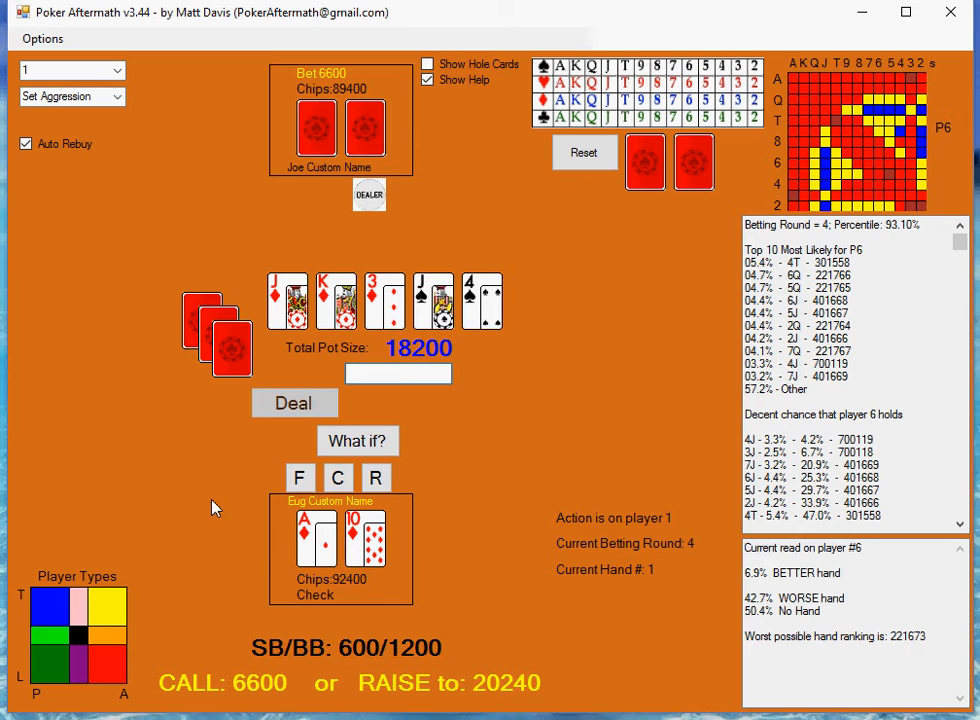
{"action": "mouse_move", "coordinate": [247, 506]}
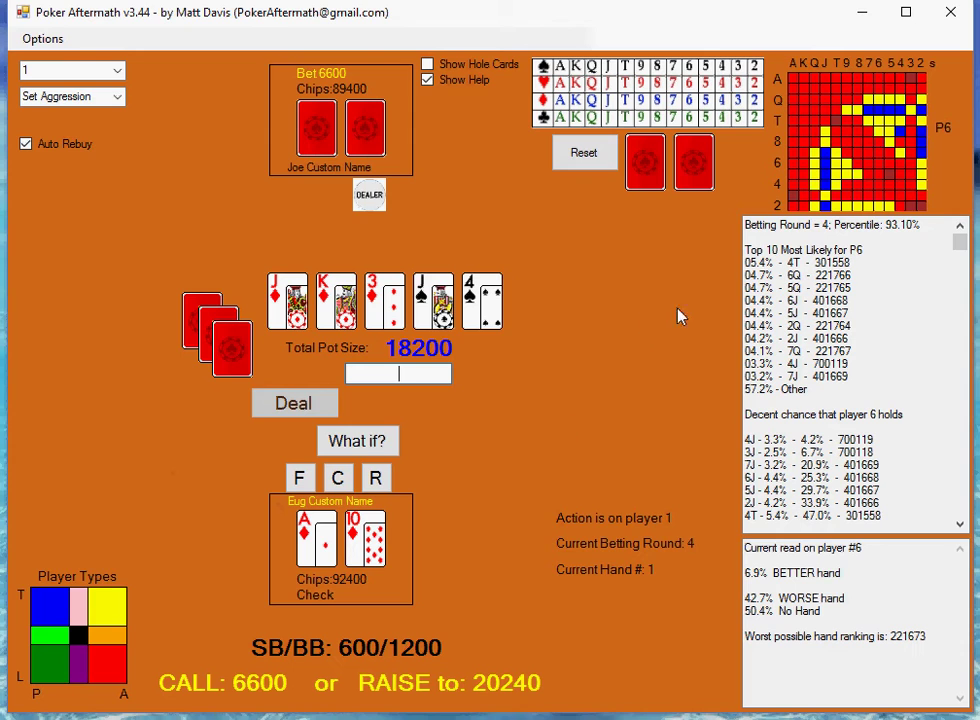
{"action": "mouse_move", "coordinate": [917, 235]}
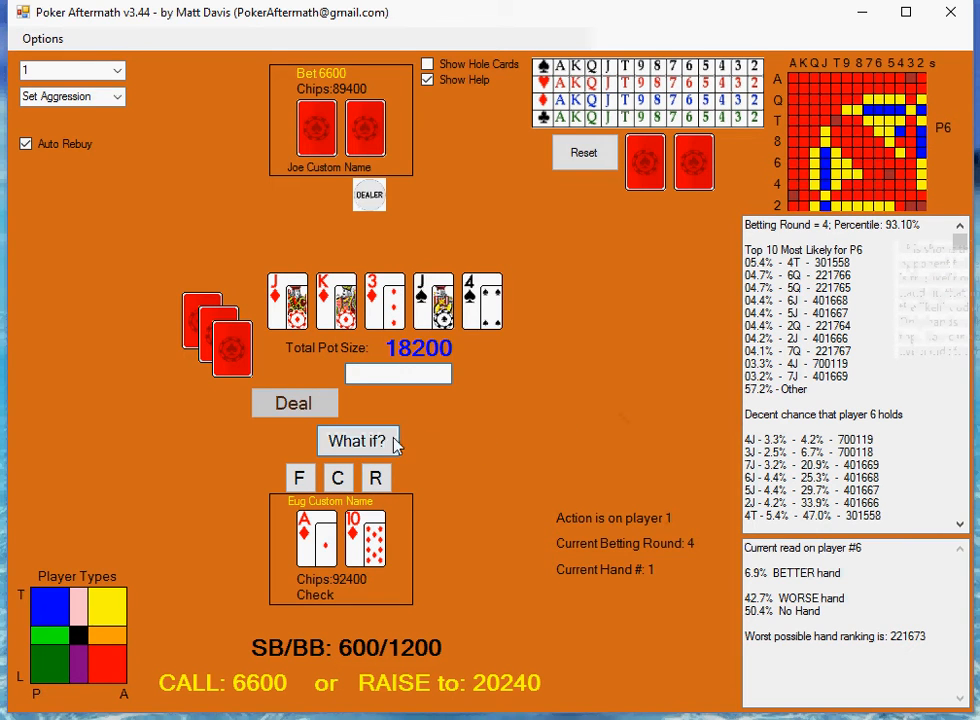
{"action": "mouse_move", "coordinate": [358, 441]}
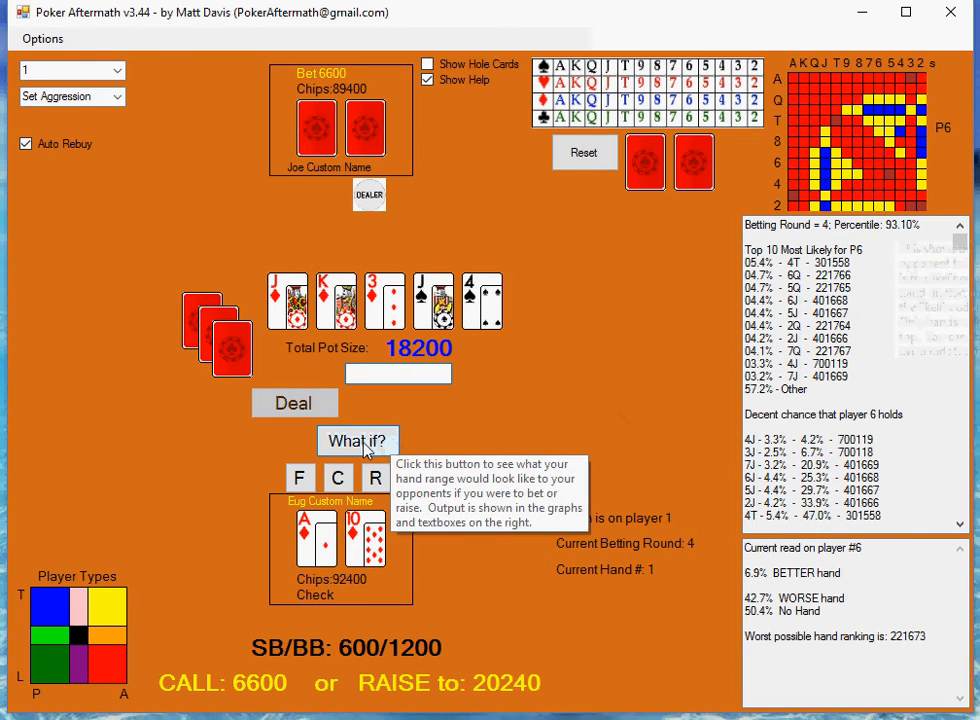
Step: Run What if? to preview Eug's projected river range as opponents see it
{"action": "left_click", "coordinate": [357, 441]}
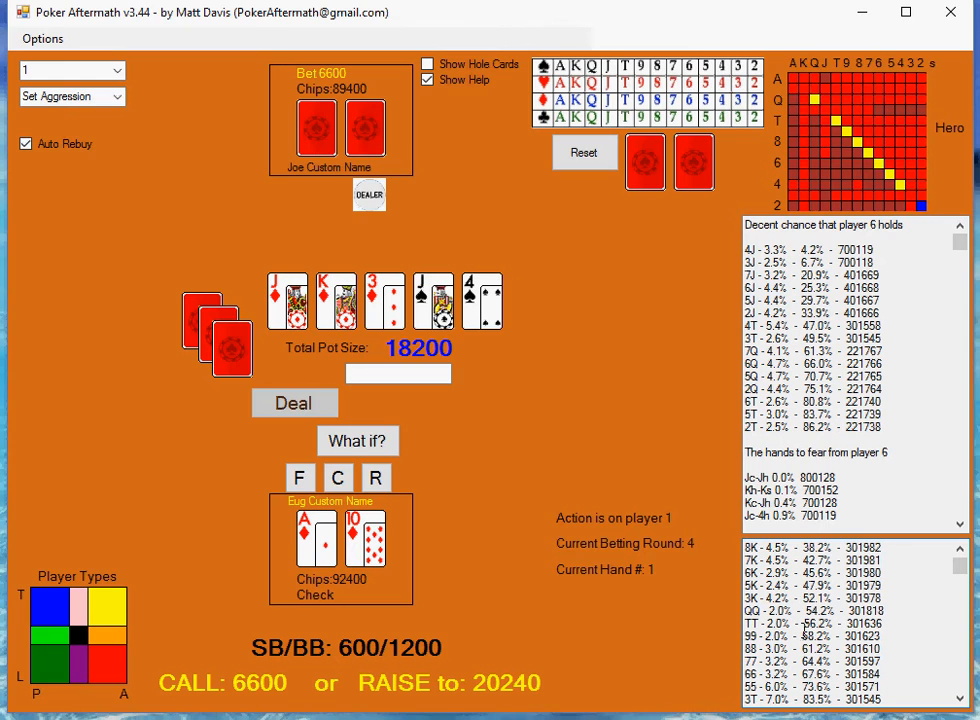
{"action": "mouse_move", "coordinate": [880, 665]}
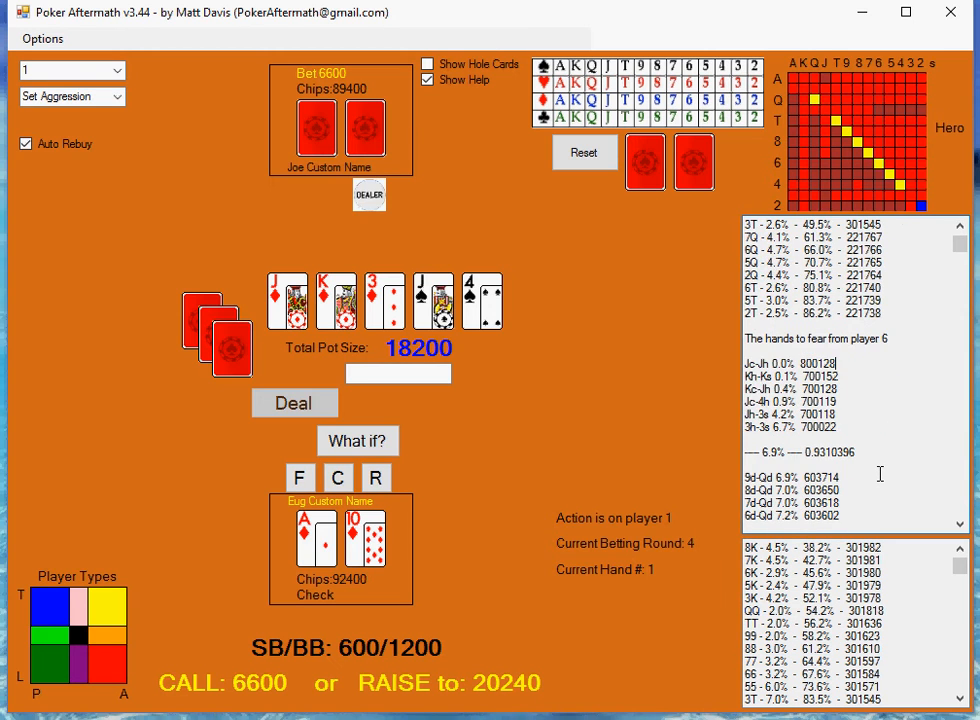
{"action": "scroll", "scroll_direction": "down", "scroll_amount": 3}
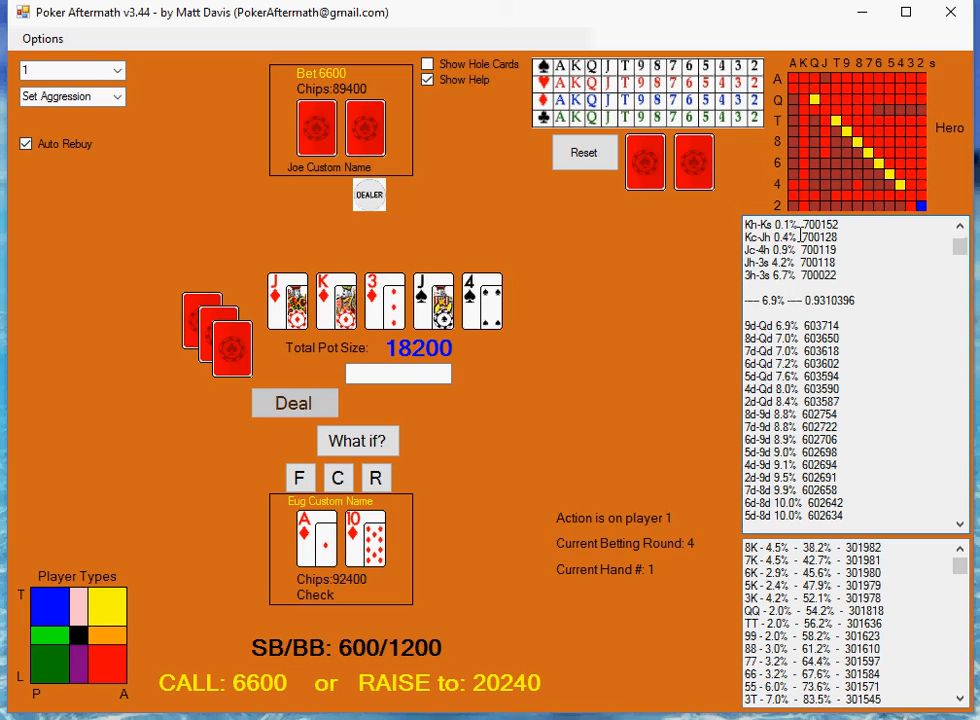
{"action": "scroll", "scroll_direction": "down", "scroll_amount": 3}
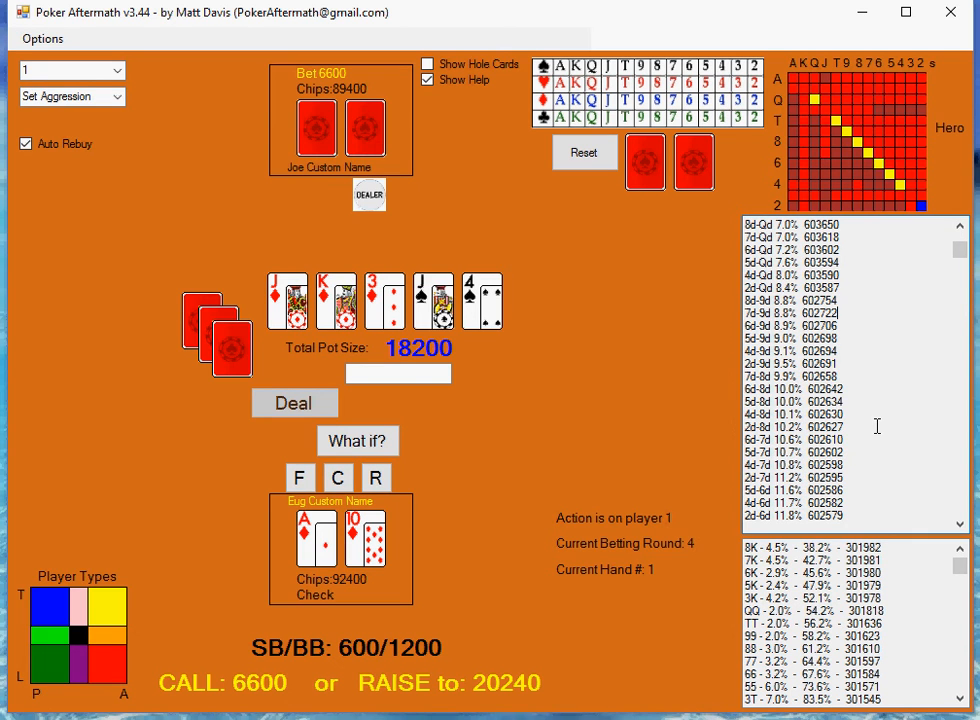
{"action": "scroll", "scroll_direction": "down", "scroll_amount": 3}
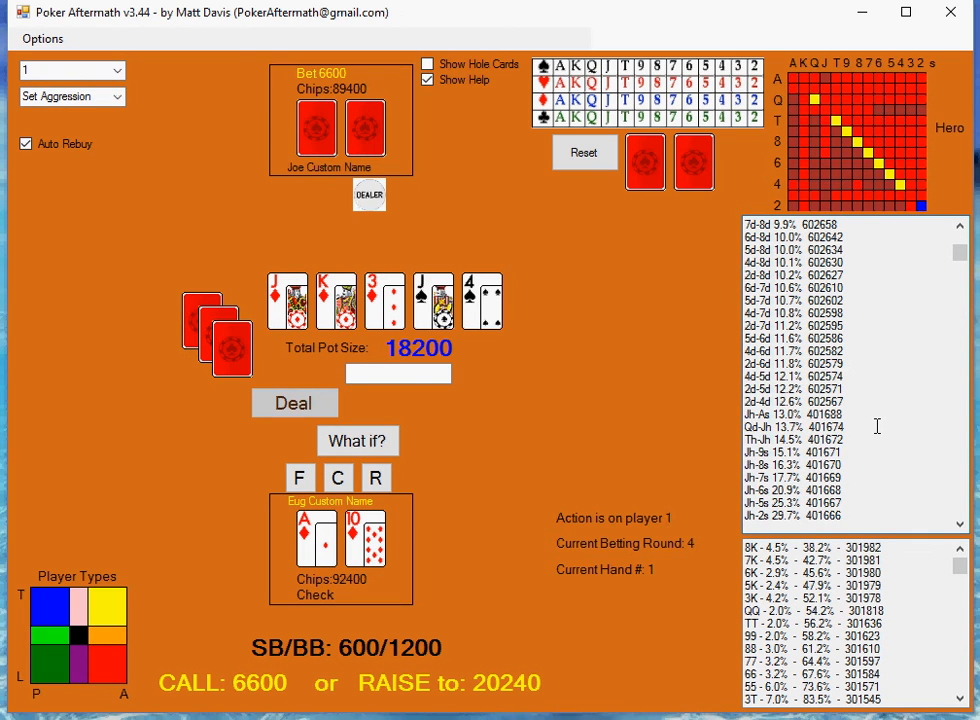
{"action": "scroll", "scroll_direction": "down", "scroll_amount": 3}
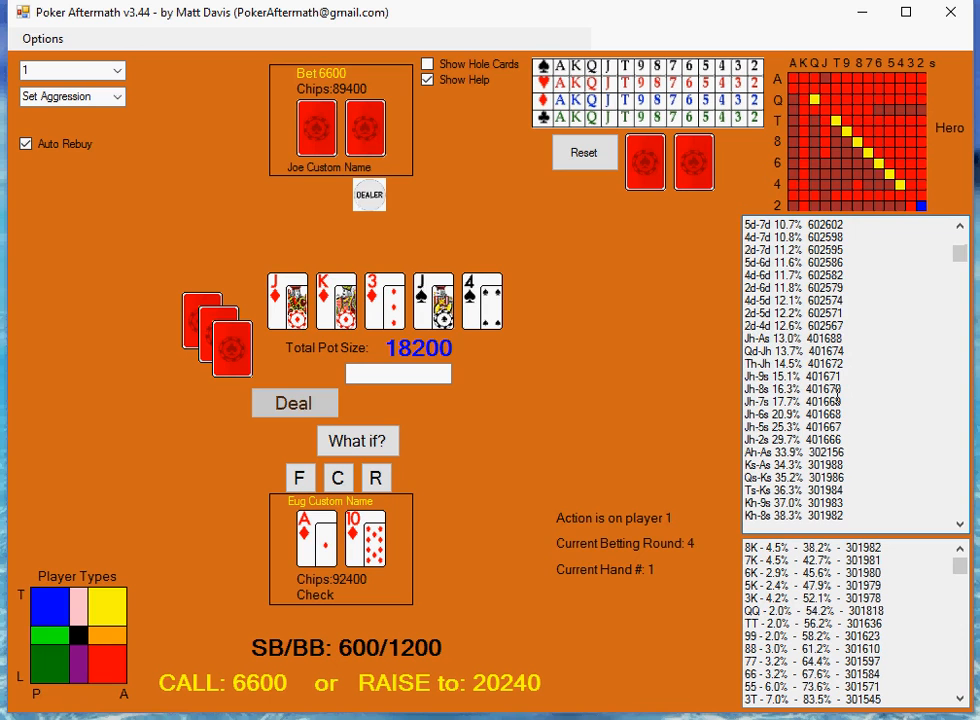
{"action": "scroll", "scroll_direction": "down", "scroll_amount": 3}
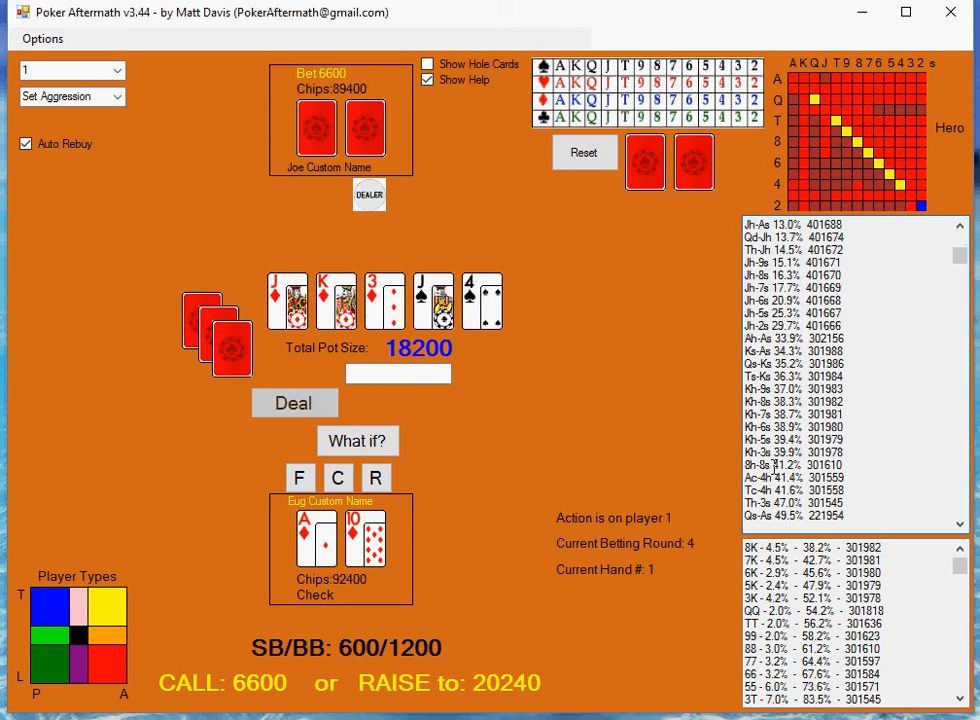
{"action": "left_click", "coordinate": [784, 464]}
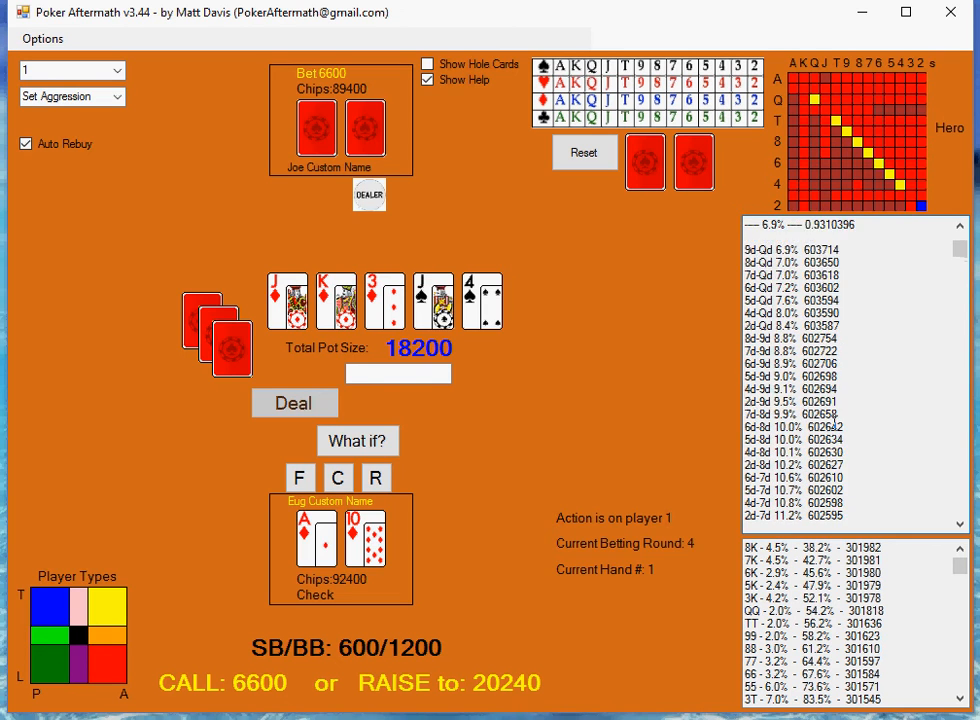
{"action": "scroll", "scroll_direction": "up", "scroll_amount": 3}
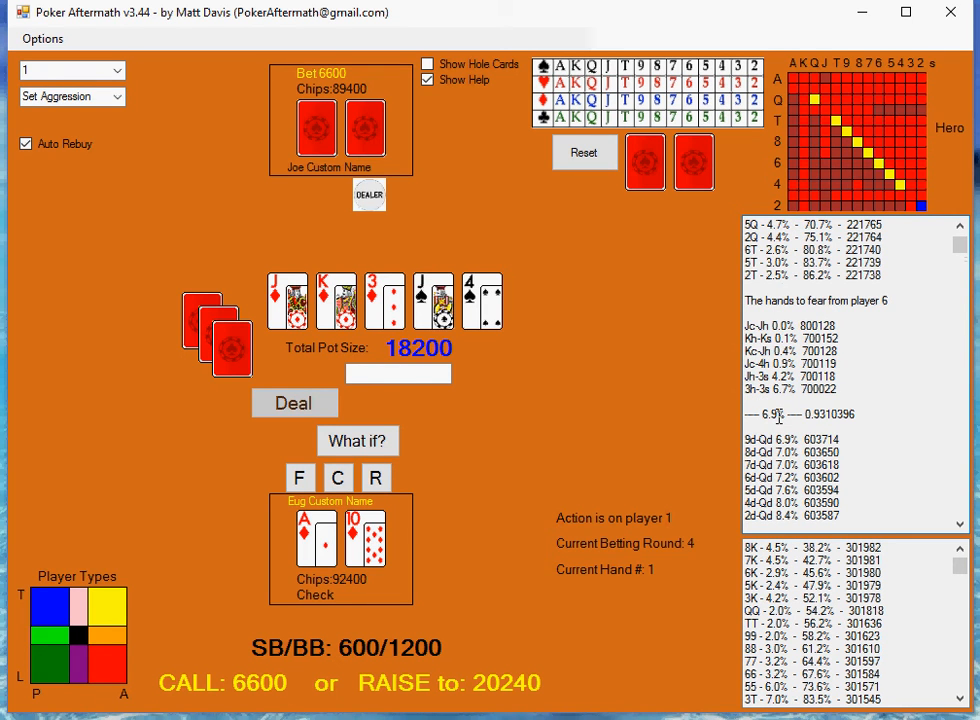
{"action": "mouse_move", "coordinate": [705, 414]}
{"action": "type", "text": "18000"}
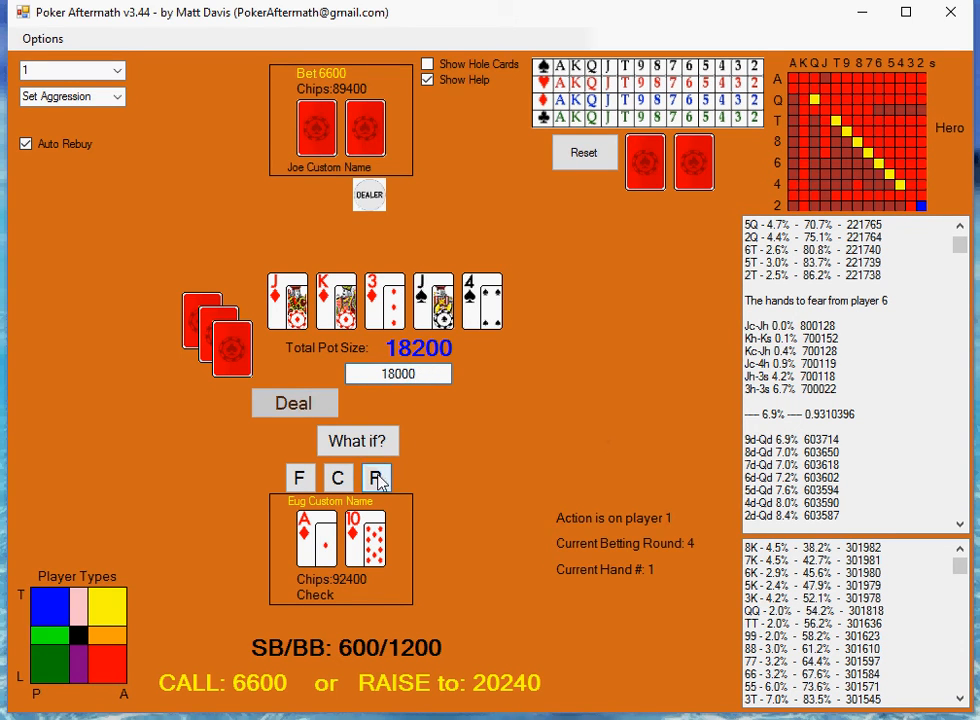
Step: Raise Eug to 18000 on the river, bringing the pot to 36200
{"action": "left_click", "coordinate": [377, 477]}
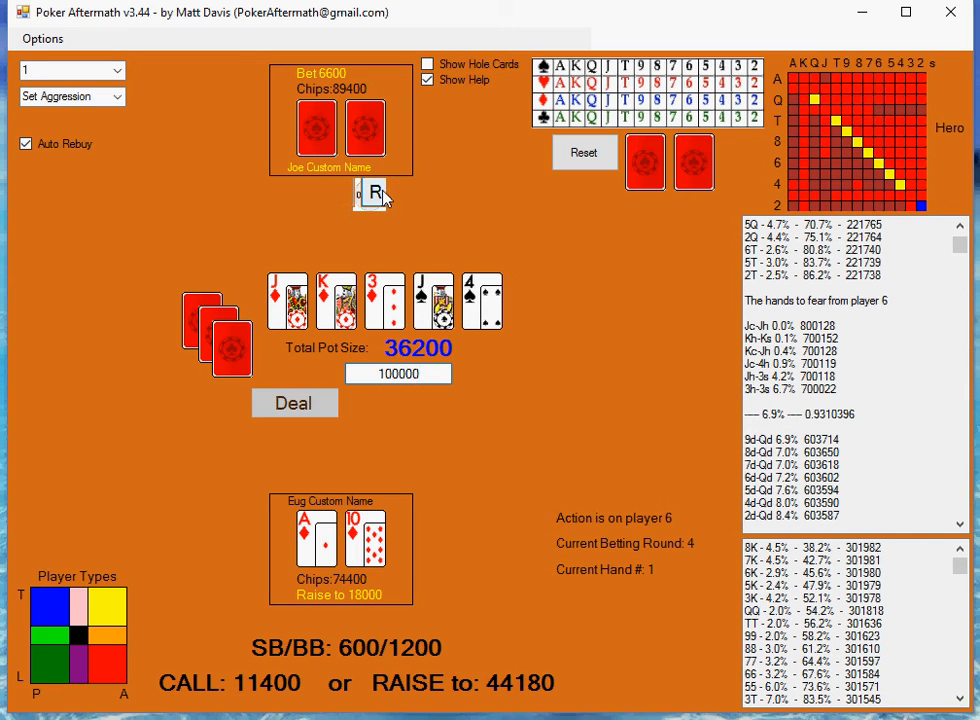
Step: Have Joe re-raise all-in to 96000 and highlight 4J as his top likely holding
{"action": "left_click", "coordinate": [374, 194]}
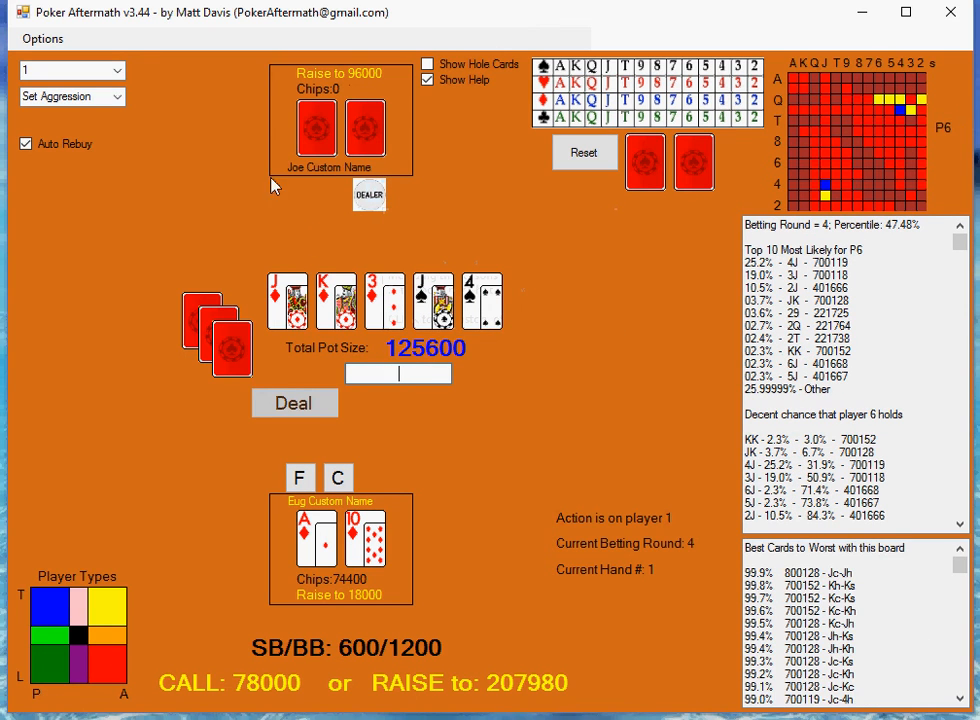
{"action": "mouse_move", "coordinate": [310, 140]}
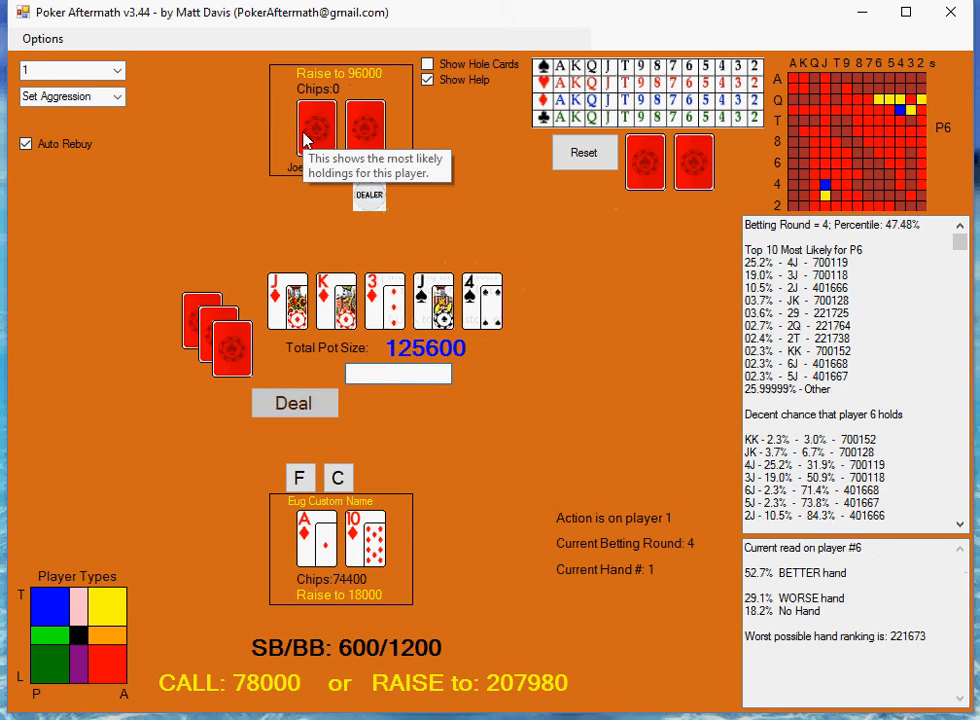
{"action": "mouse_move", "coordinate": [630, 278]}
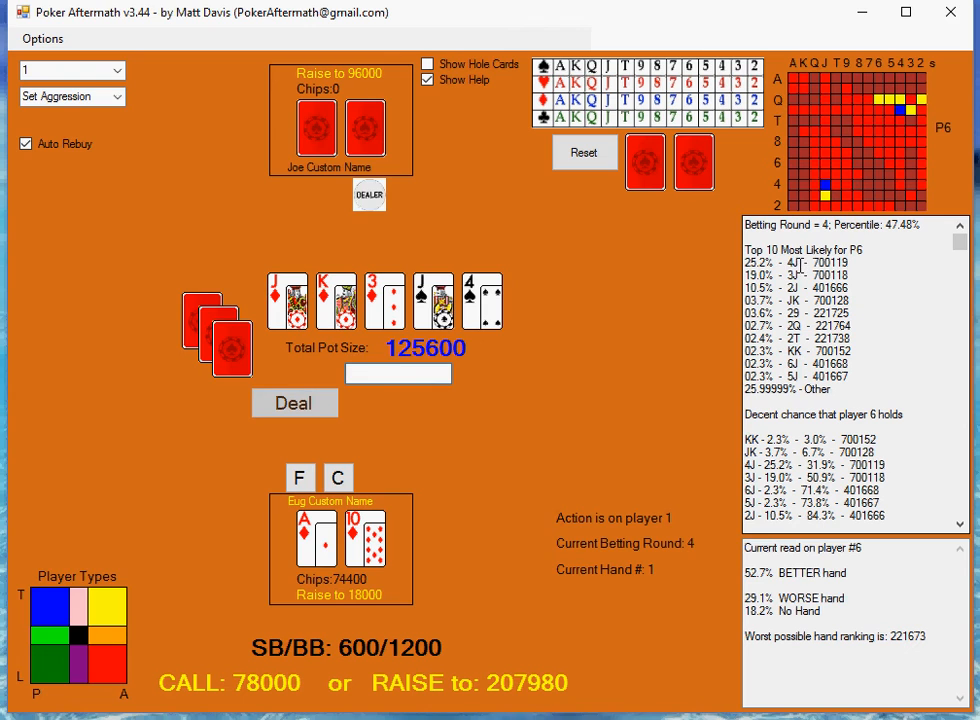
{"action": "left_click", "coordinate": [790, 262]}
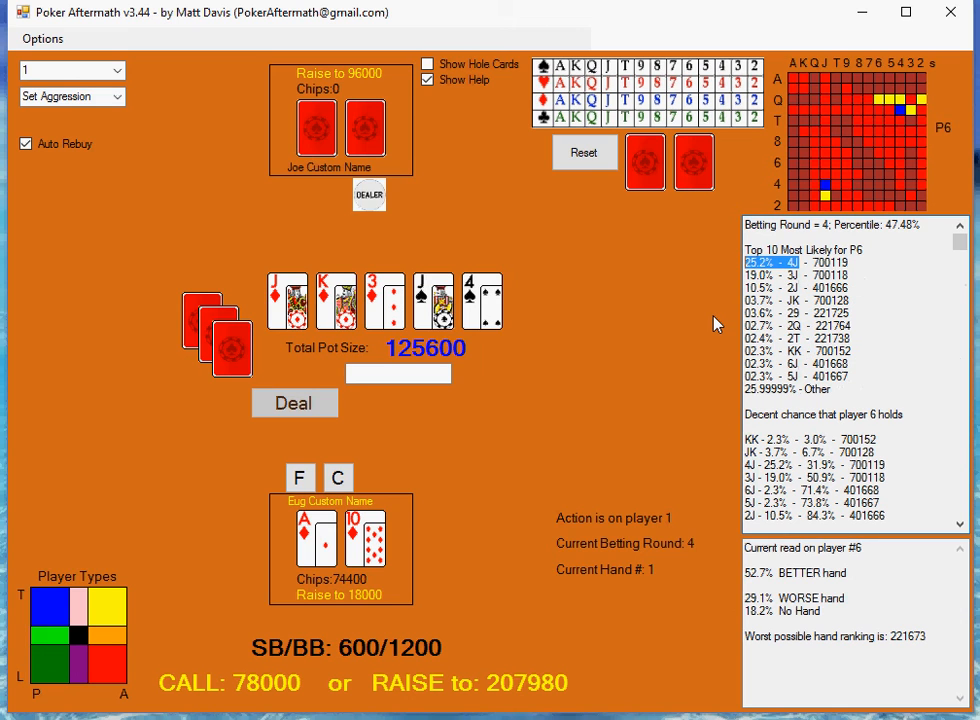
{"action": "mouse_move", "coordinate": [722, 337]}
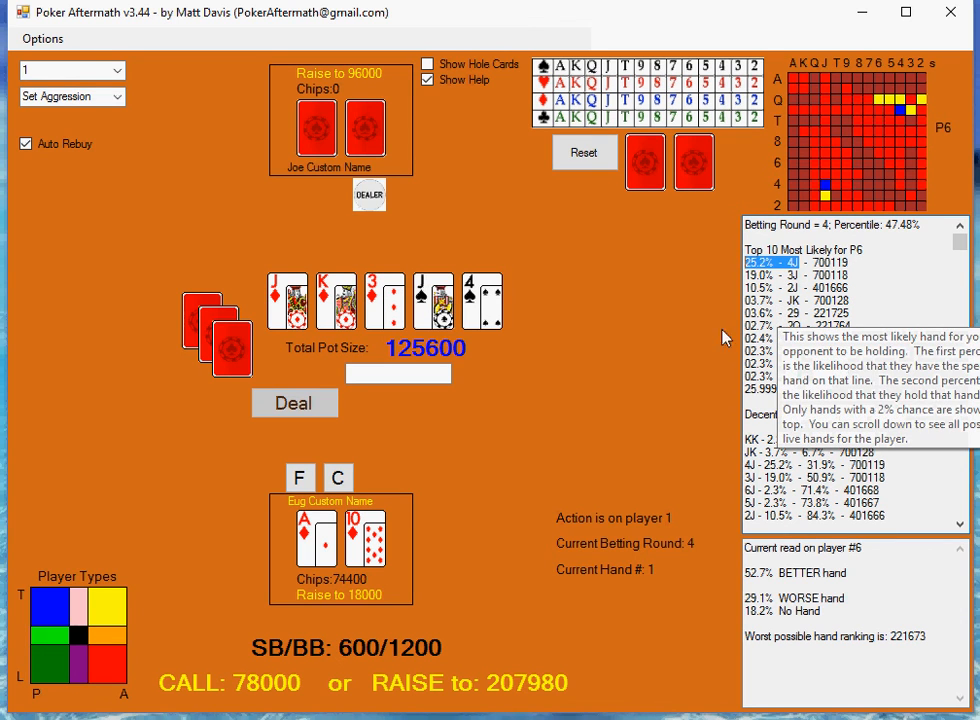
{"action": "mouse_move", "coordinate": [682, 384]}
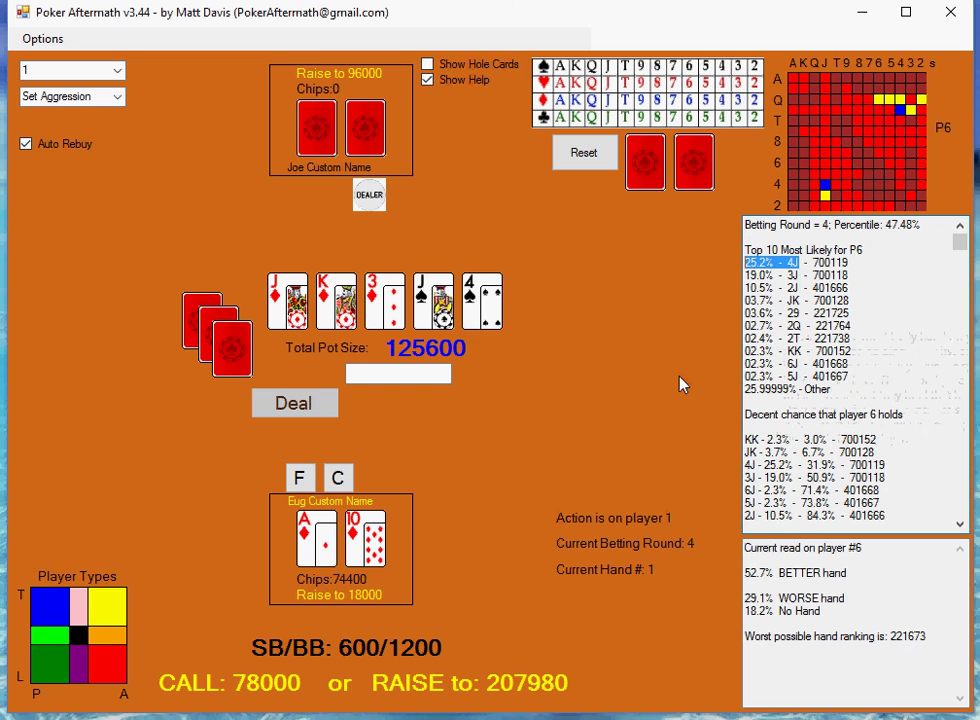
{"action": "mouse_move", "coordinate": [659, 397]}
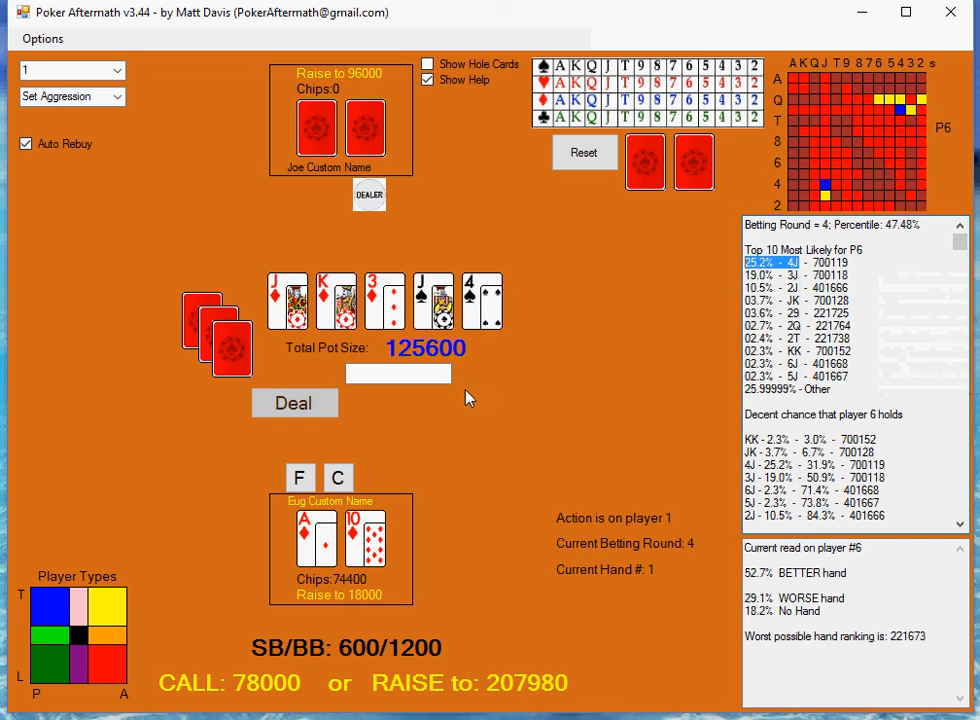
{"action": "mouse_move", "coordinate": [475, 360]}
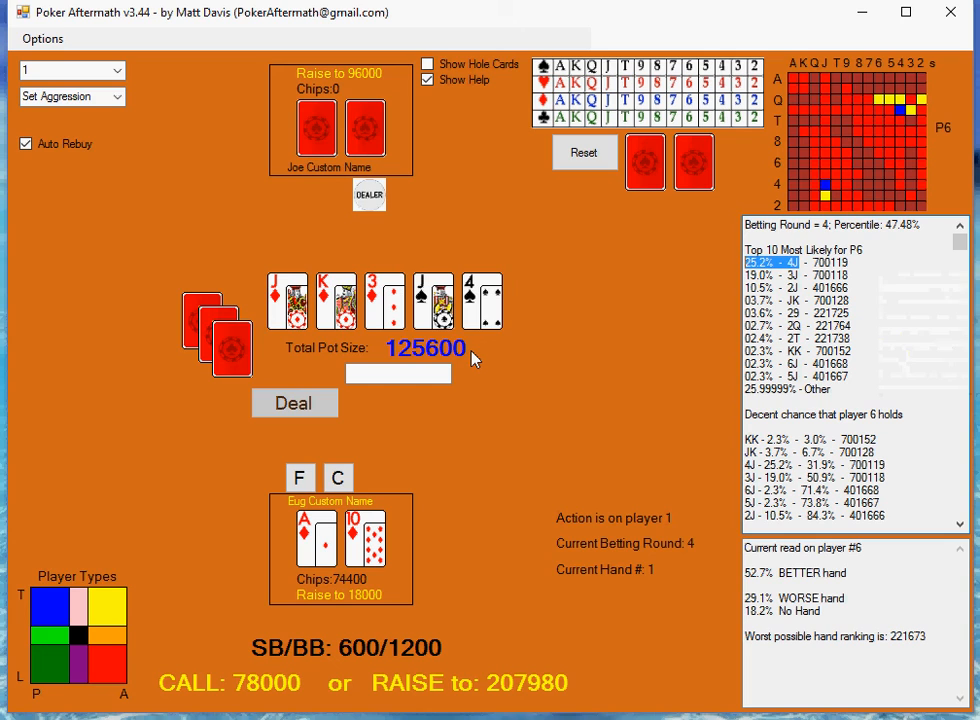
{"action": "mouse_move", "coordinate": [490, 460]}
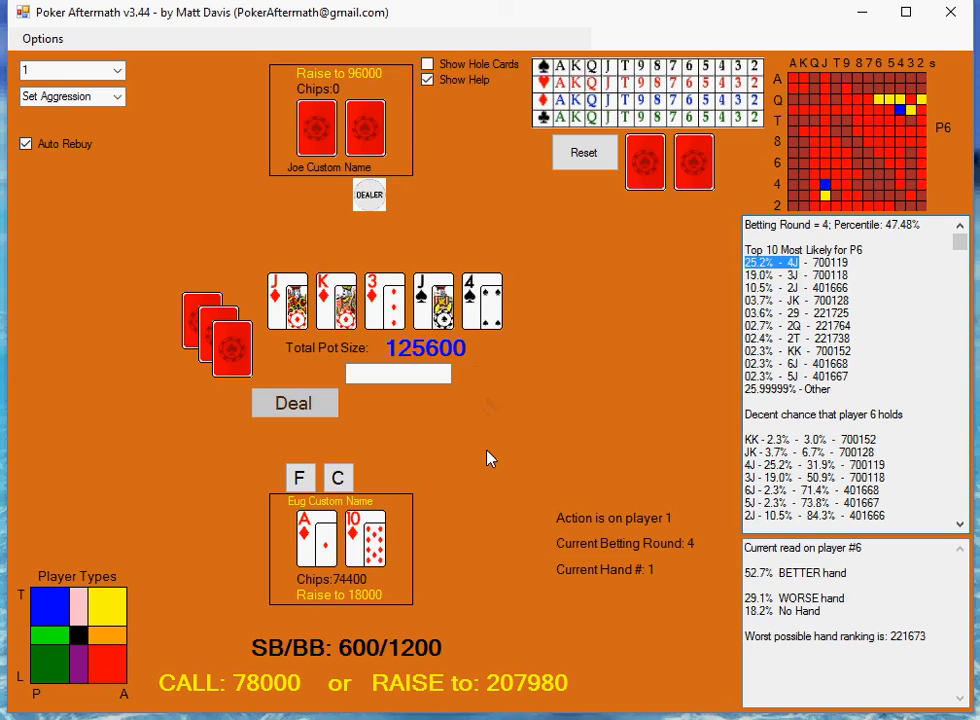
{"action": "mouse_move", "coordinate": [382, 441]}
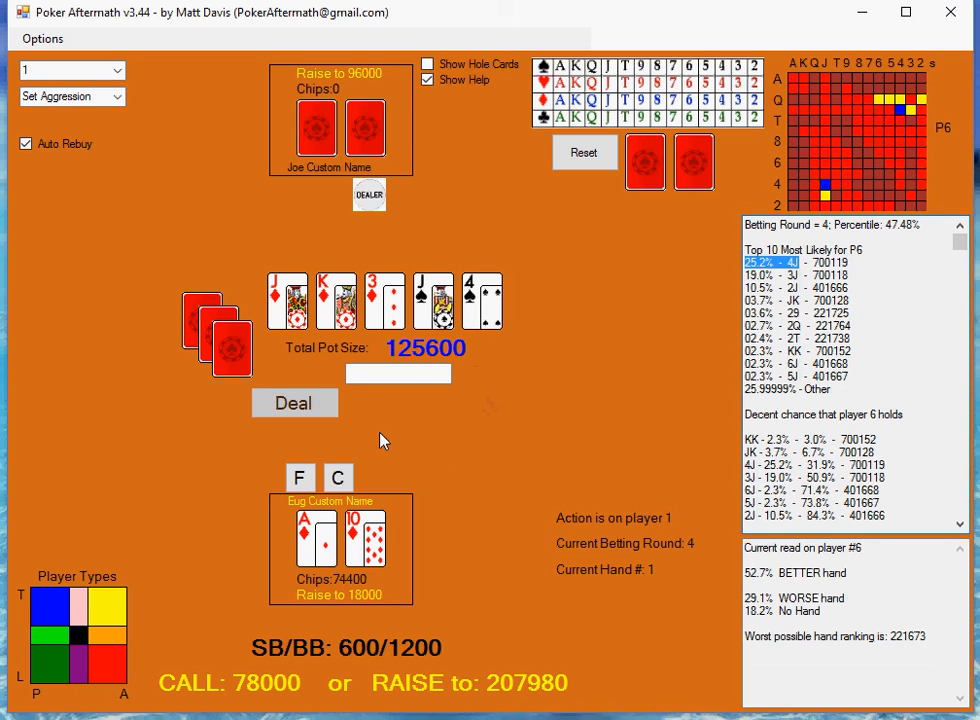
{"action": "mouse_move", "coordinate": [322, 440]}
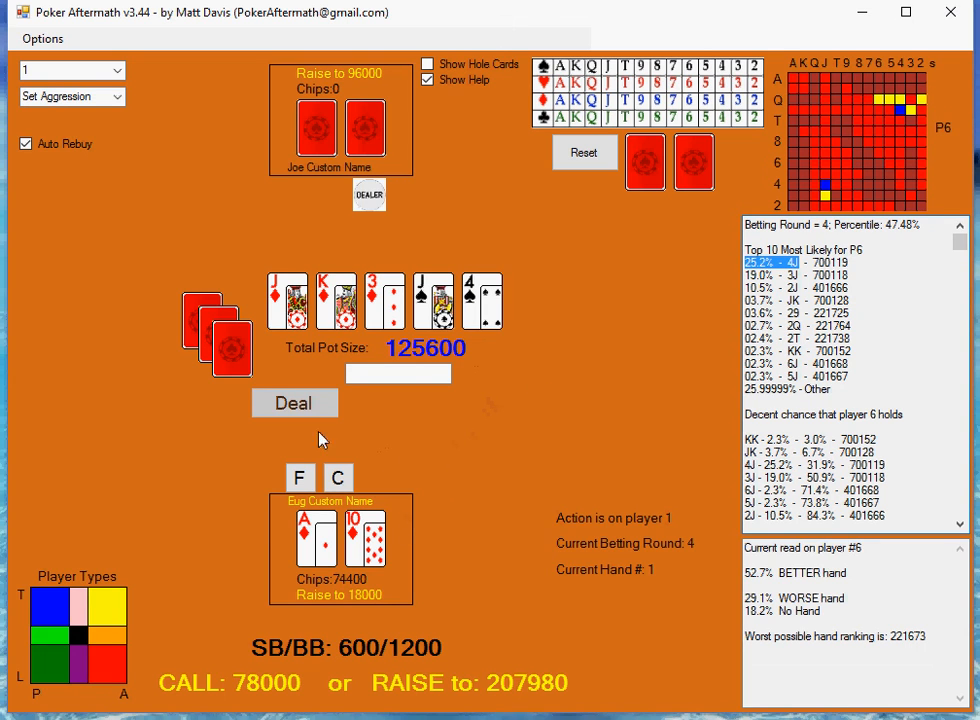
{"action": "mouse_move", "coordinate": [250, 480]}
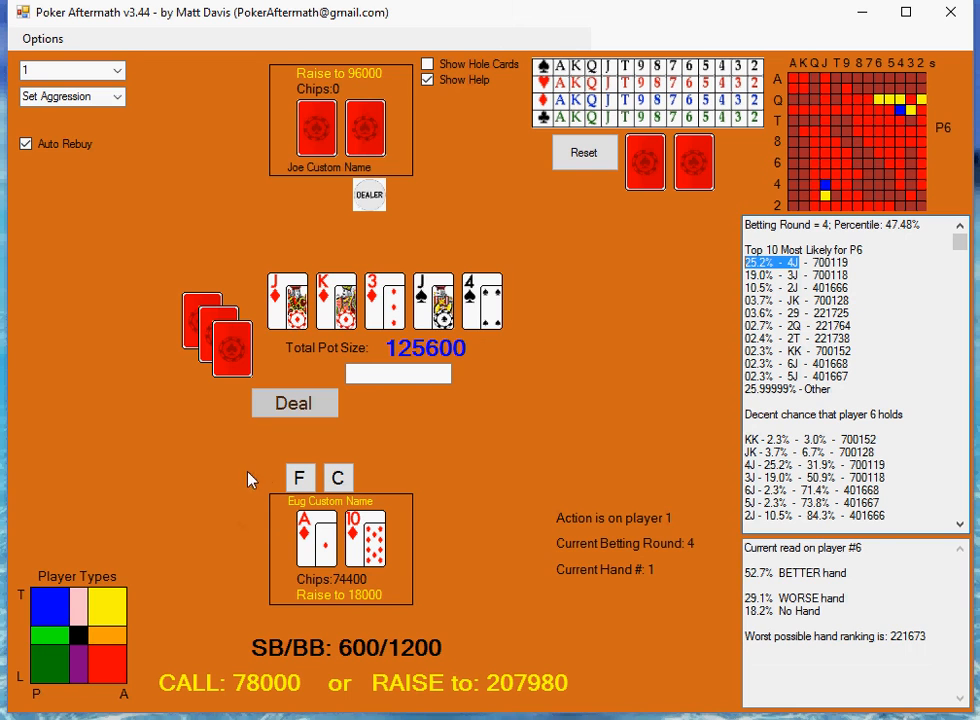
{"action": "mouse_move", "coordinate": [300, 487]}
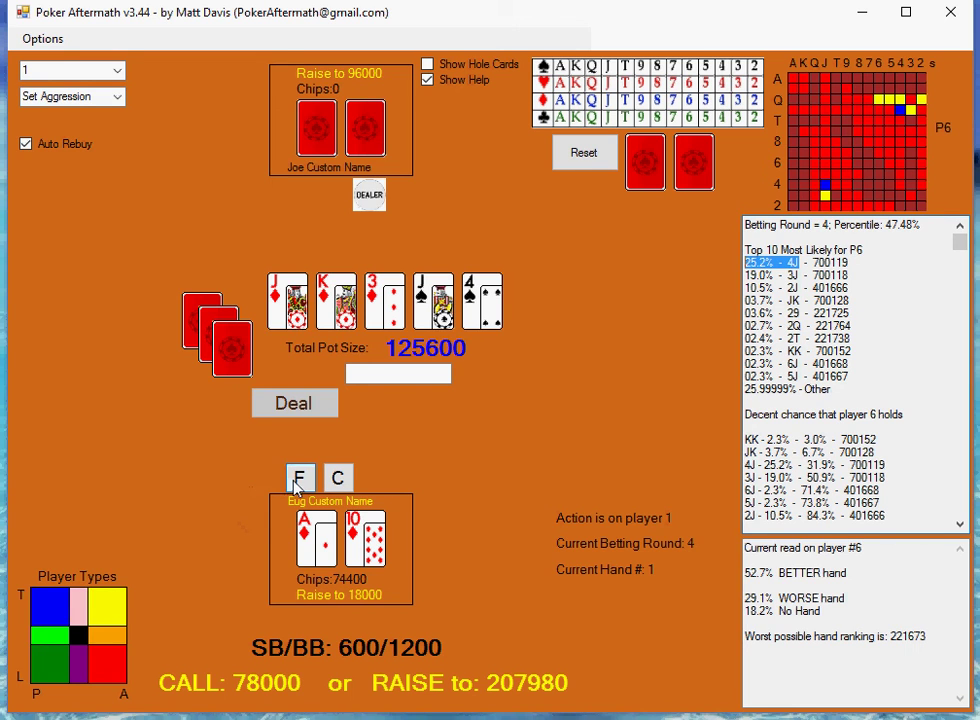
{"action": "mouse_move", "coordinate": [360, 438]}
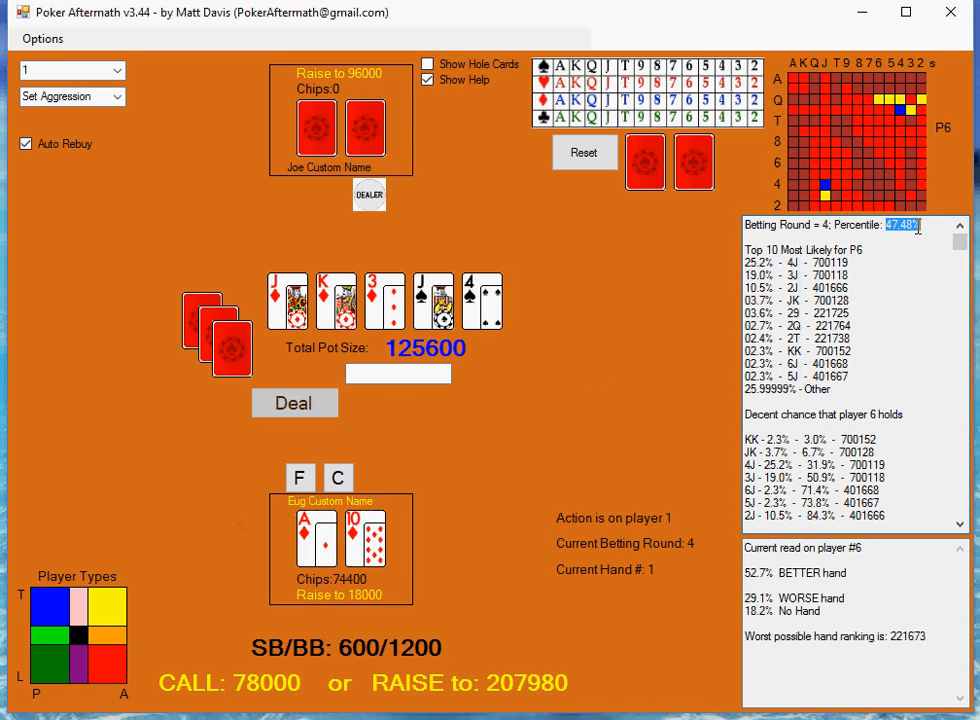
{"action": "mouse_move", "coordinate": [874, 312]}
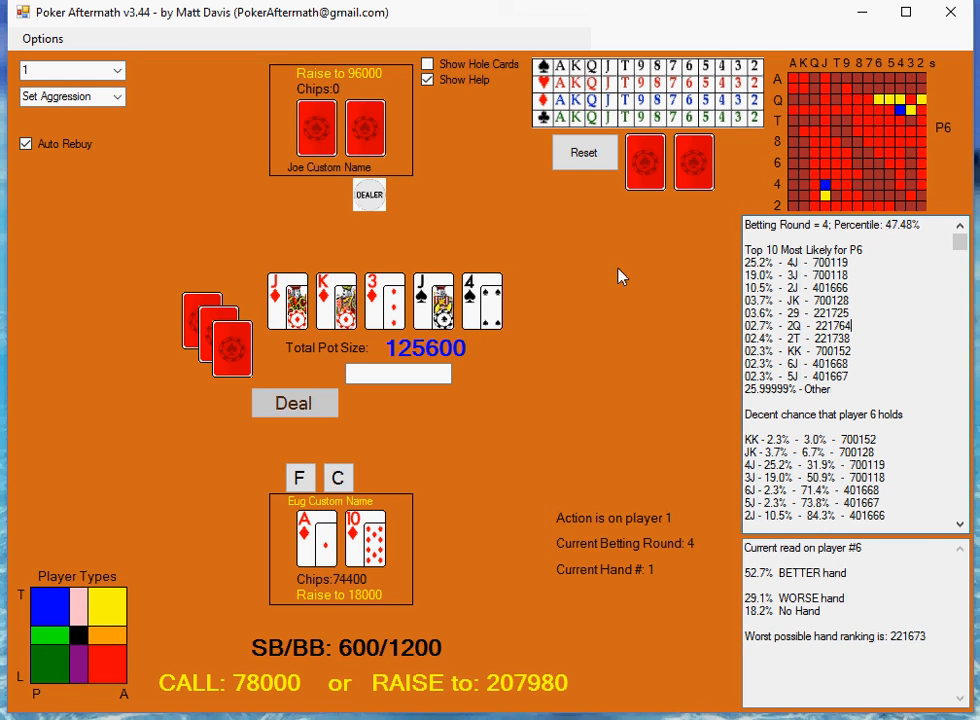
{"action": "mouse_move", "coordinate": [345, 127]}
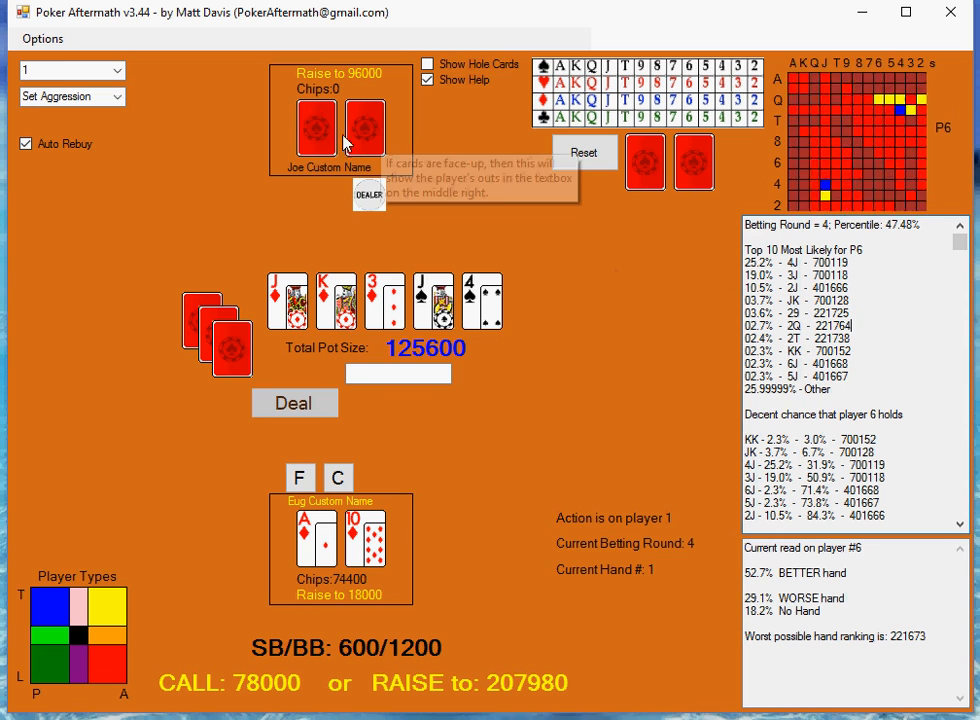
{"action": "mouse_move", "coordinate": [345, 120]}
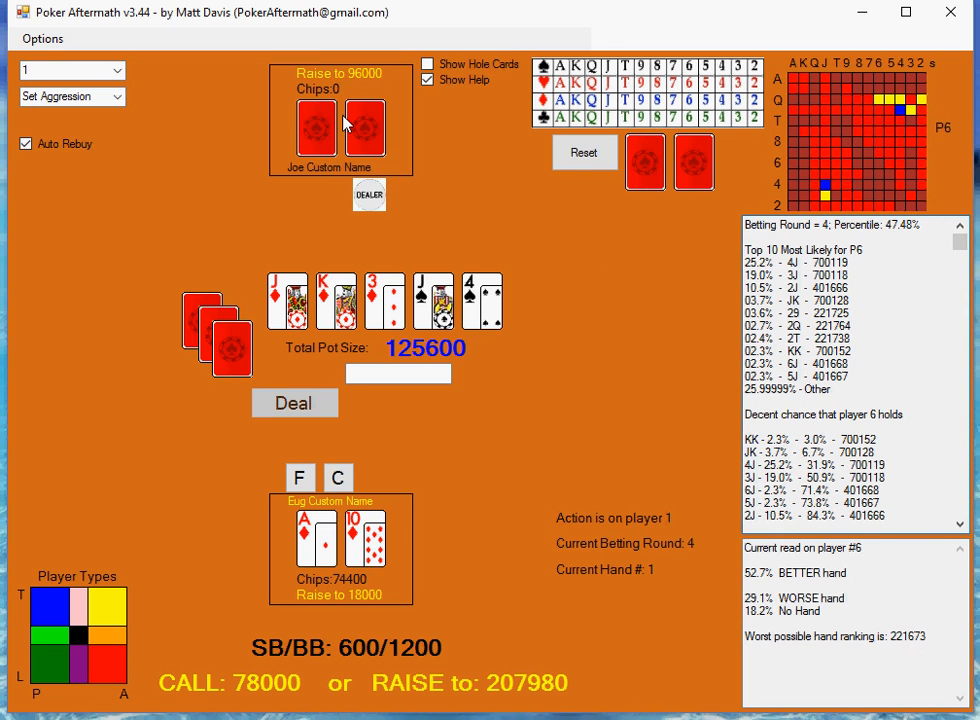
{"action": "mouse_move", "coordinate": [333, 127]}
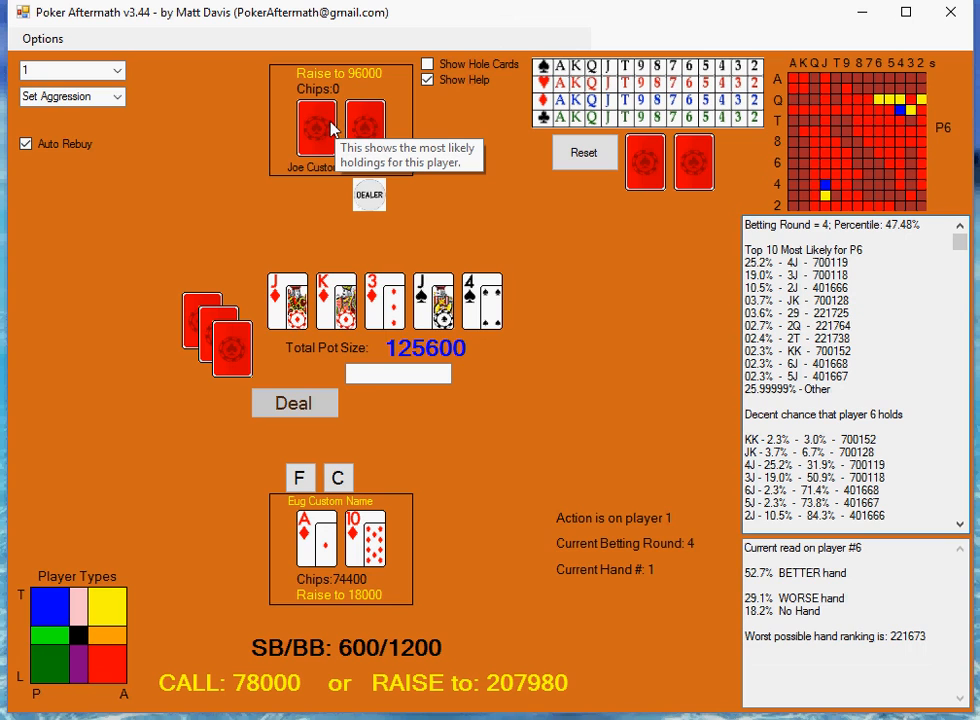
{"action": "mouse_move", "coordinate": [318, 240]}
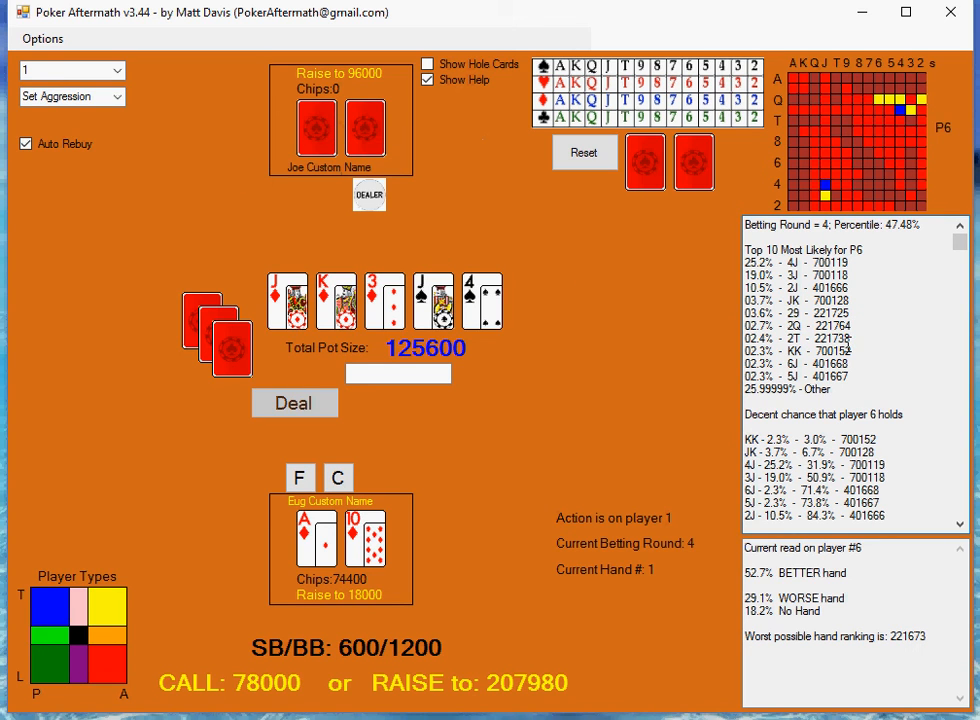
Step: Scroll the range report through Joe's hands to fear into 'Live Hnds Plyr #6'
{"action": "scroll", "scroll_direction": "down", "scroll_amount": 3}
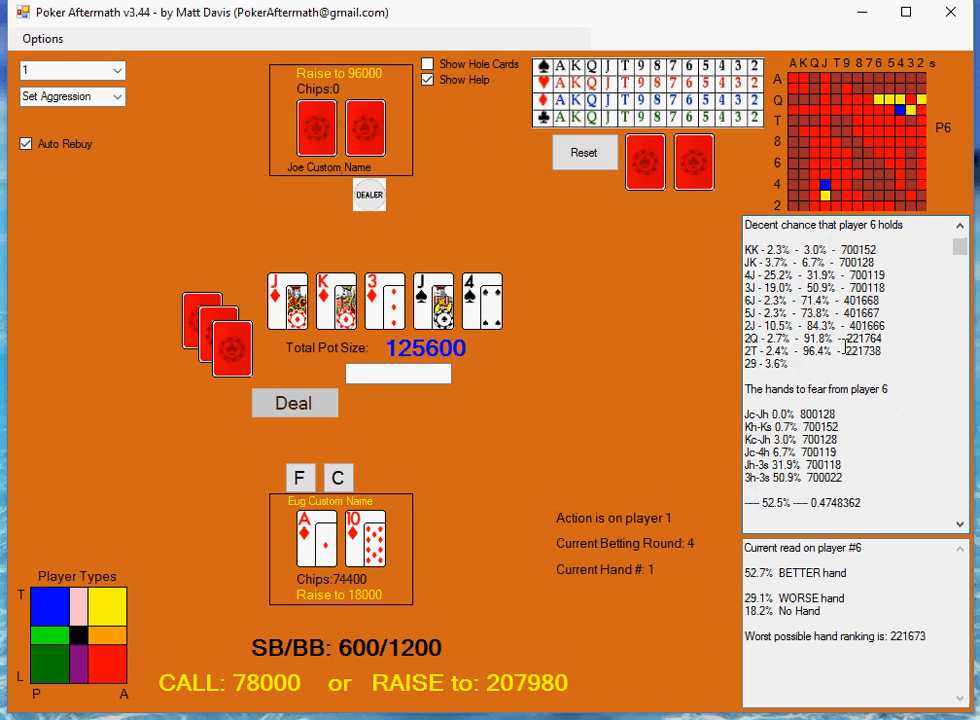
{"action": "scroll", "scroll_direction": "down", "scroll_amount": 3}
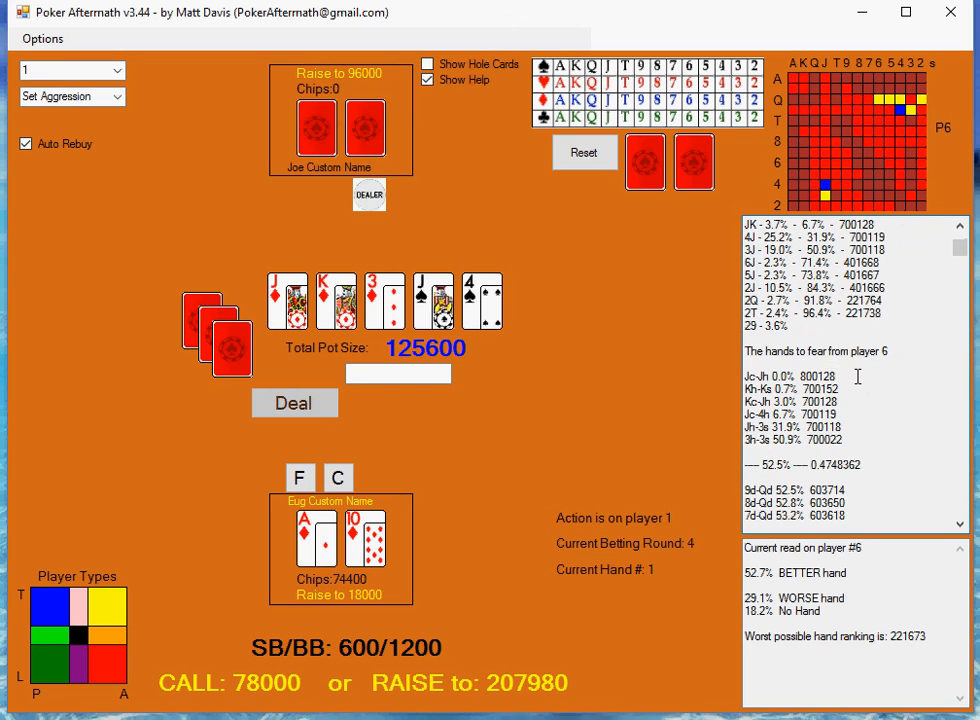
{"action": "scroll", "scroll_direction": "down", "scroll_amount": 3}
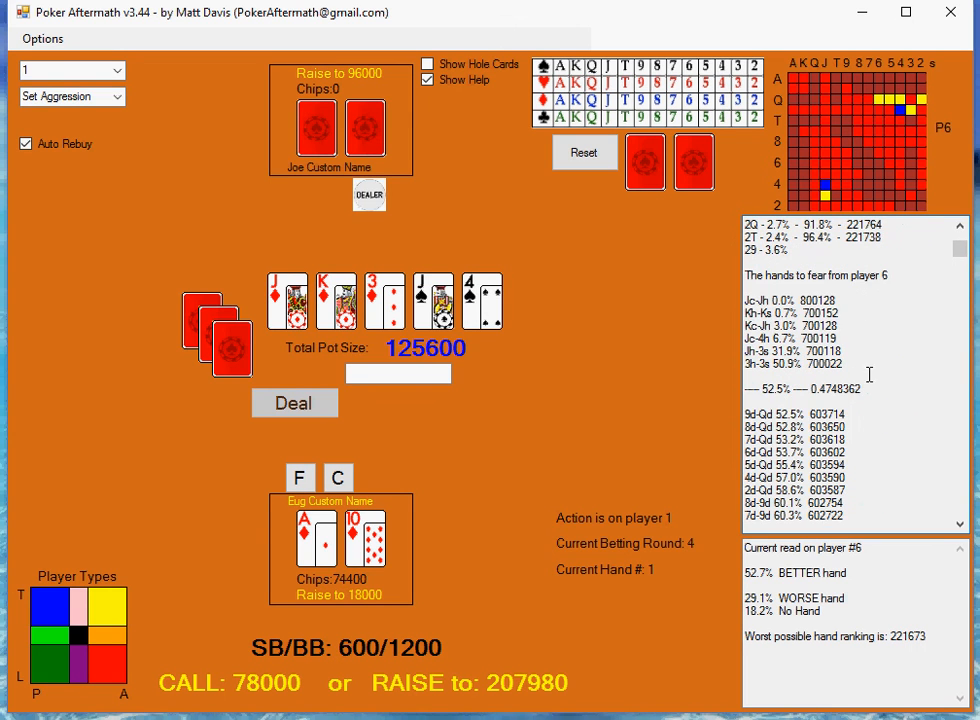
{"action": "scroll", "scroll_direction": "down", "scroll_amount": 3}
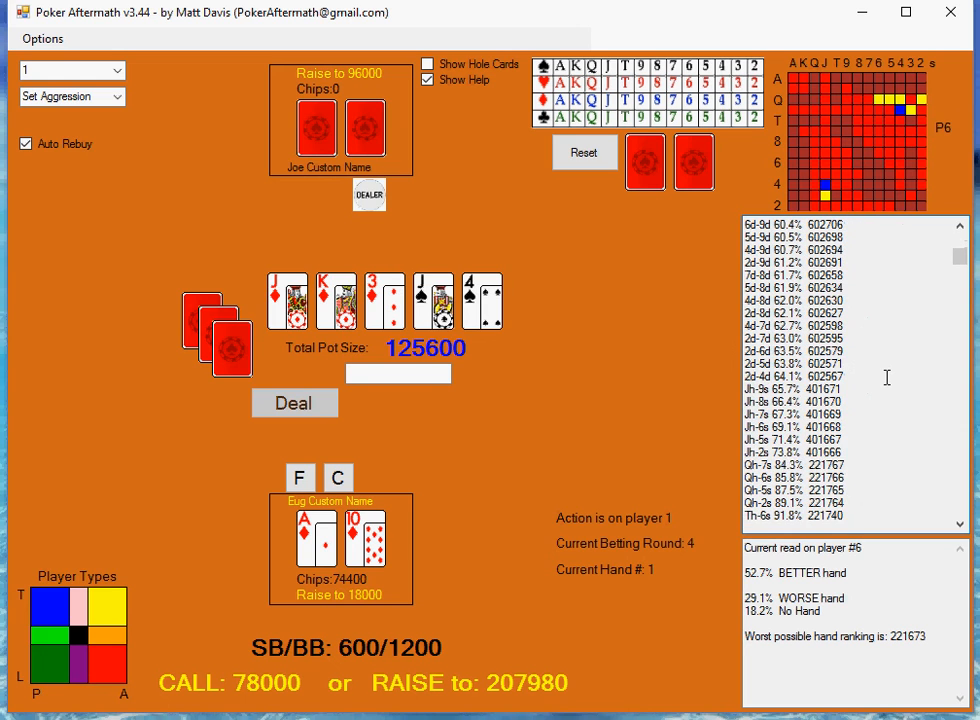
{"action": "scroll", "scroll_direction": "down", "scroll_amount": 3}
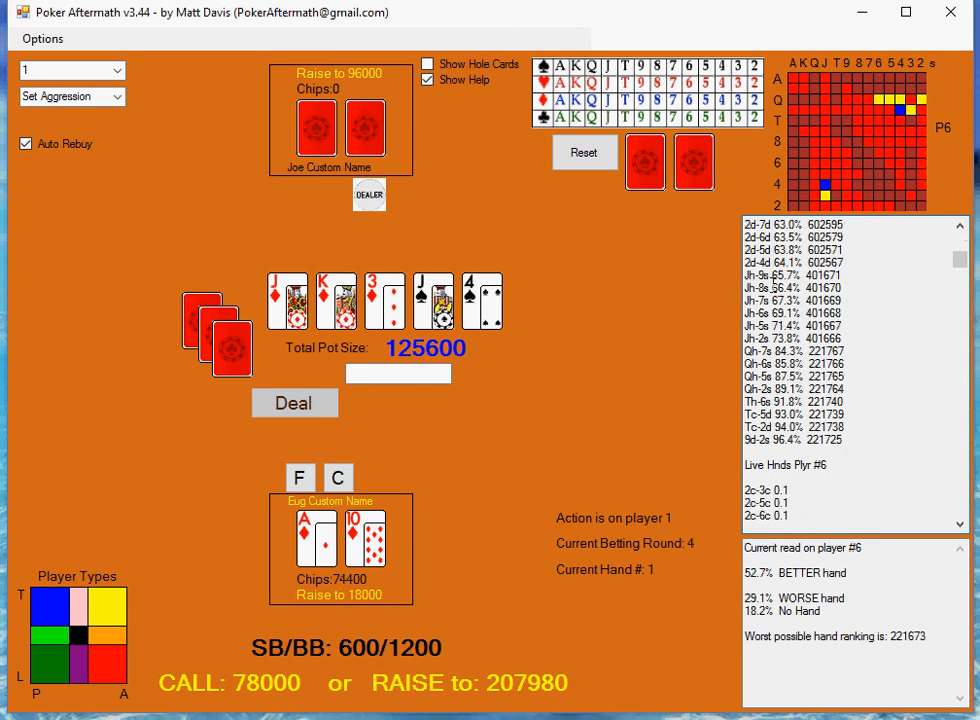
{"action": "mouse_move", "coordinate": [580, 277]}
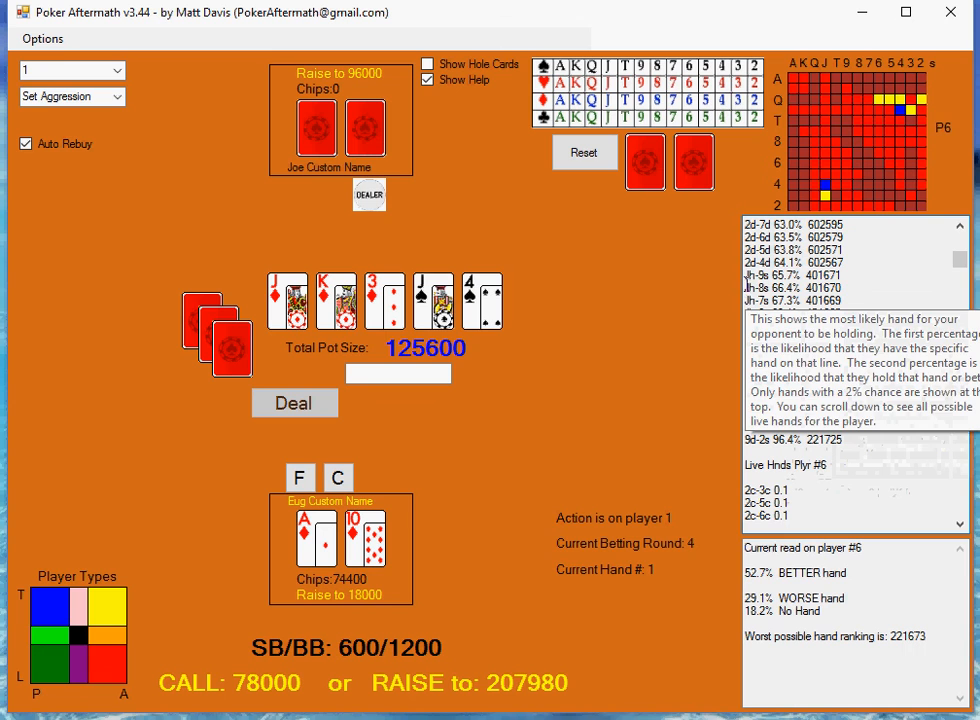
{"action": "scroll", "scroll_direction": "down", "scroll_amount": 3}
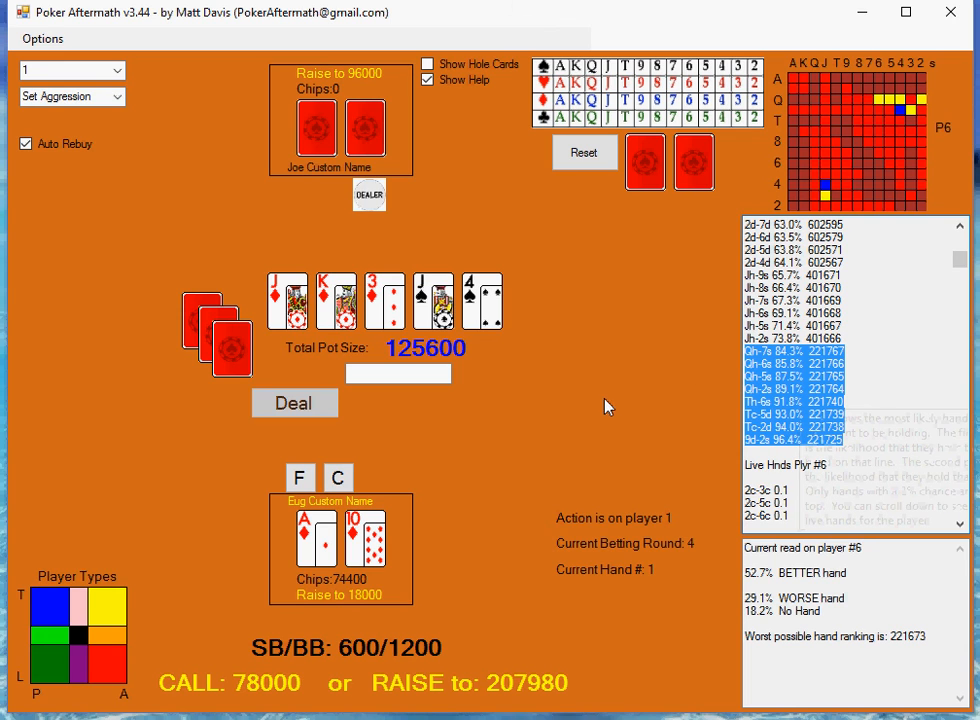
{"action": "mouse_move", "coordinate": [633, 356]}
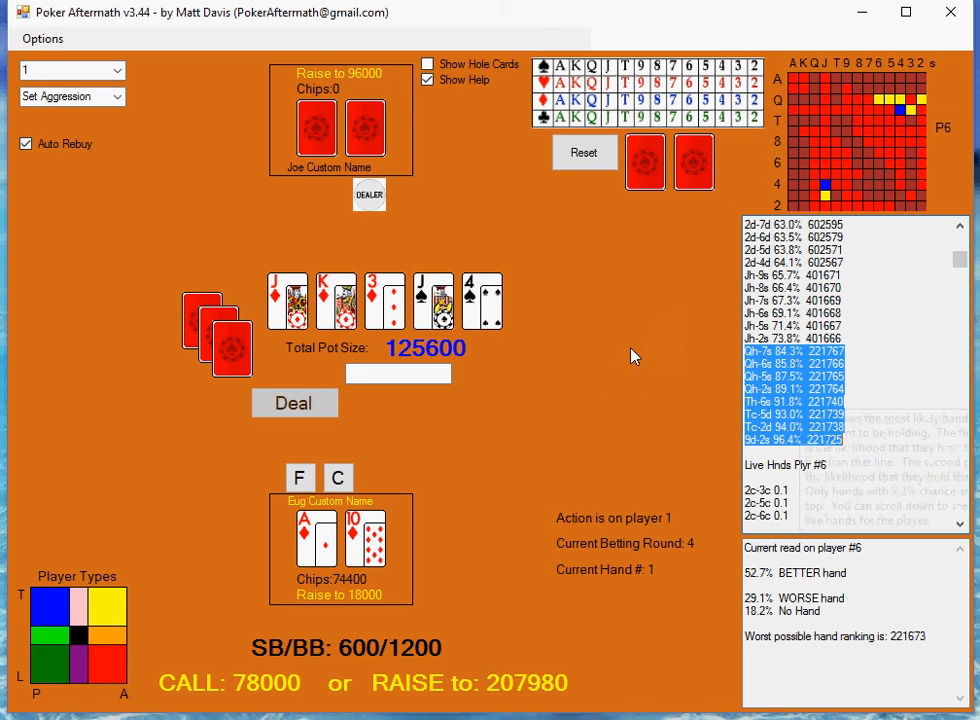
{"action": "mouse_move", "coordinate": [548, 305]}
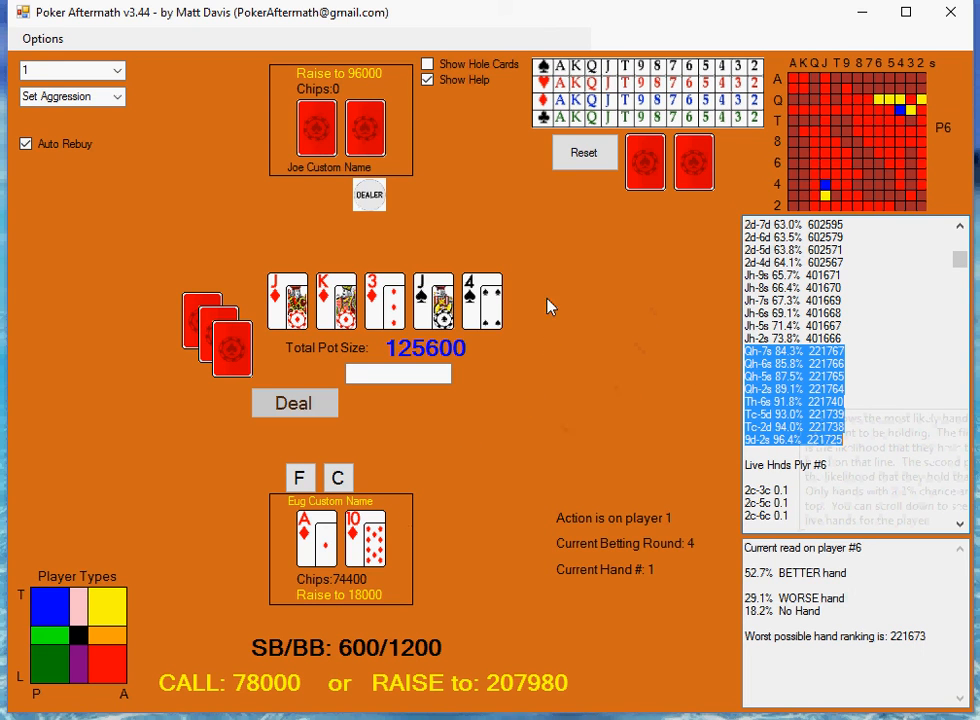
{"action": "mouse_move", "coordinate": [478, 260]}
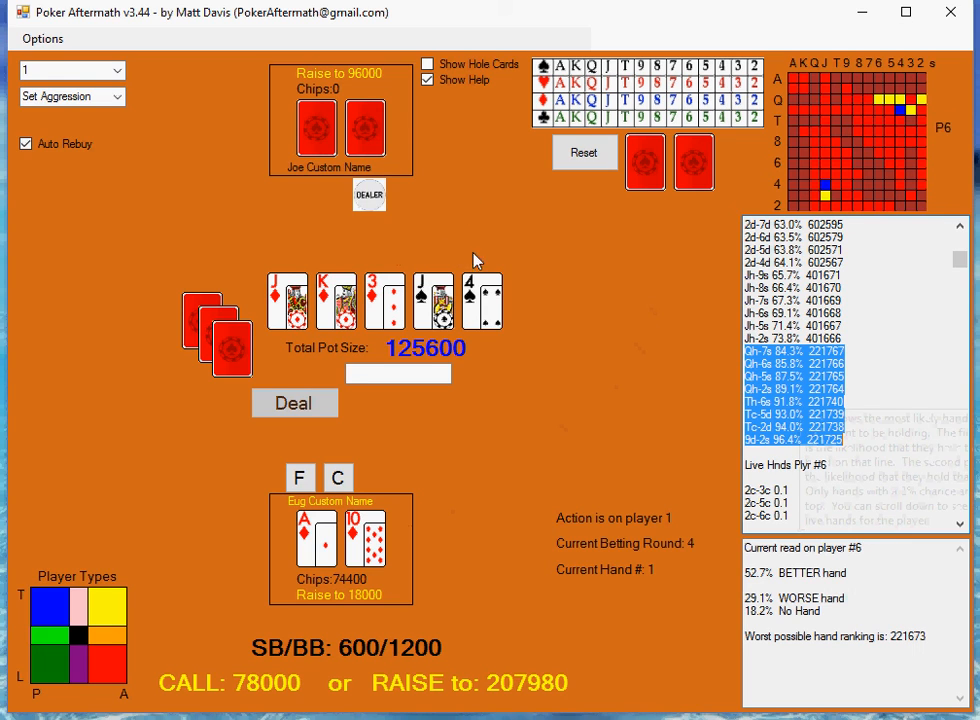
{"action": "mouse_move", "coordinate": [535, 278]}
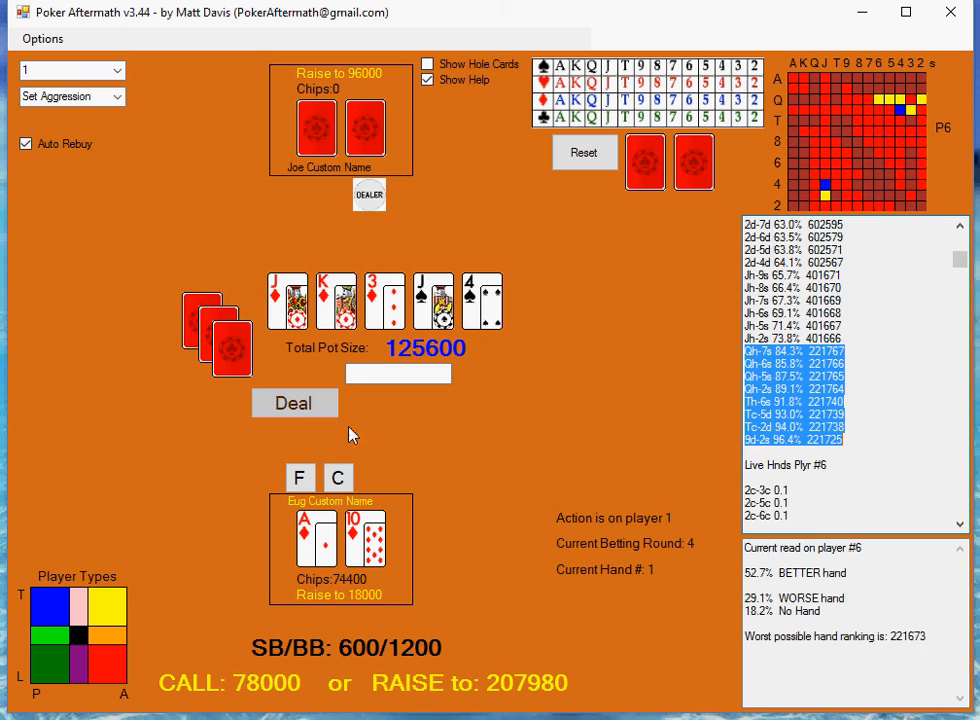
{"action": "mouse_move", "coordinate": [347, 608]}
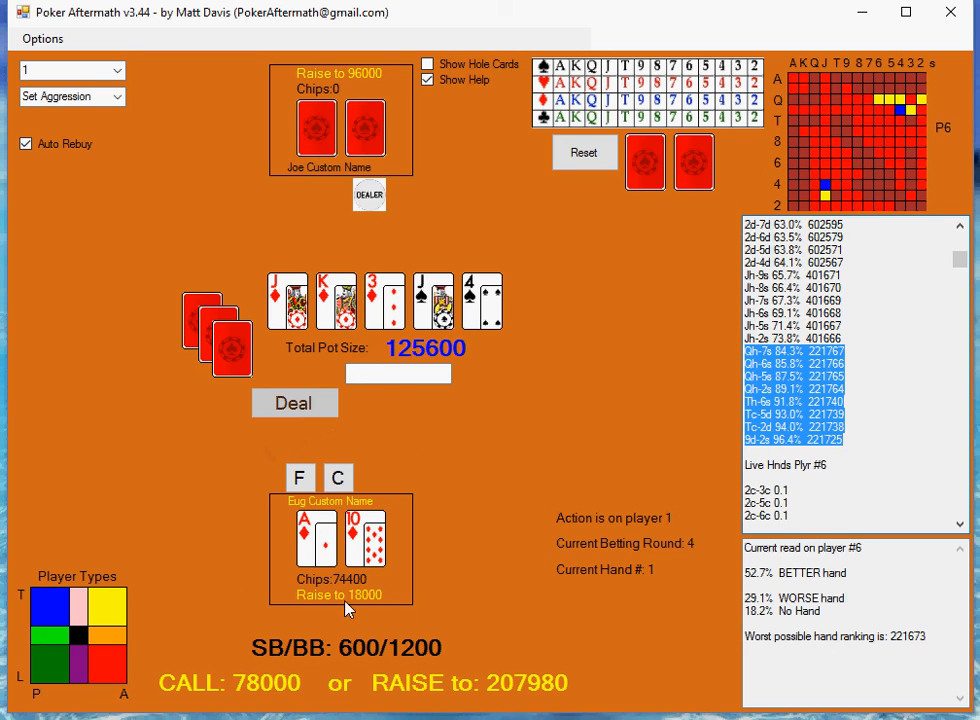
{"action": "mouse_move", "coordinate": [282, 449]}
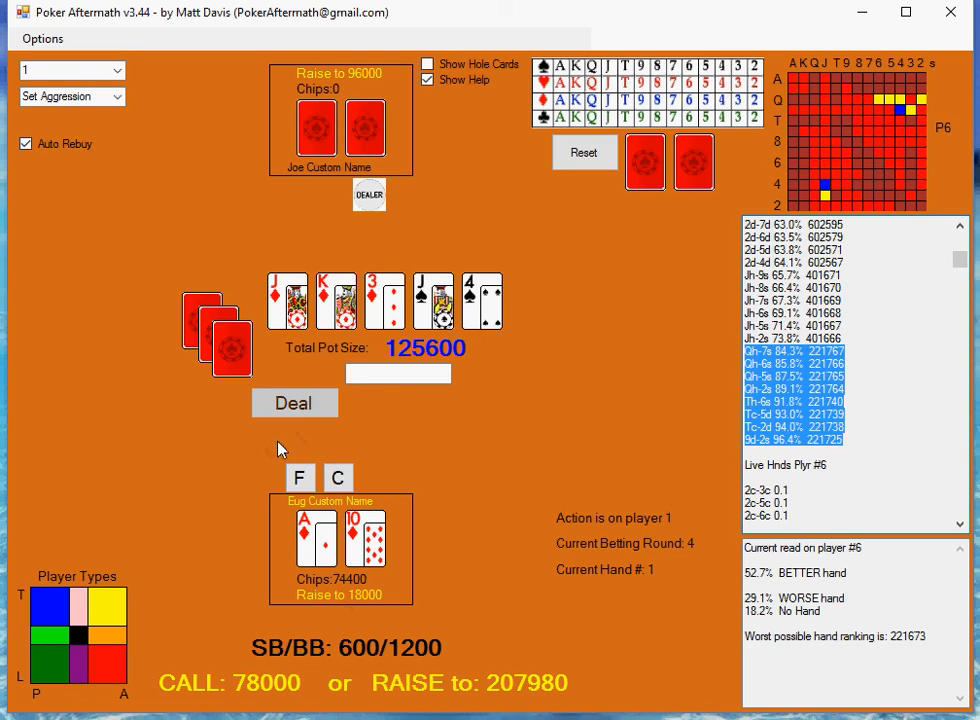
{"action": "mouse_move", "coordinate": [285, 448]}
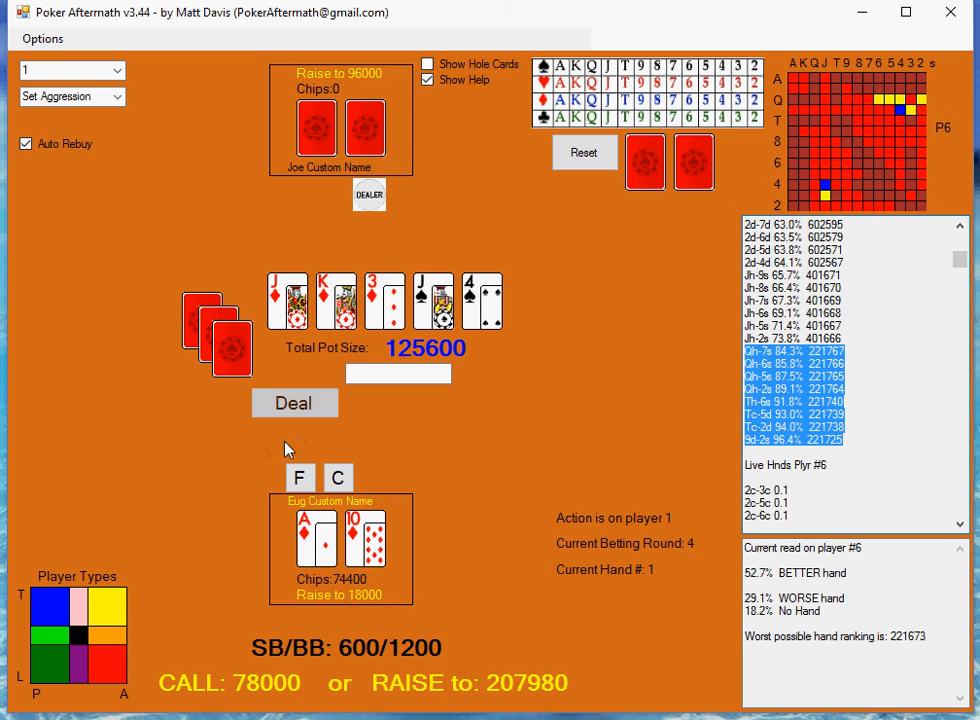
{"action": "mouse_move", "coordinate": [557, 380]}
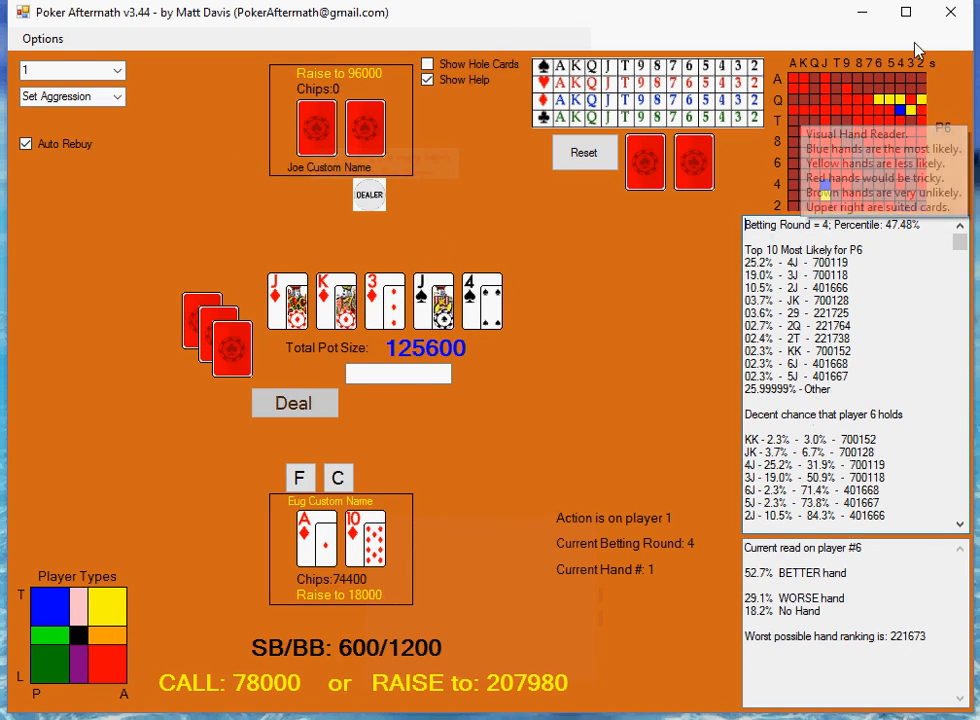
{"action": "mouse_move", "coordinate": [855, 167]}
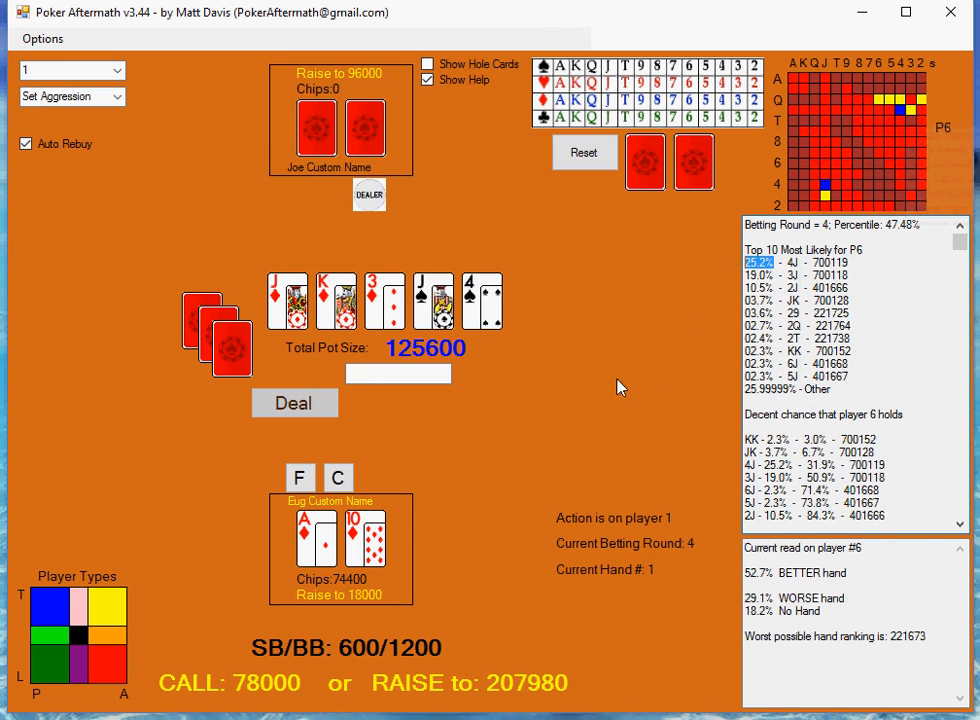
{"action": "mouse_move", "coordinate": [505, 450]}
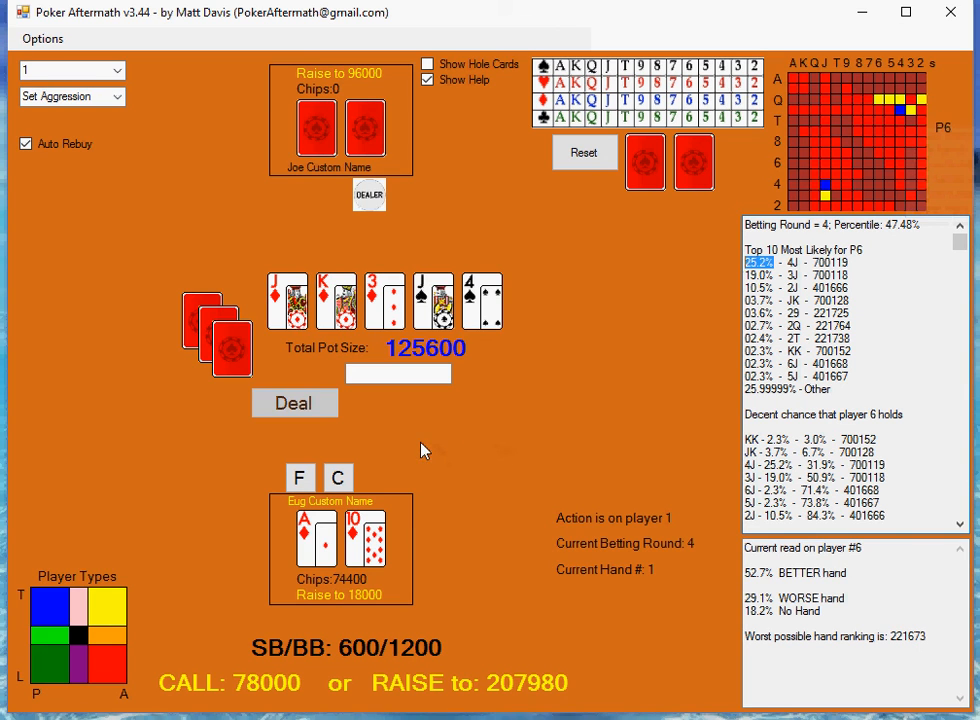
{"action": "mouse_move", "coordinate": [190, 440]}
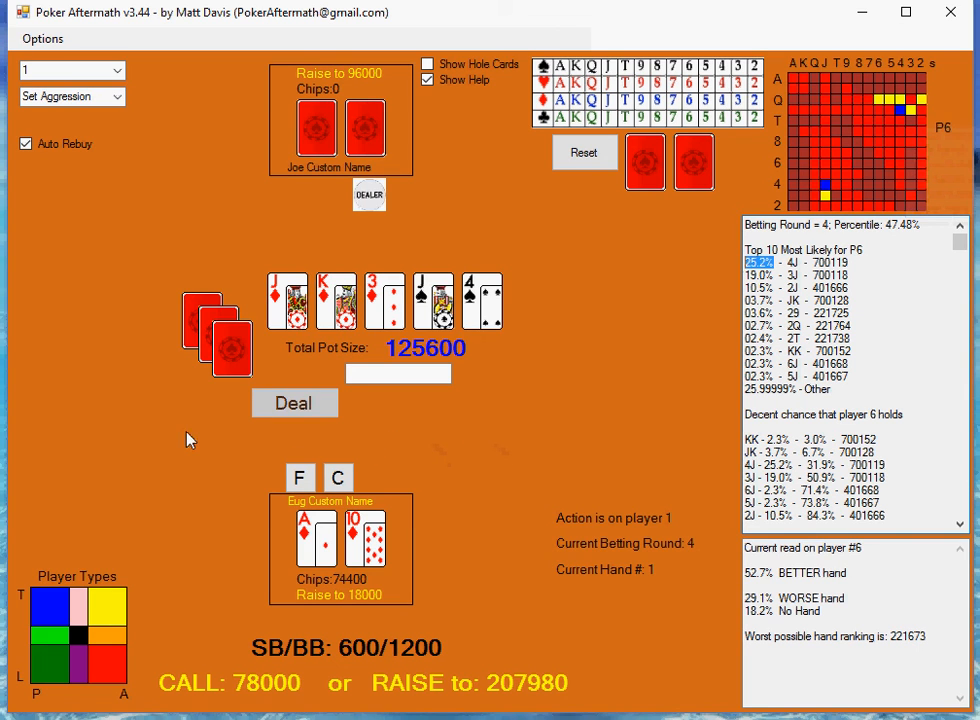
{"action": "mouse_move", "coordinate": [142, 432]}
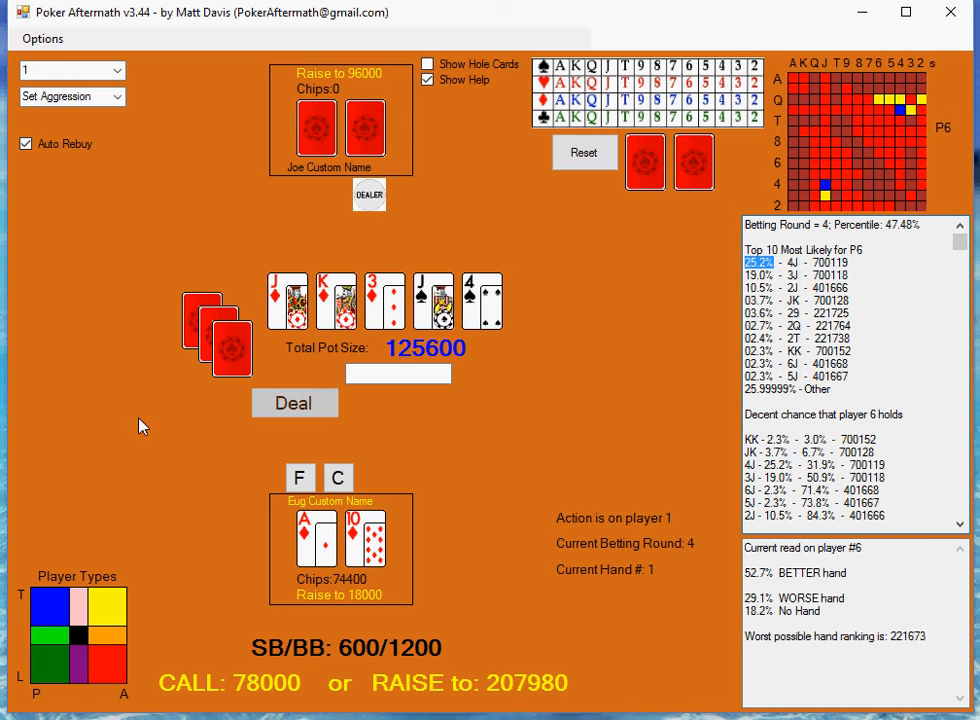
{"action": "mouse_move", "coordinate": [127, 419]}
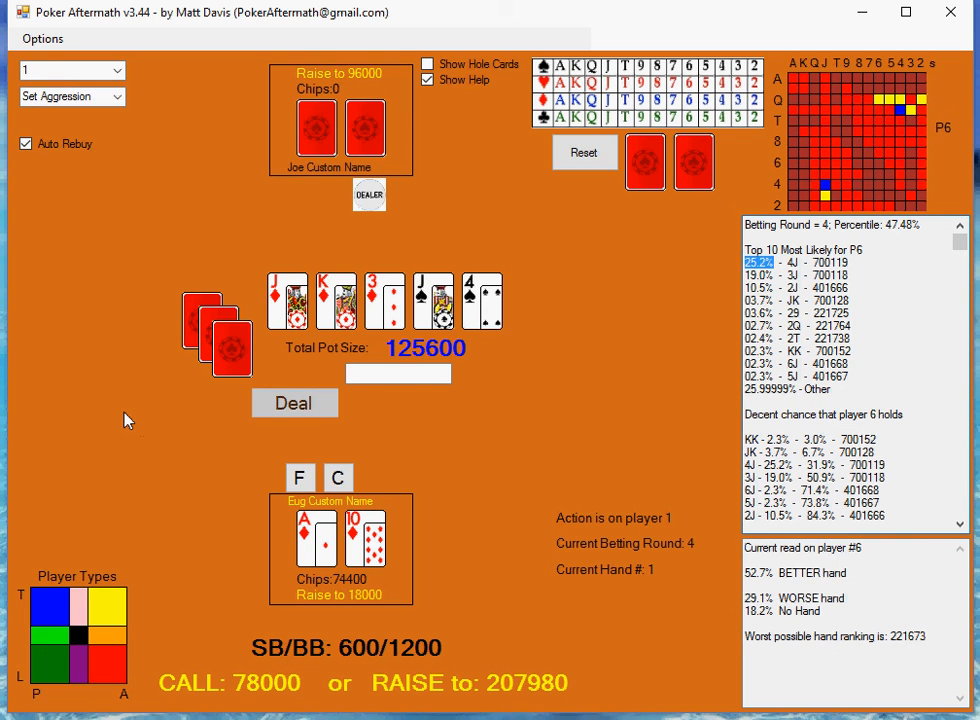